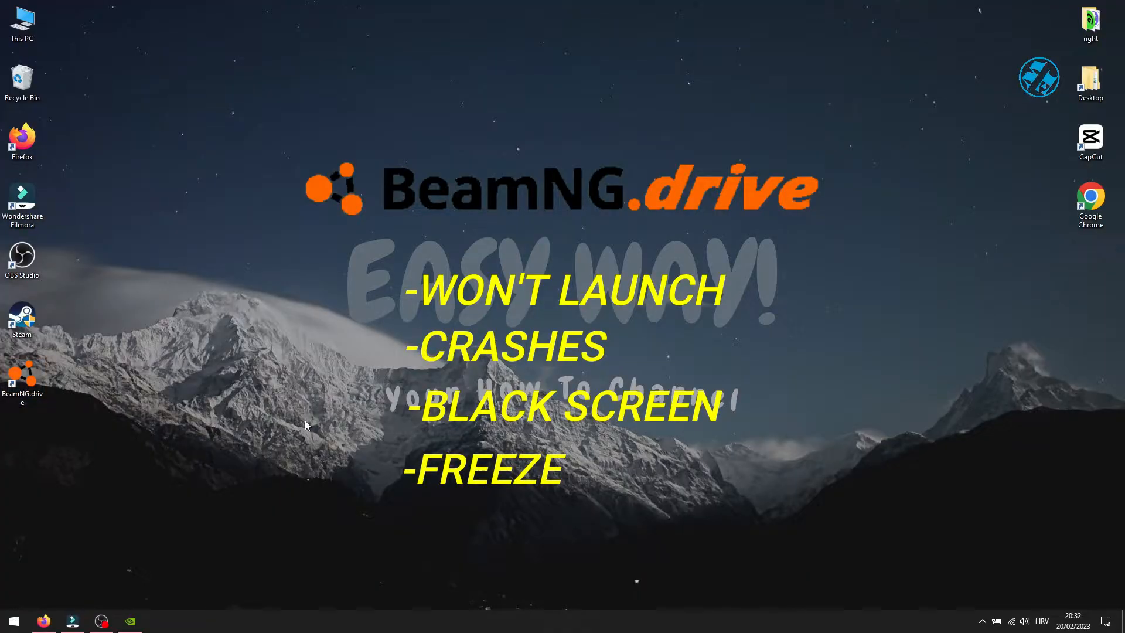
mouse_move(295, 412)
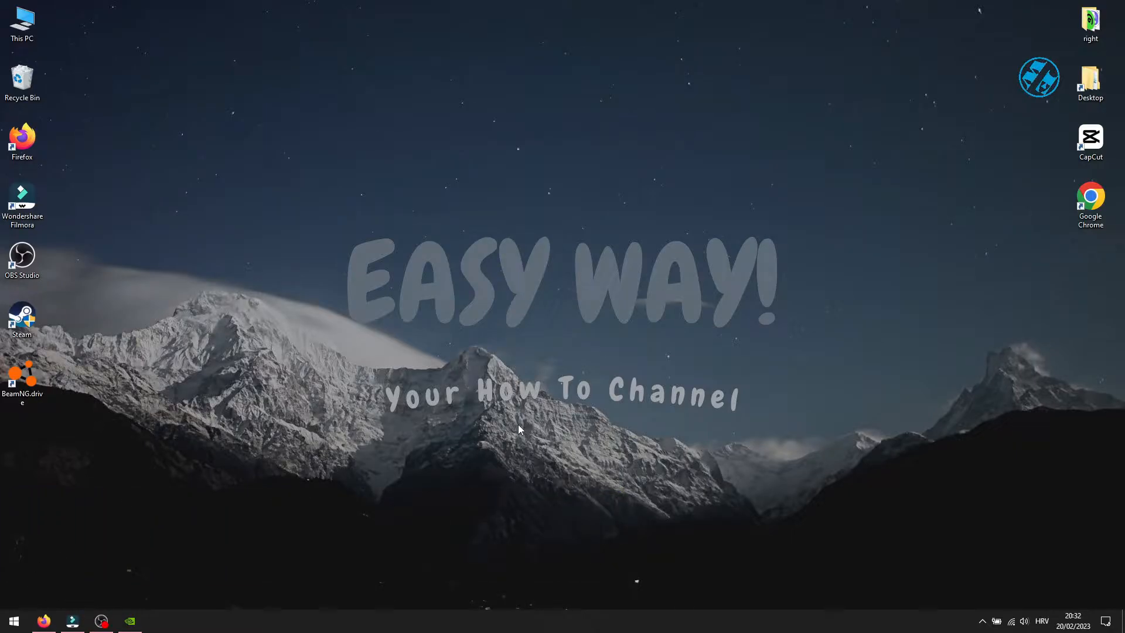
mouse_move(503, 493)
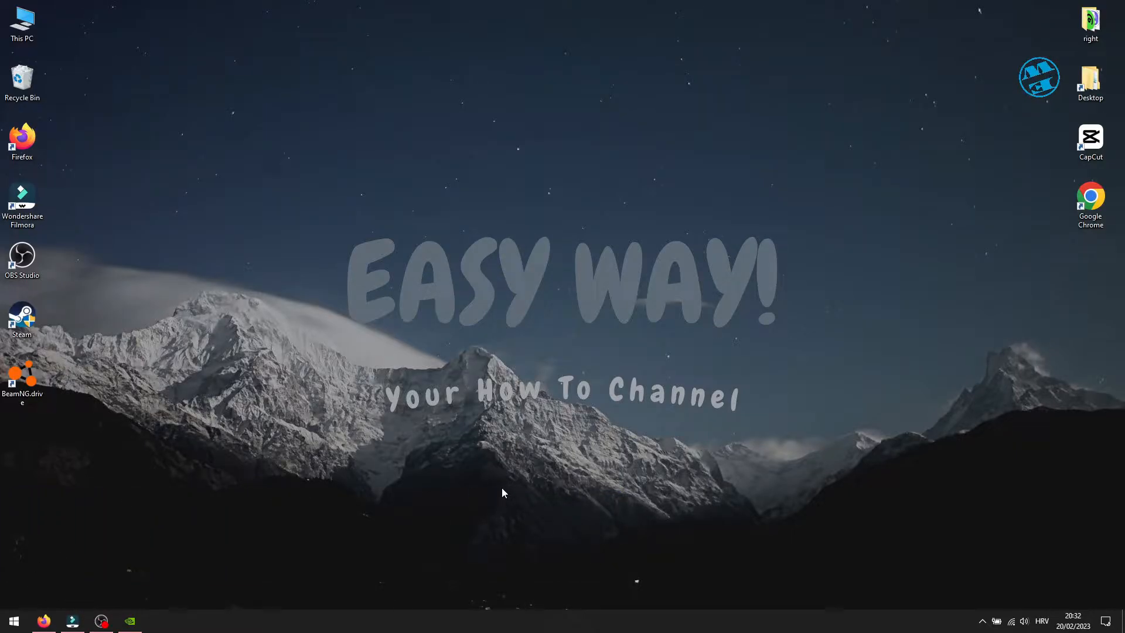
- Reach Device Manager from the Start button's quick system links menu
right_click(14, 621)
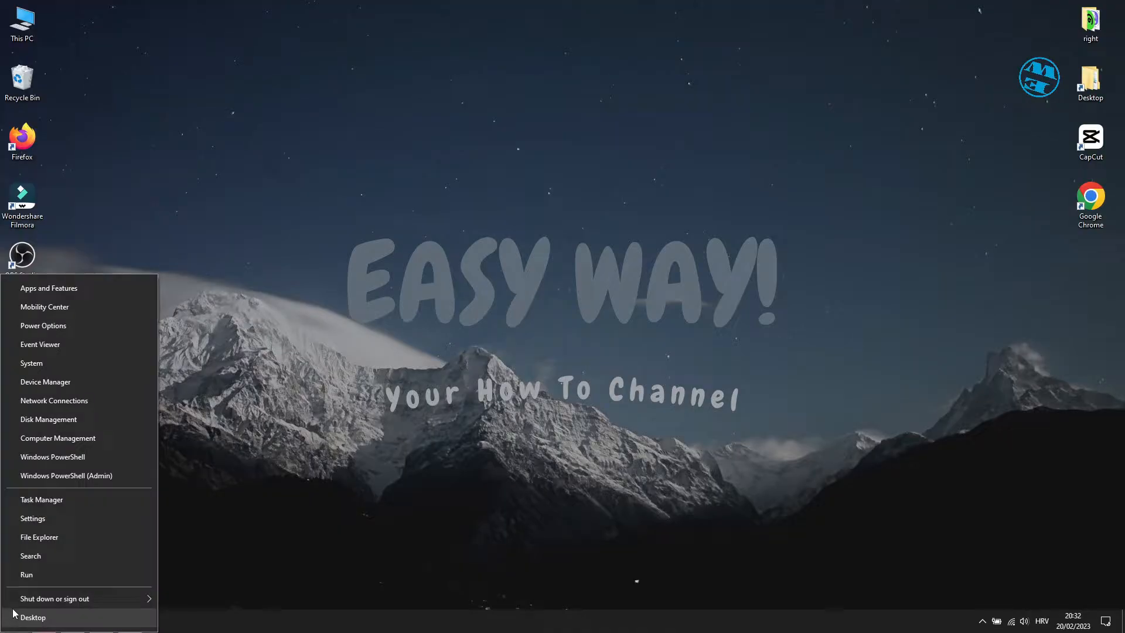
left_click(53, 598)
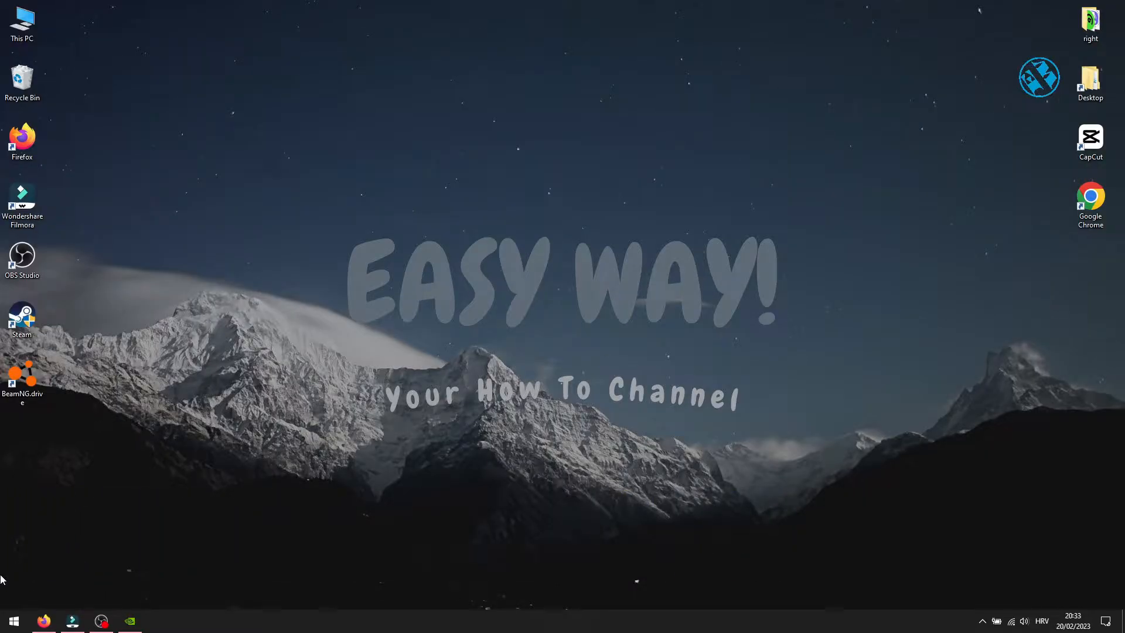
right_click(7, 621)
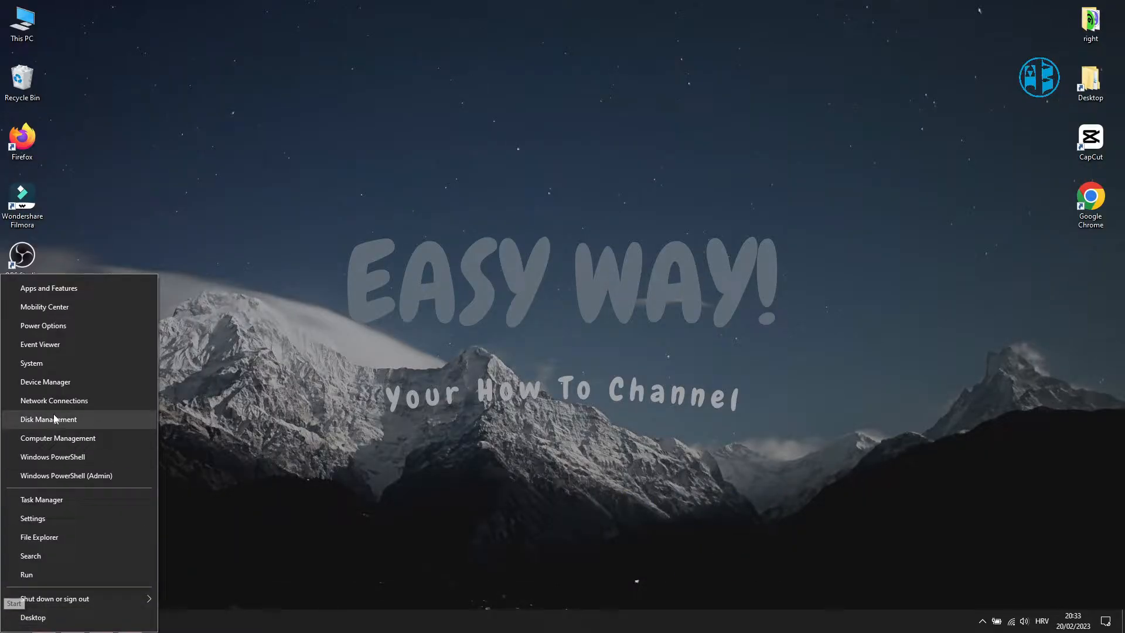
left_click(45, 382)
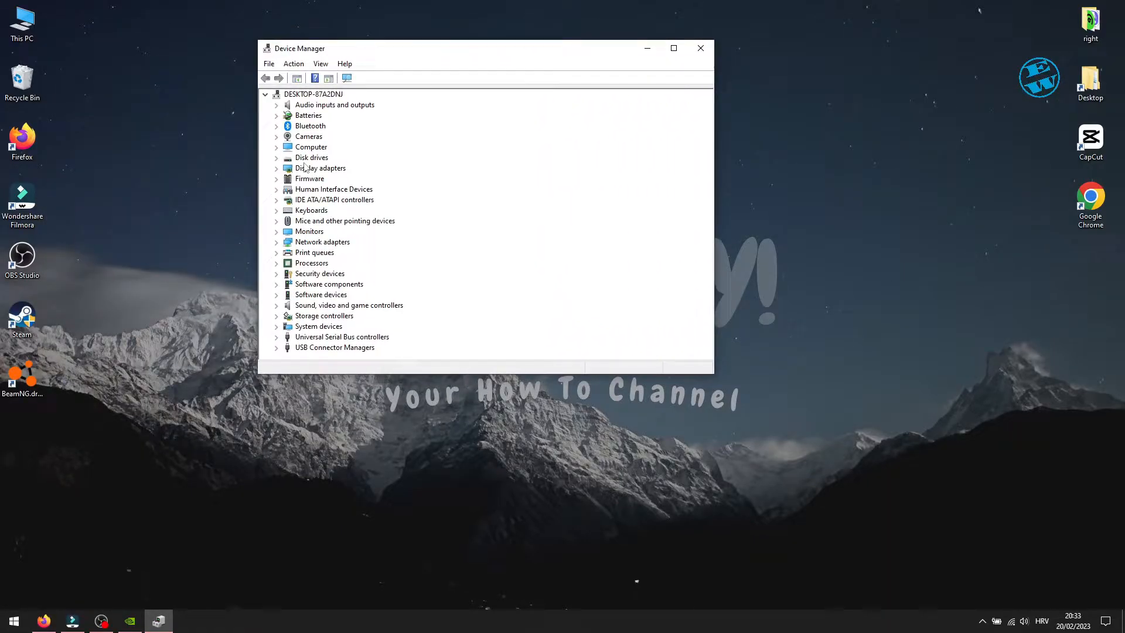
- Have Windows search automatically for a newer GeForce GTX 1070 driver, confirming the best is installed
left_click(276, 169)
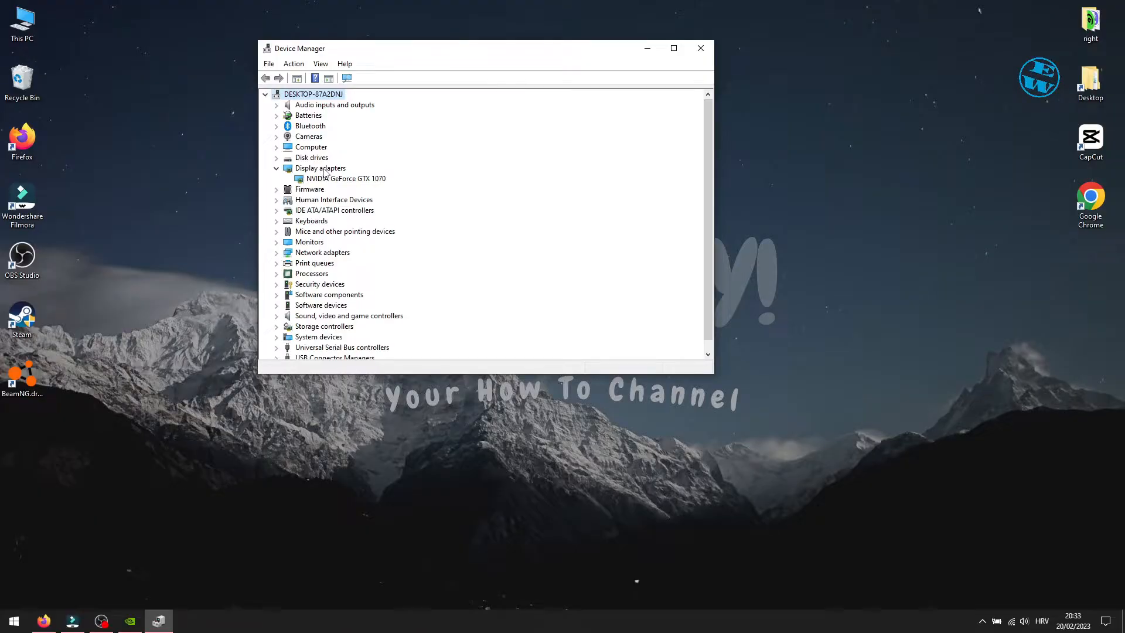
left_click(344, 178)
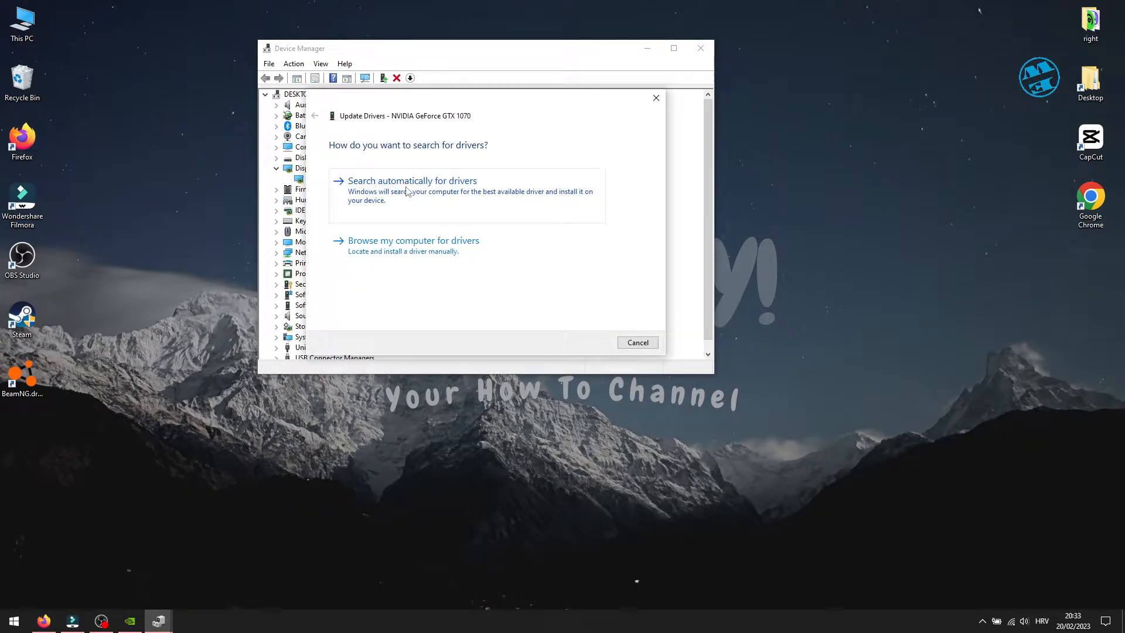
left_click(413, 181)
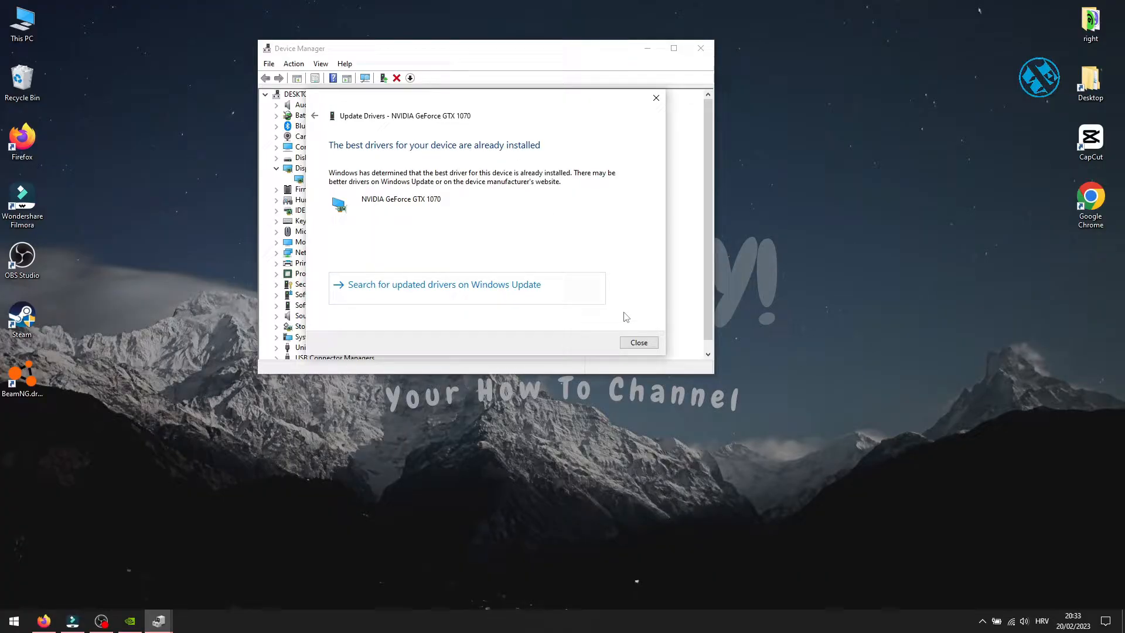
left_click(639, 342)
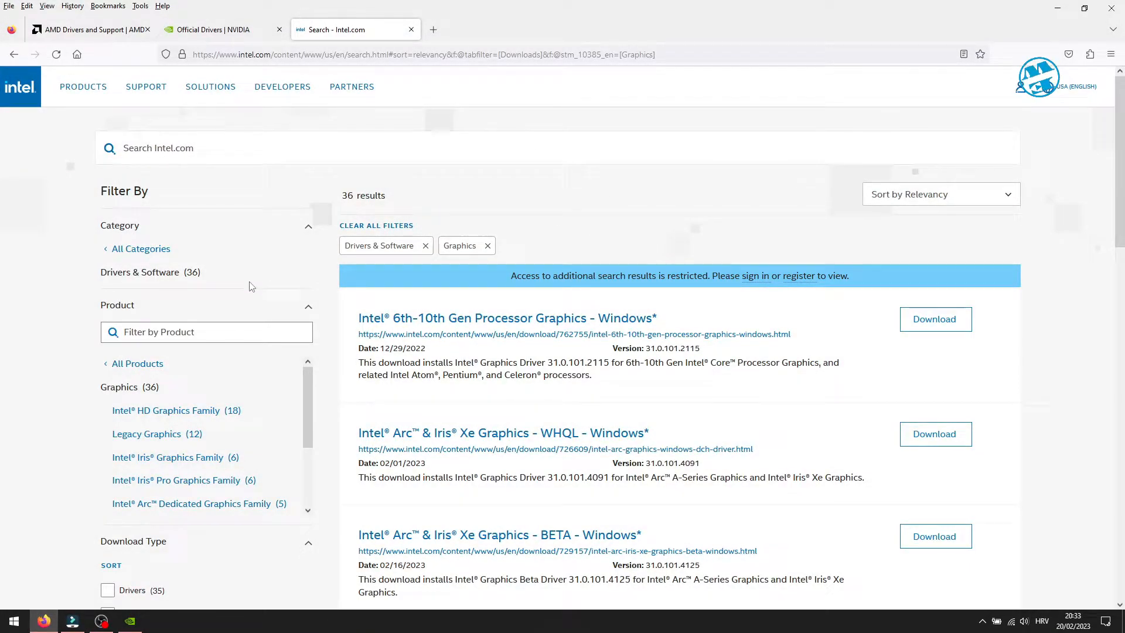
- Look over the NVIDIA and AMD graphics driver download pages in Firefox
left_click(211, 29)
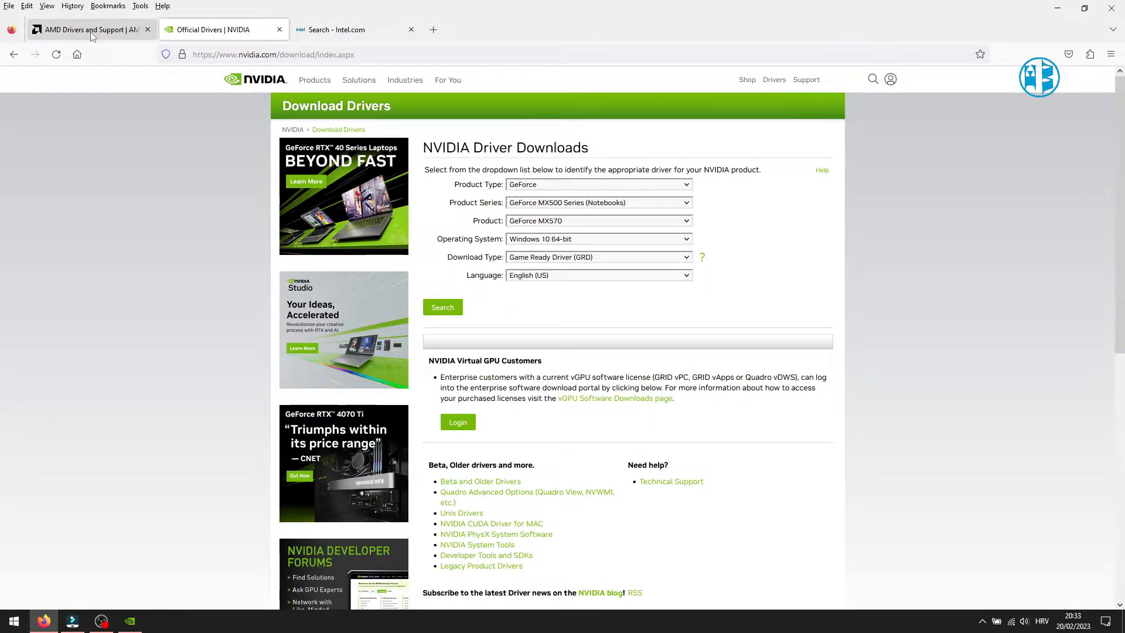
left_click(88, 29)
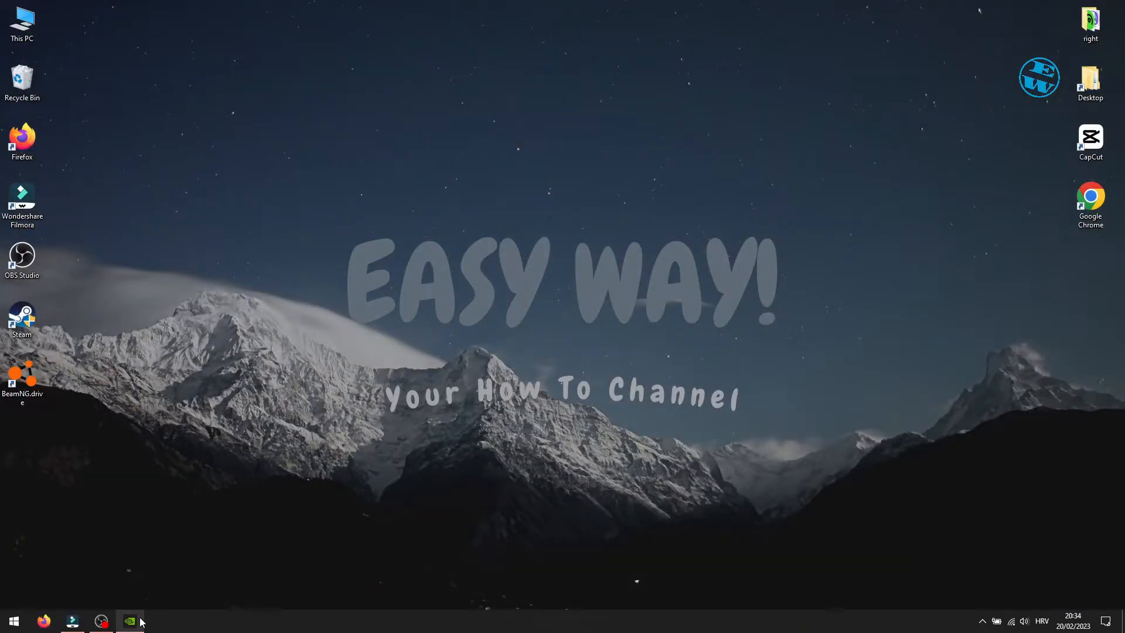
- Check GeForce Experience's Drivers page for updates, confirming the latest Game Ready Driver, then close it
left_click(129, 621)
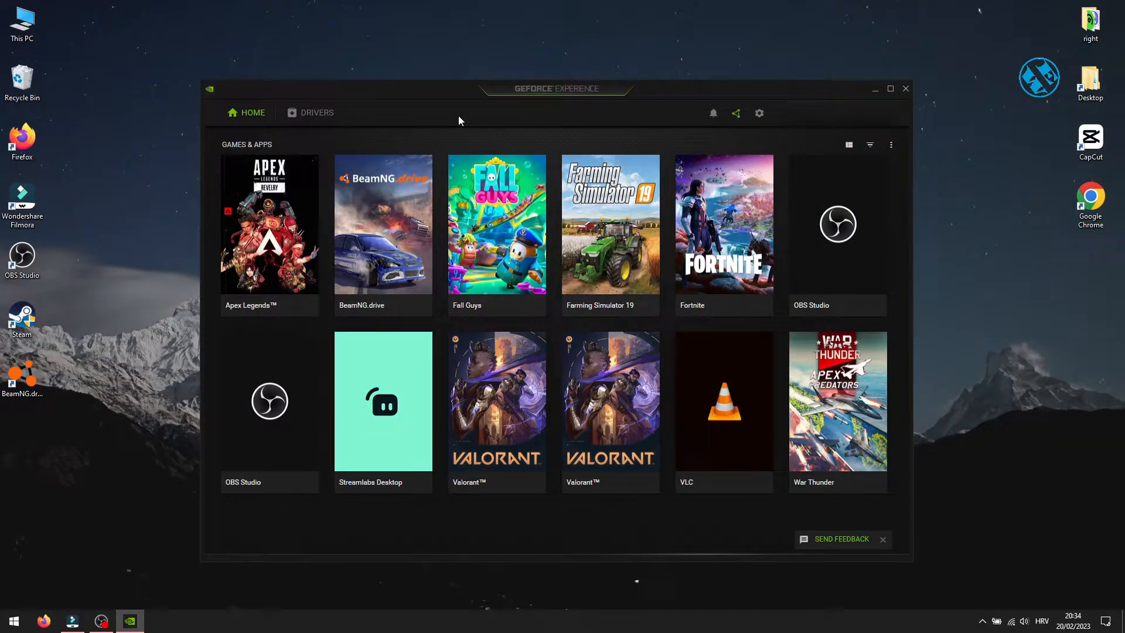
mouse_move(307, 117)
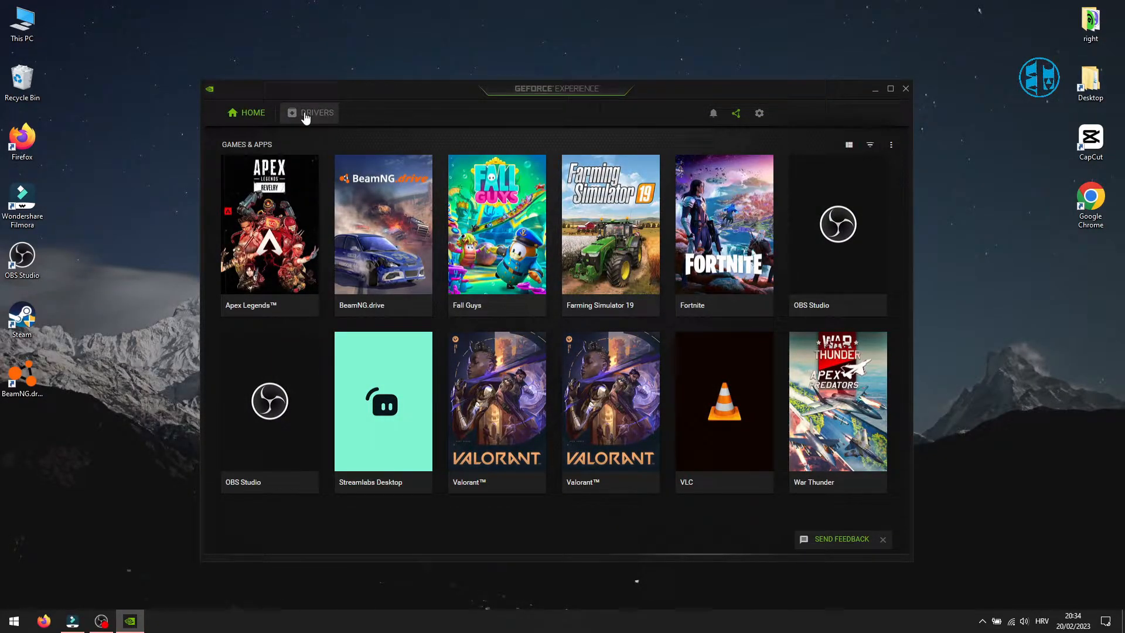
left_click(317, 113)
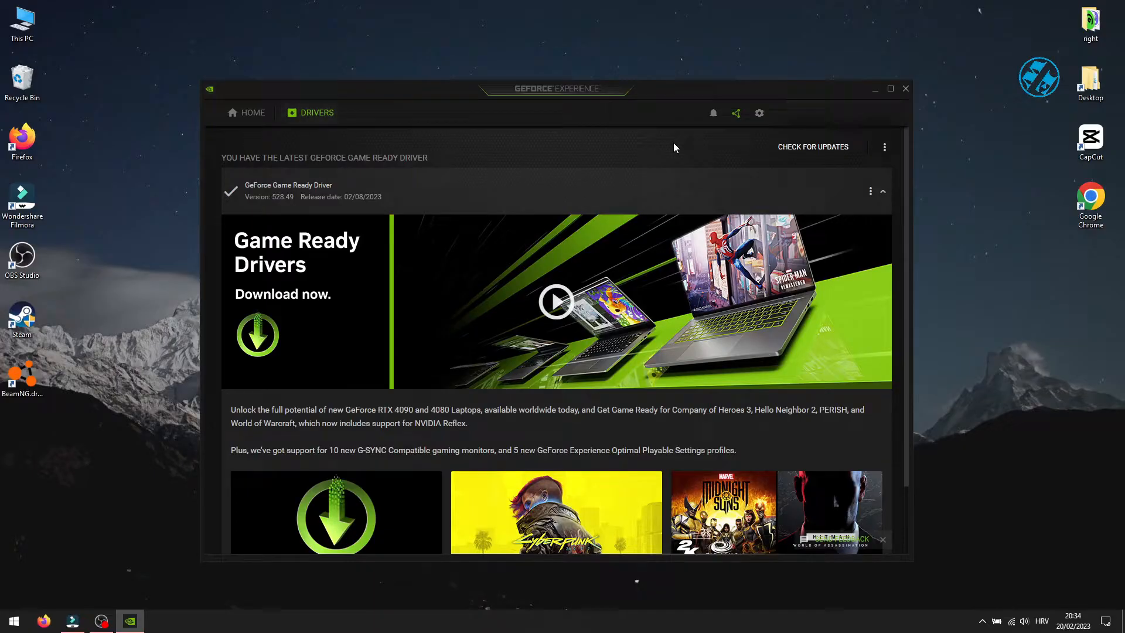
mouse_move(807, 157)
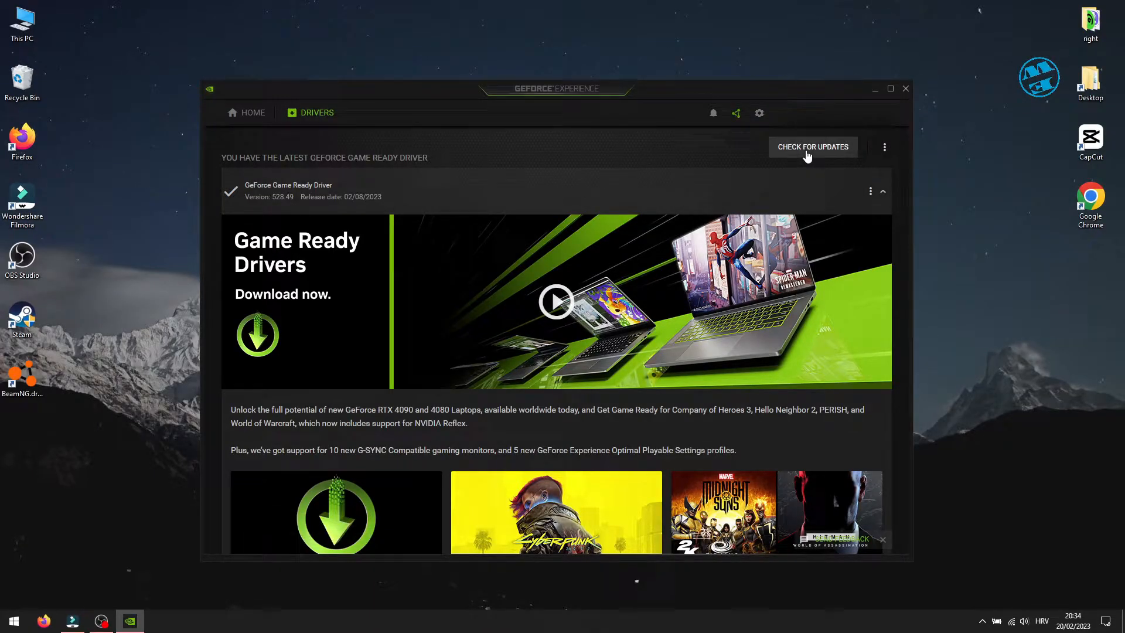
left_click(813, 146)
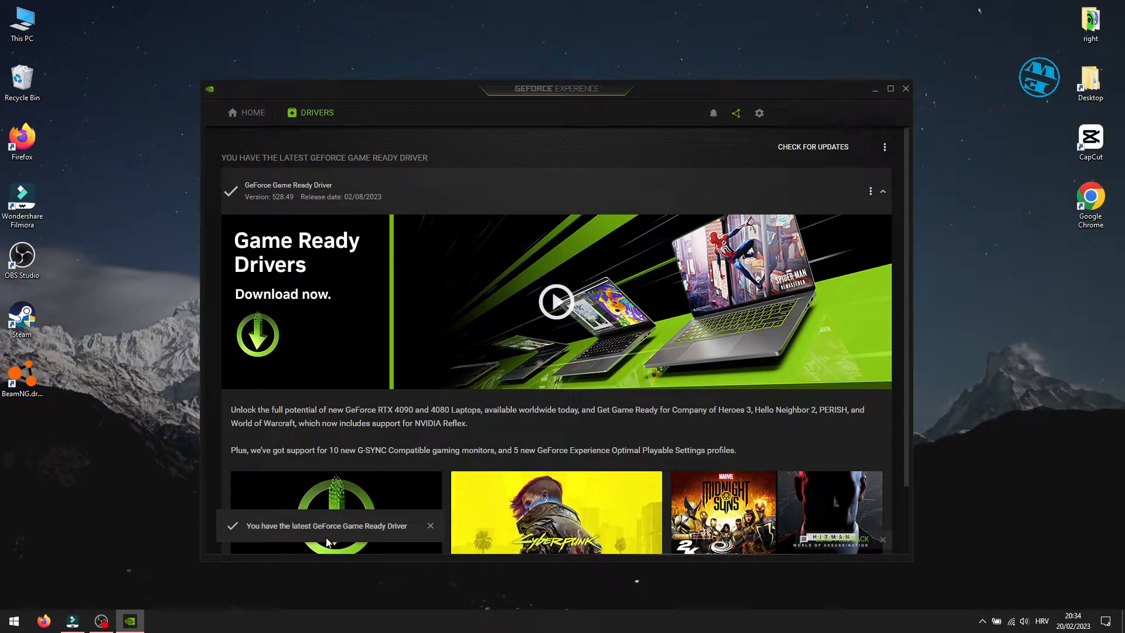
mouse_move(619, 175)
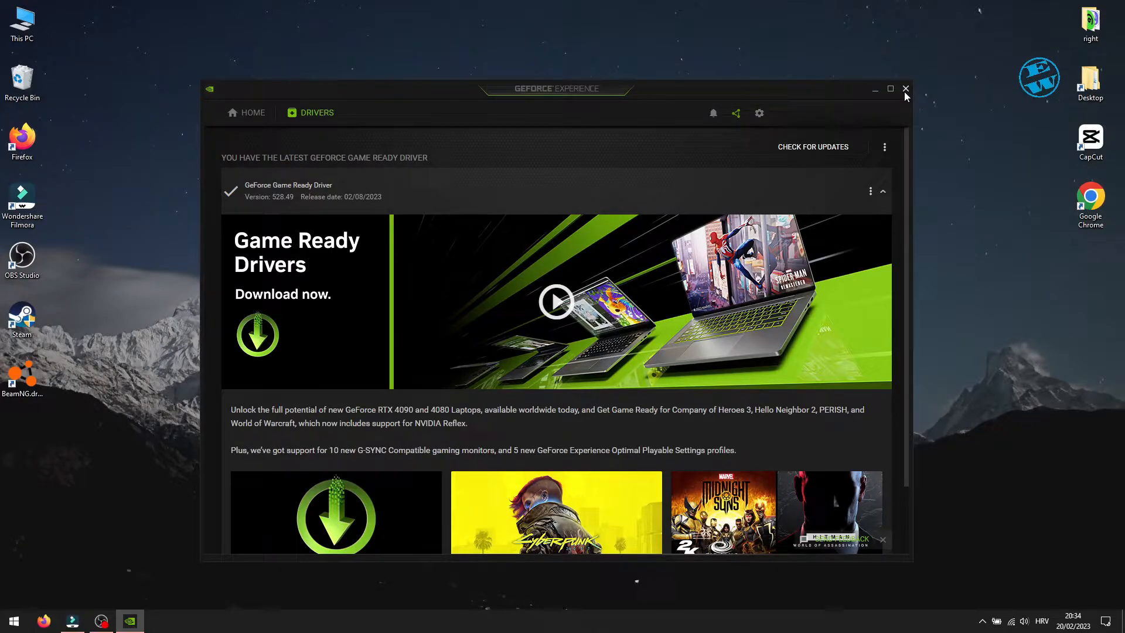
left_click(906, 90)
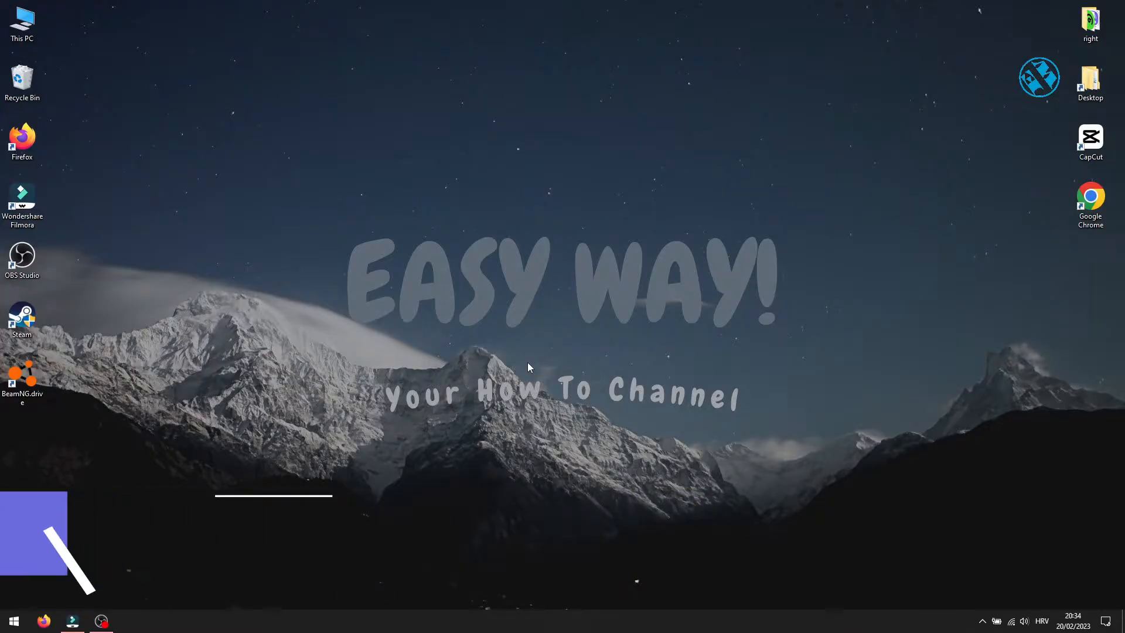
- Run a Windows Update check from Settings' Update & Security page, then close Settings
left_click(14, 621)
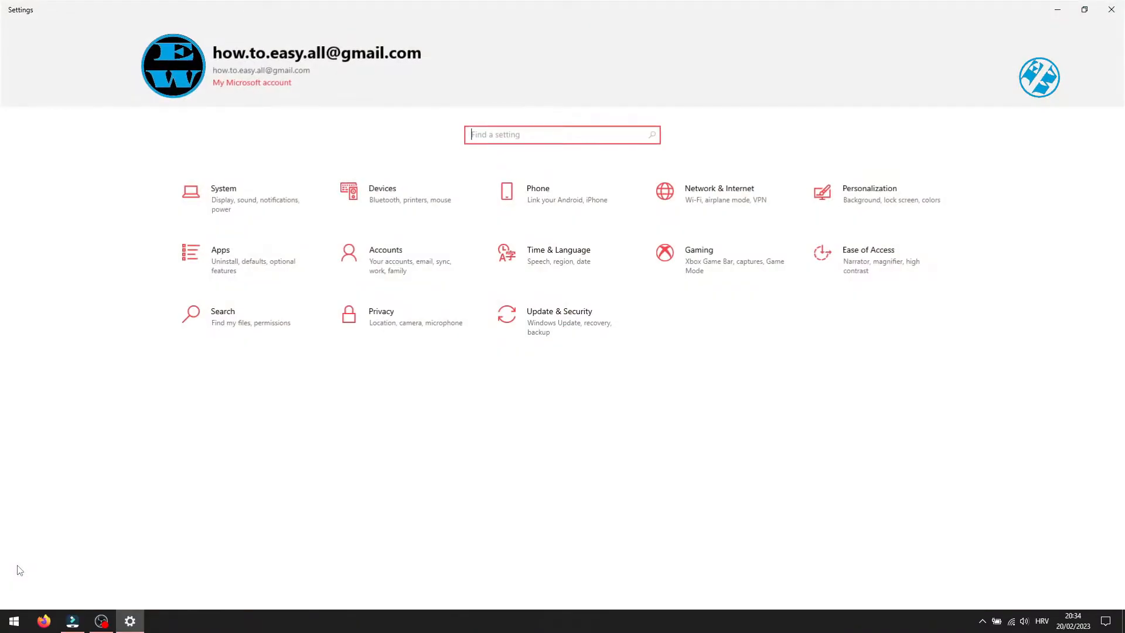
left_click(559, 312)
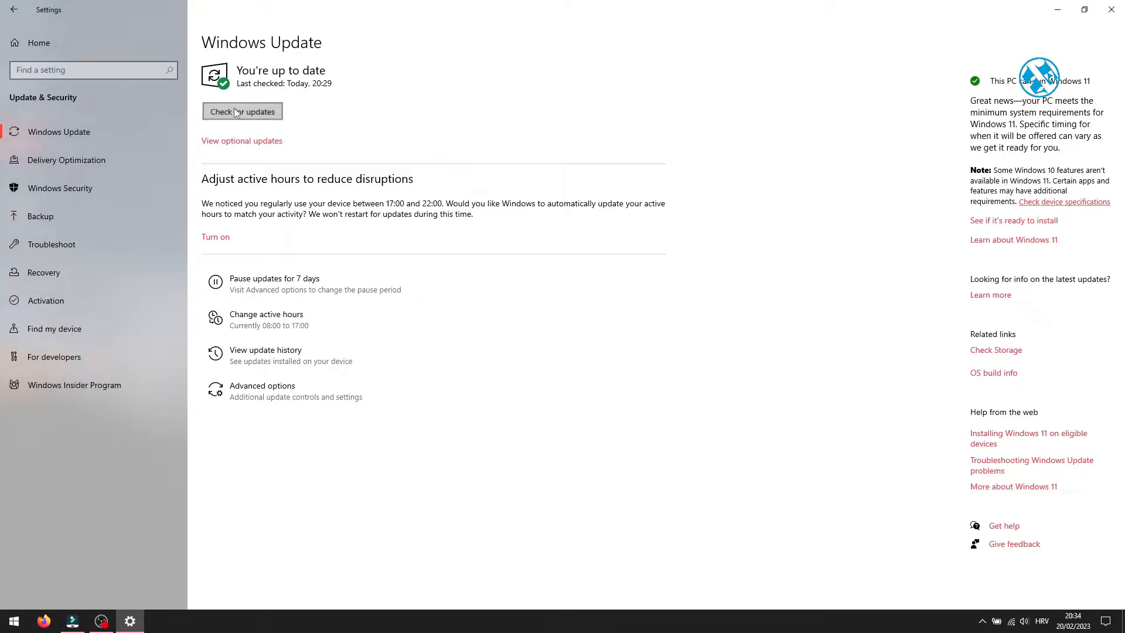
left_click(241, 110)
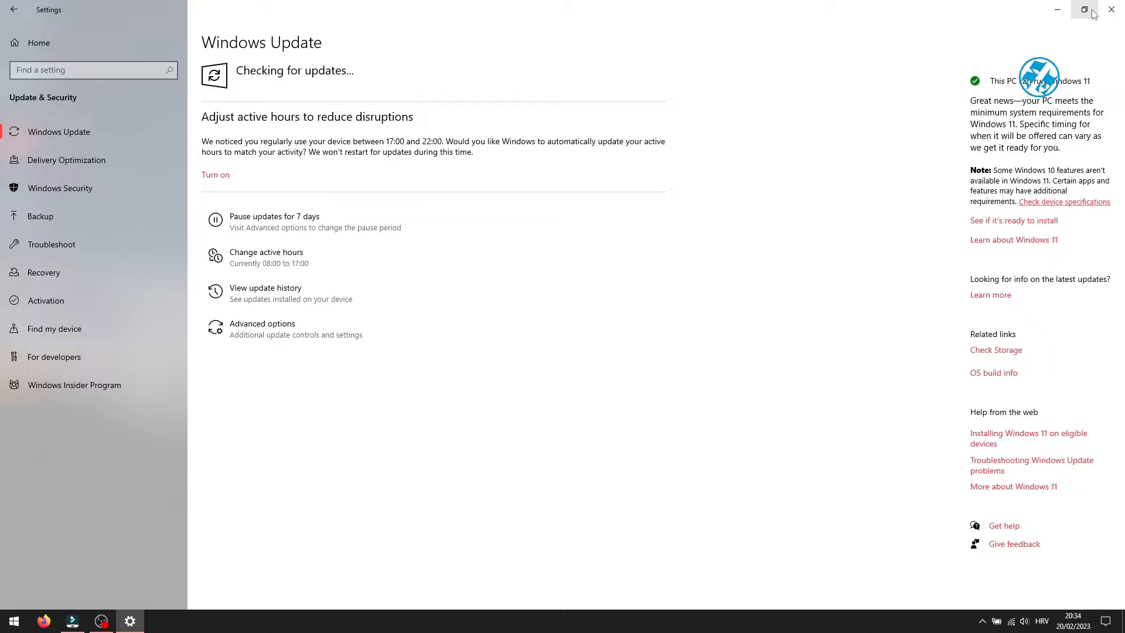
left_click(1111, 11)
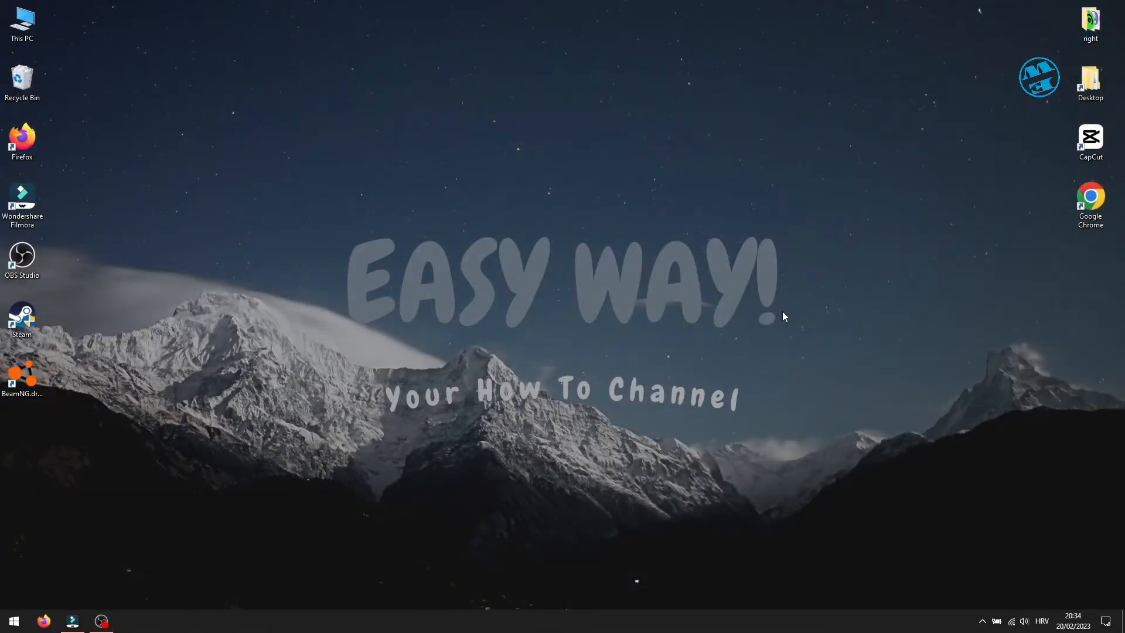
mouse_move(658, 363)
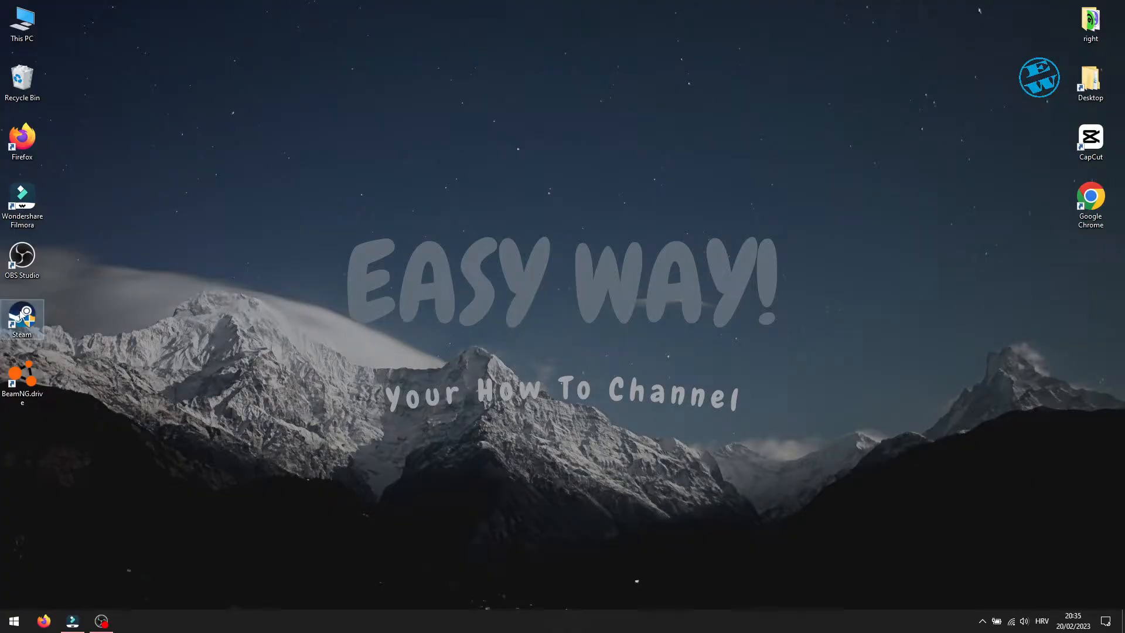
- Search Start for 'steam' and bring up actions for the Steam app result
right_click(23, 315)
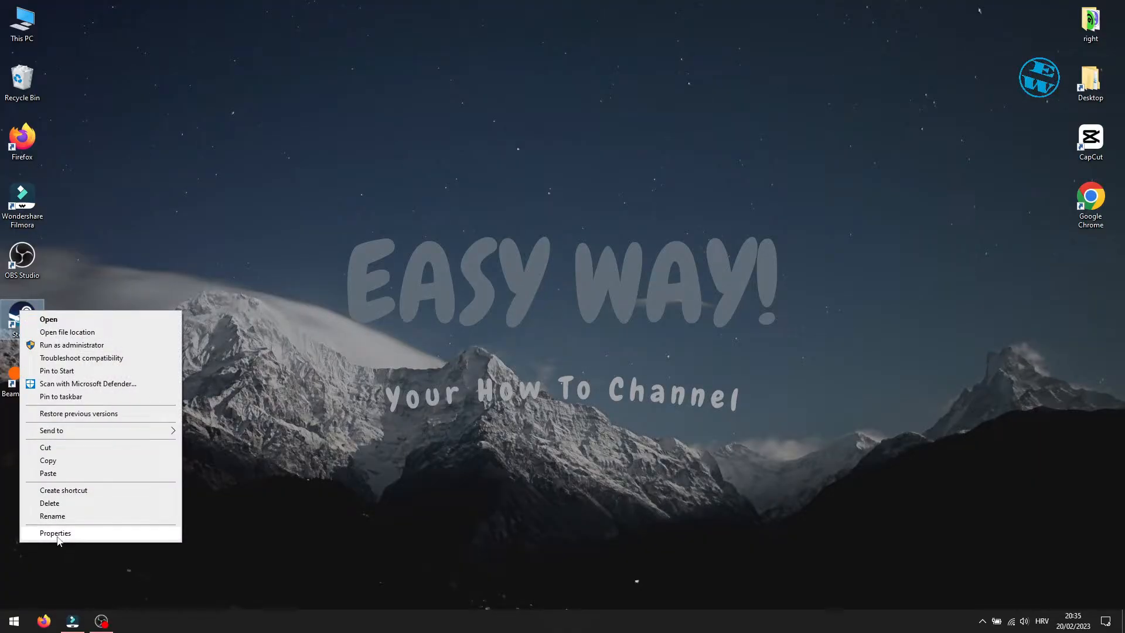
left_click(96, 345)
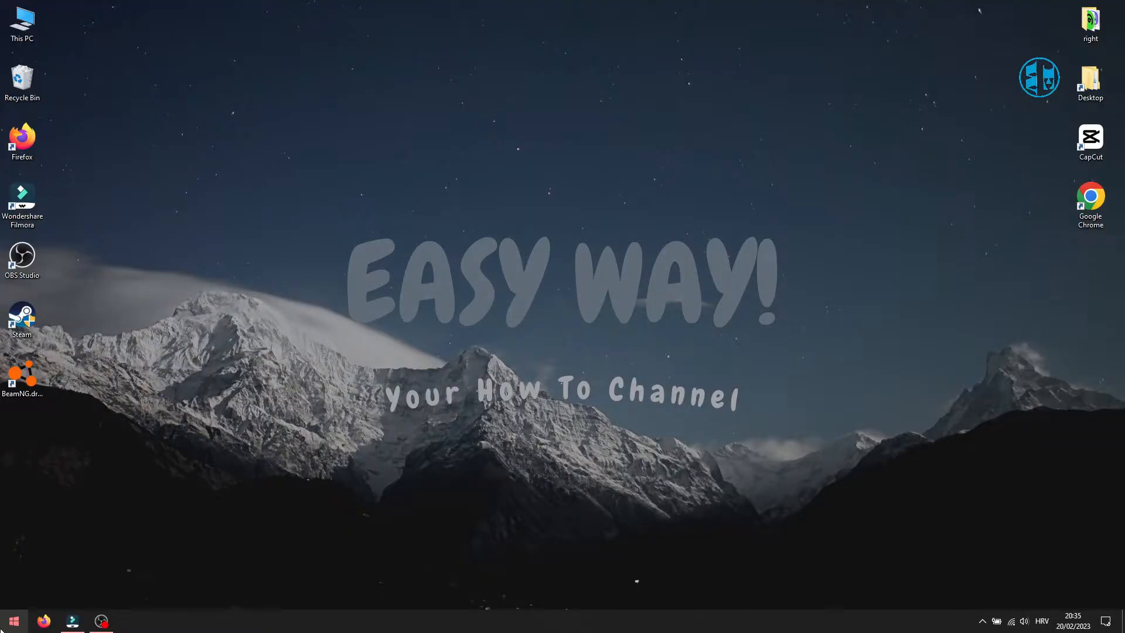
type("steam")
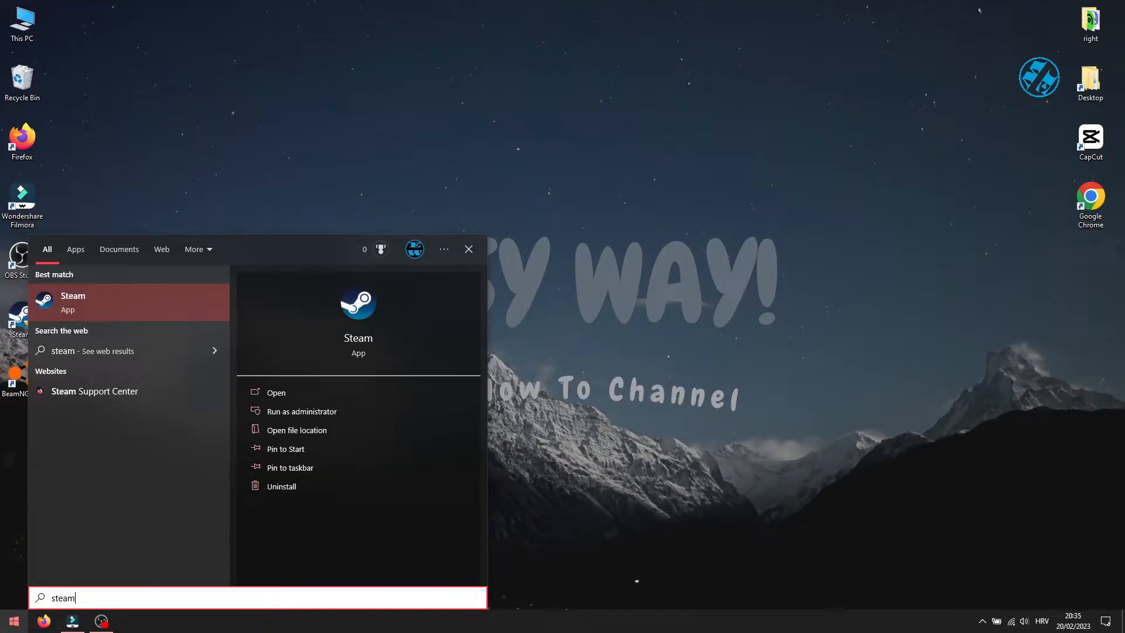
right_click(72, 303)
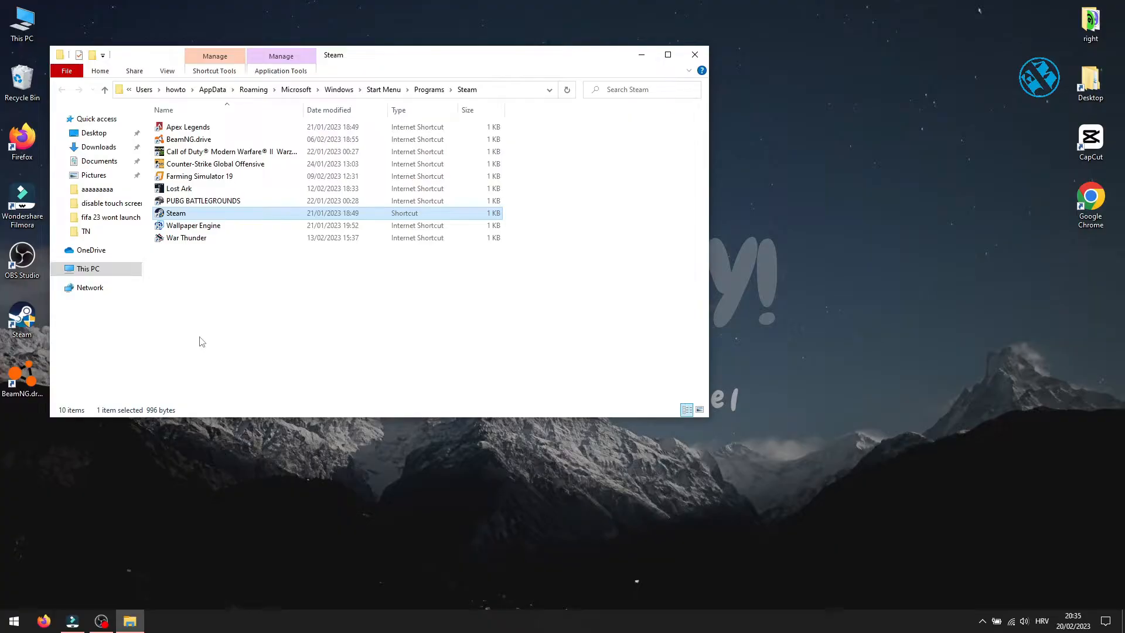
mouse_move(182, 213)
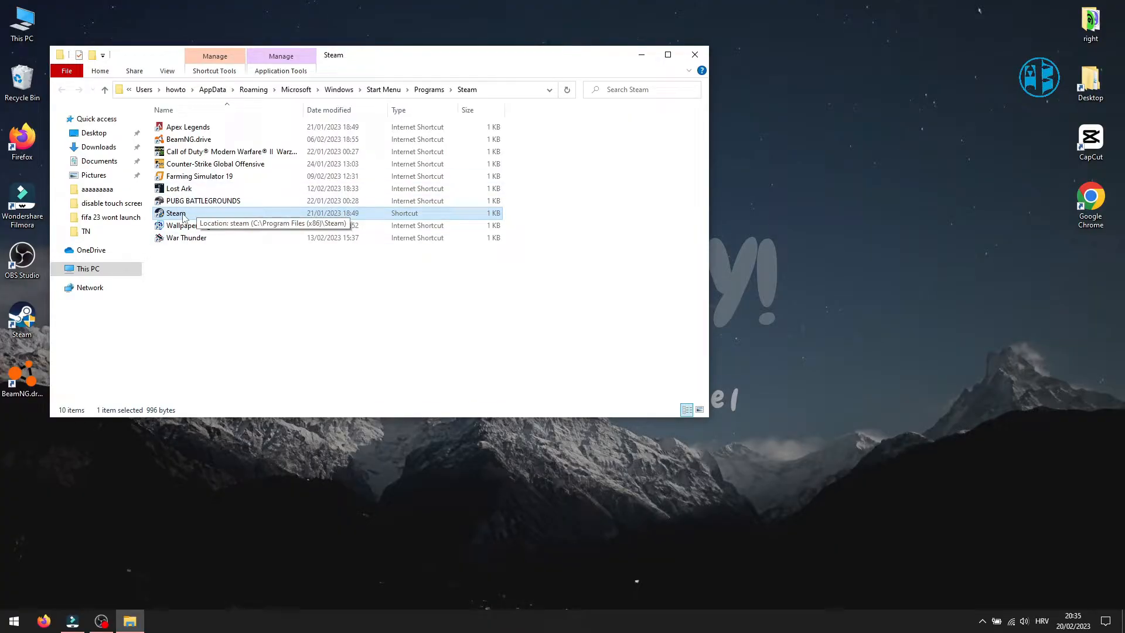
- Go to Steam's install folder in Program Files (x86) and bring up steam.exe's options
right_click(176, 213)
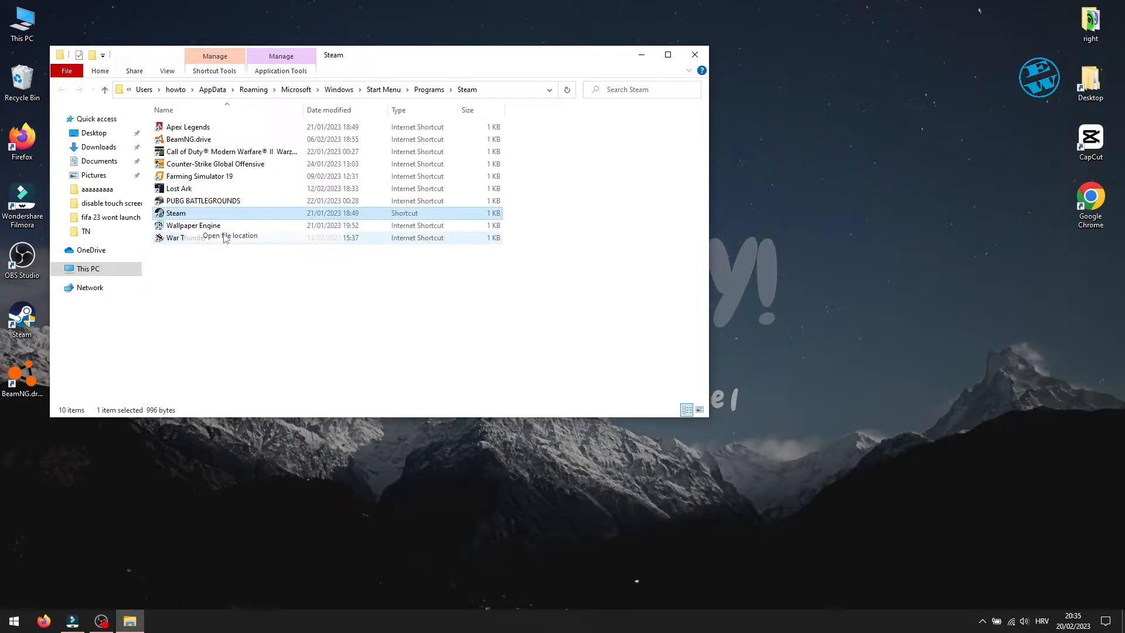
left_click(229, 236)
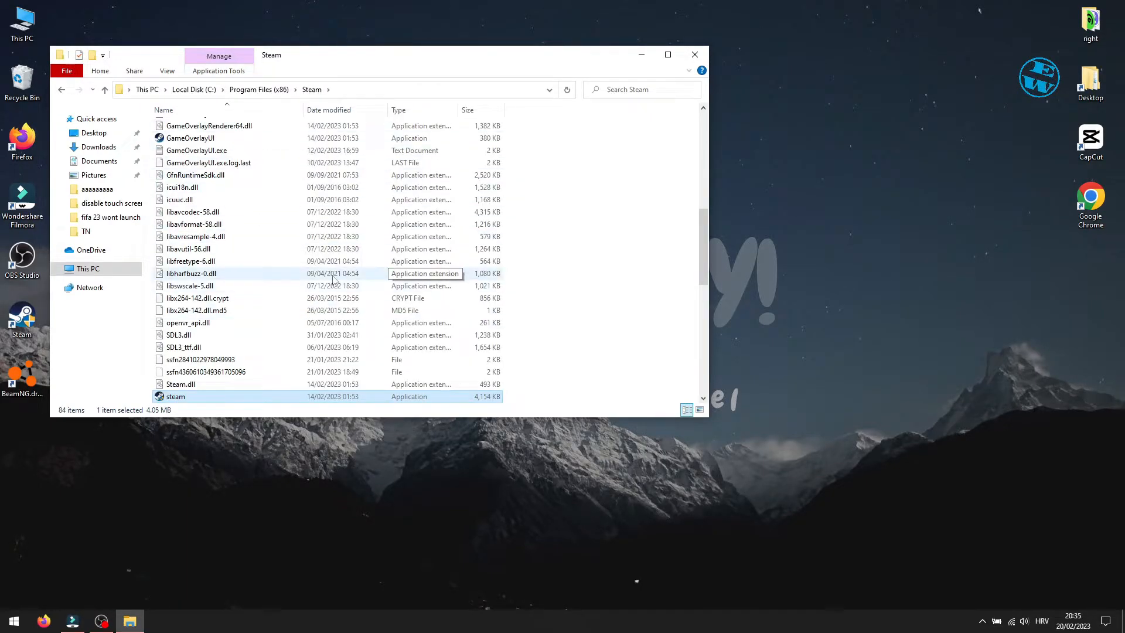
scroll("down", 3)
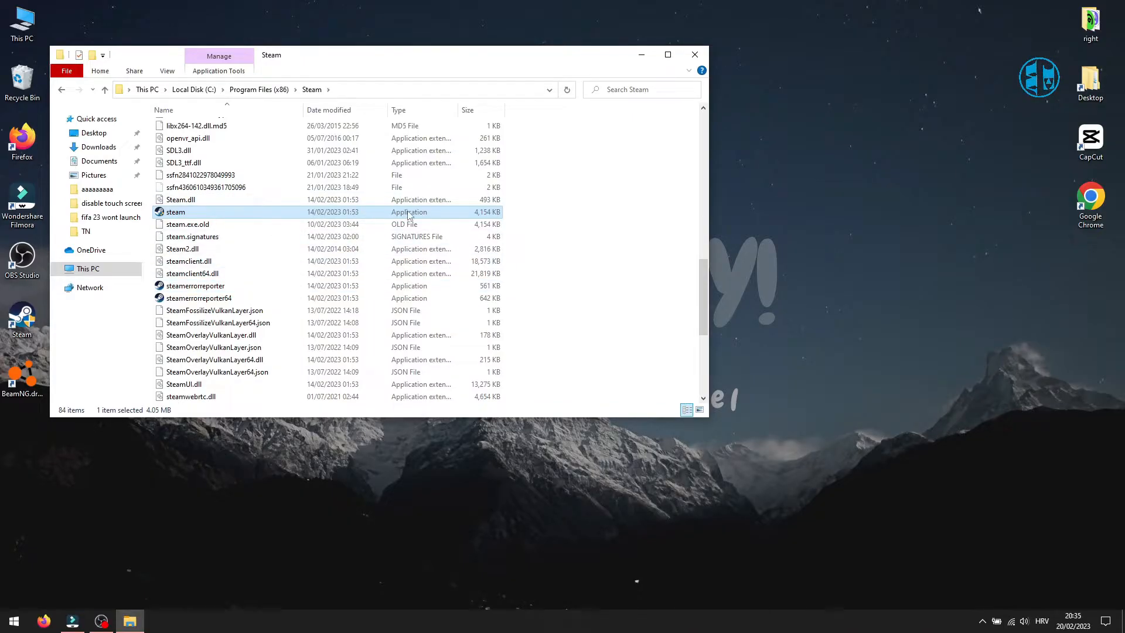
right_click(175, 211)
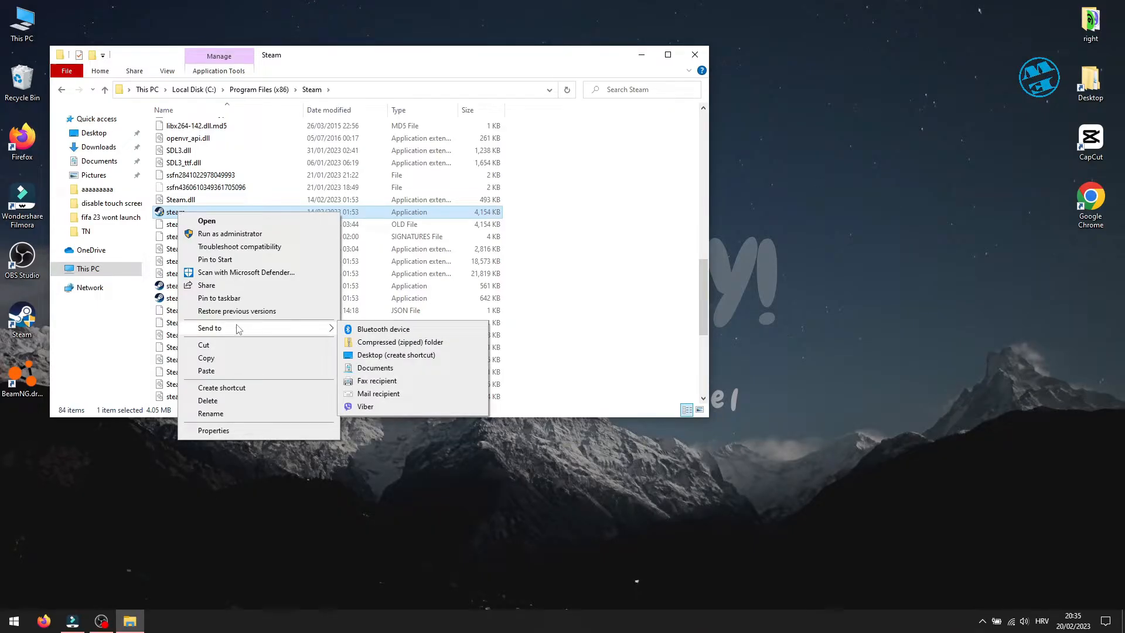
mouse_move(396, 354)
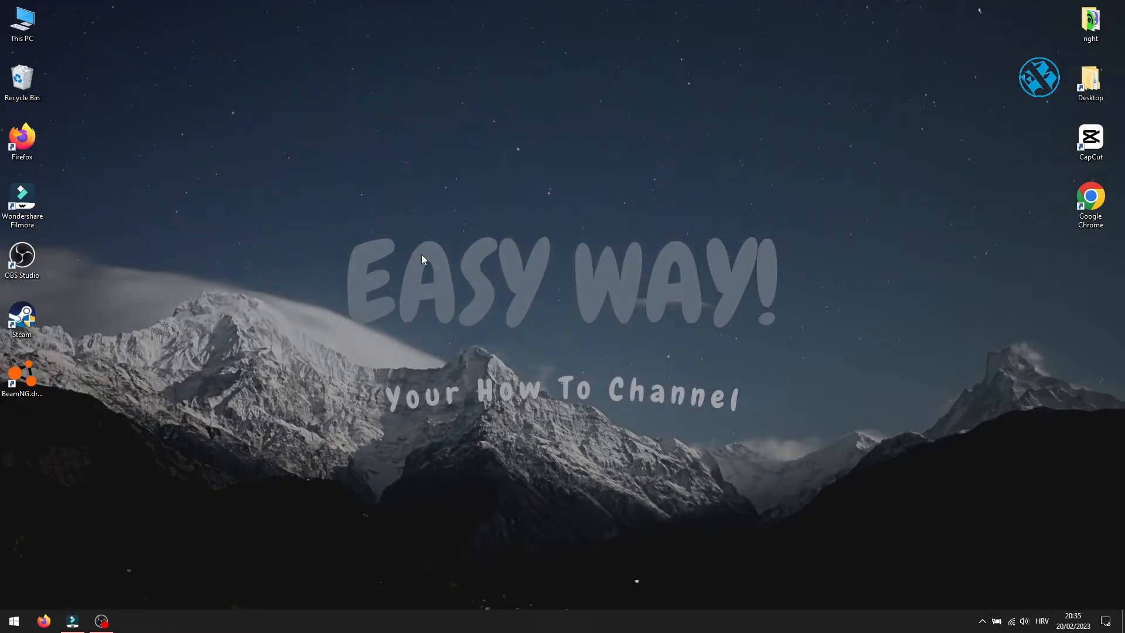
left_click(22, 316)
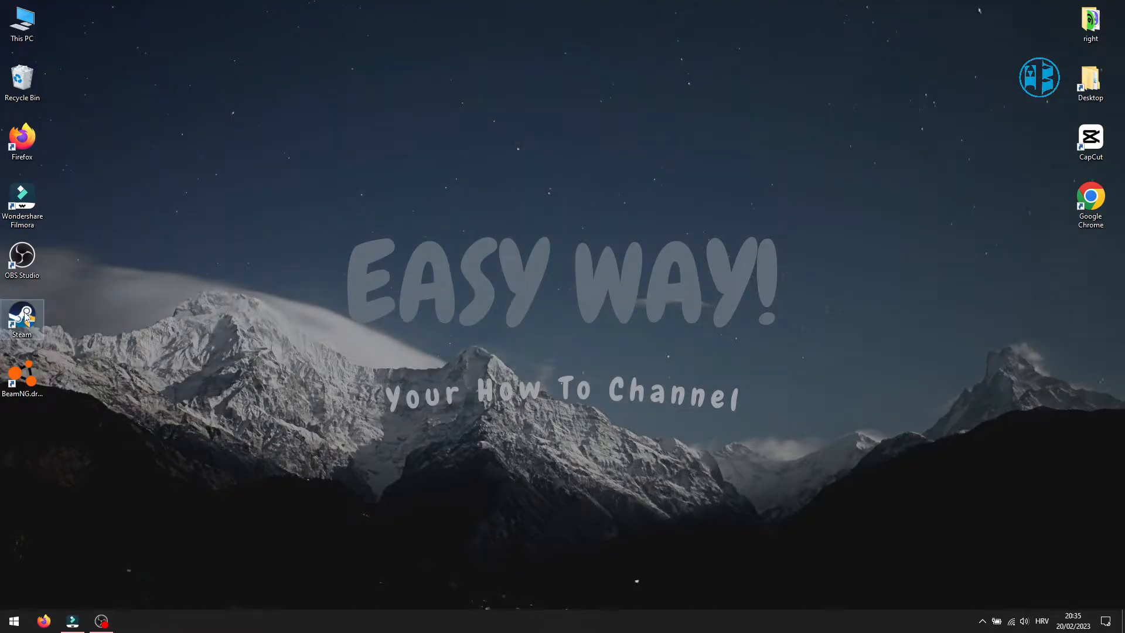
right_click(21, 316)
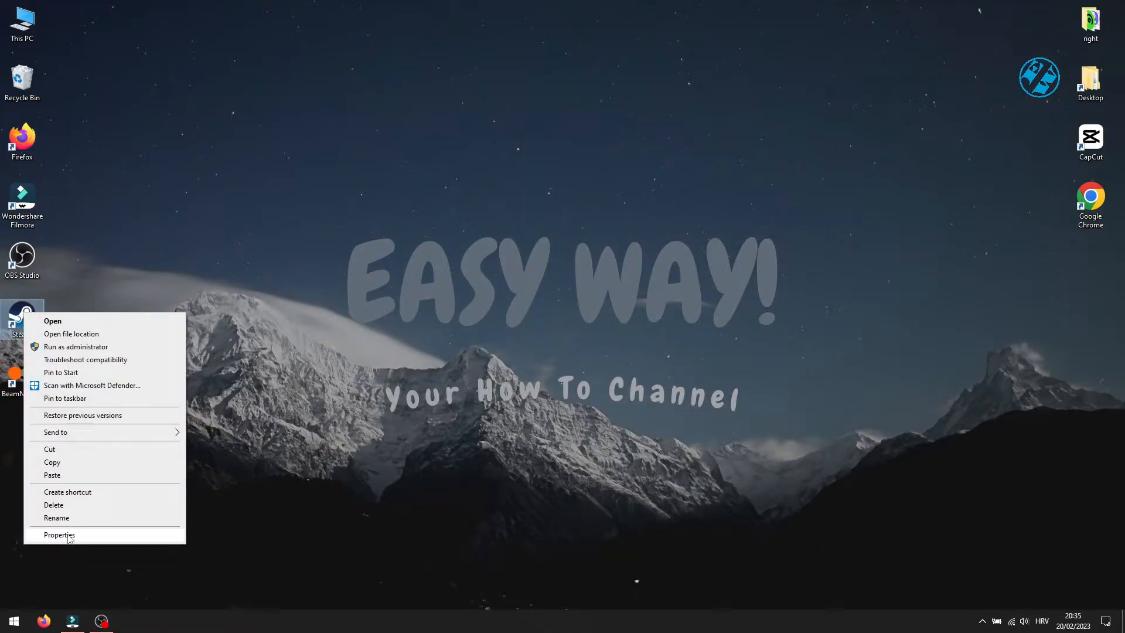
left_click(59, 535)
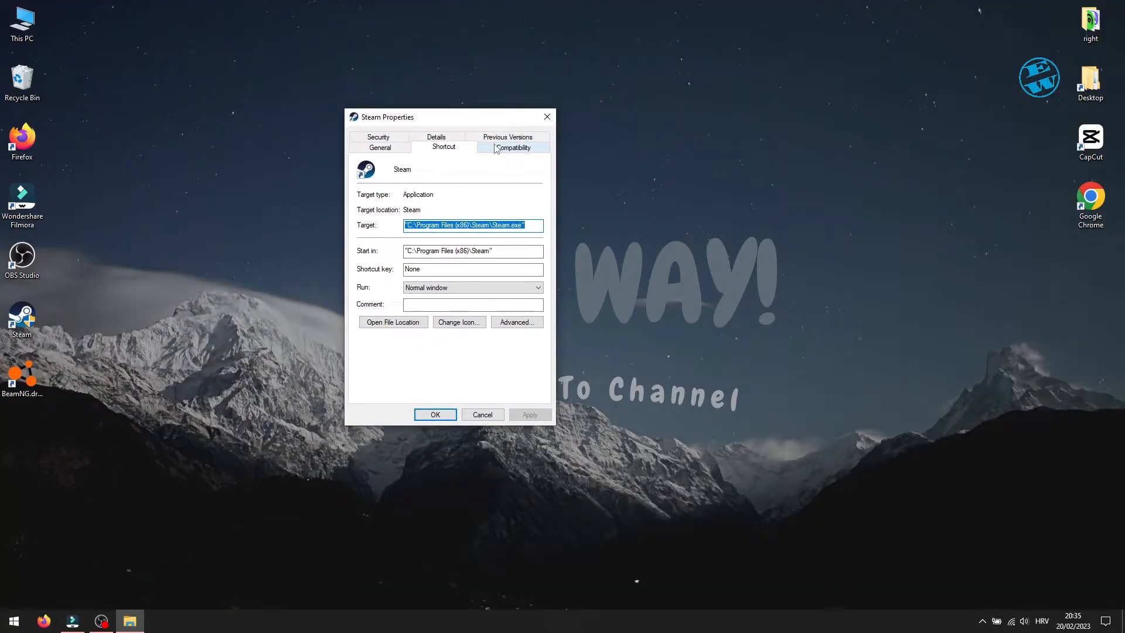
left_click(514, 147)
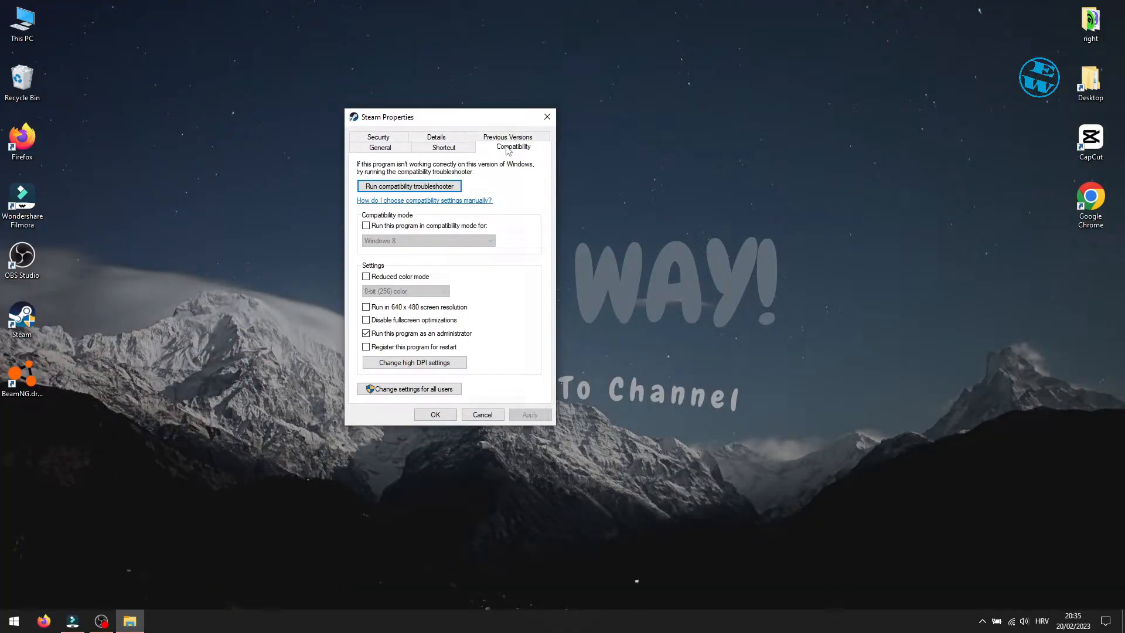
left_click(365, 332)
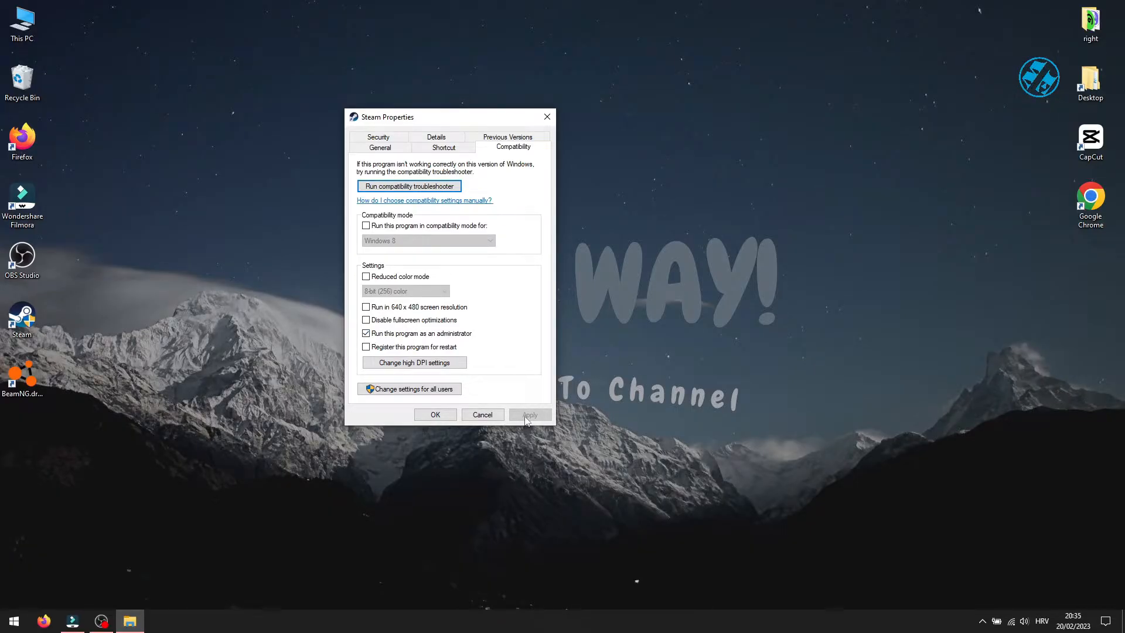
left_click(436, 415)
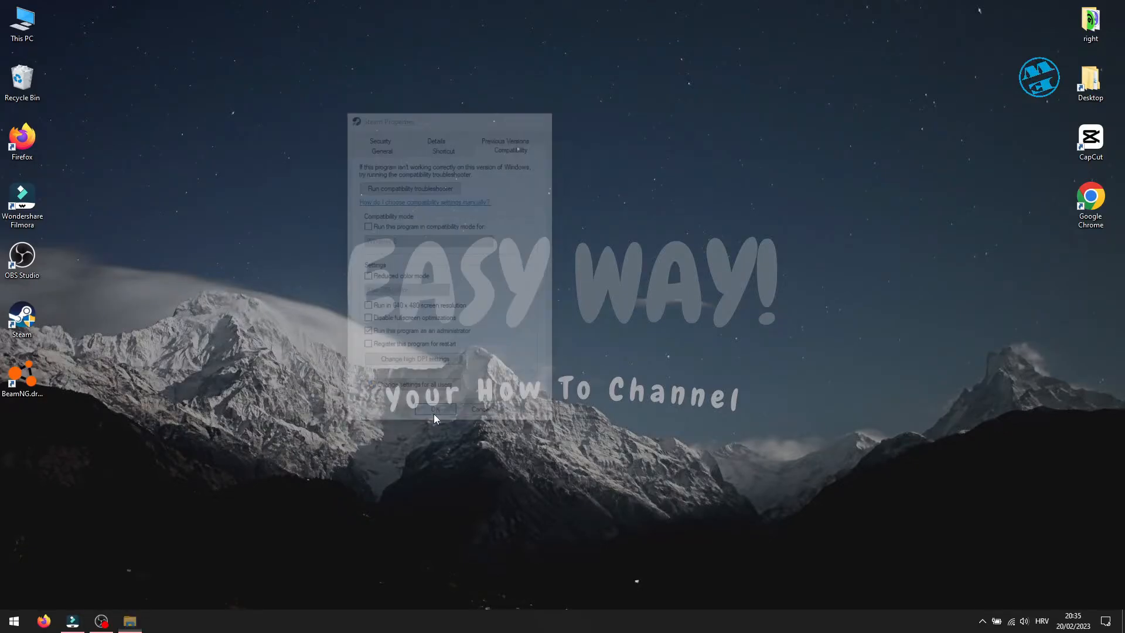
- Launch Steam from its desktop shortcut but dismiss the first permission prompt
left_click(436, 409)
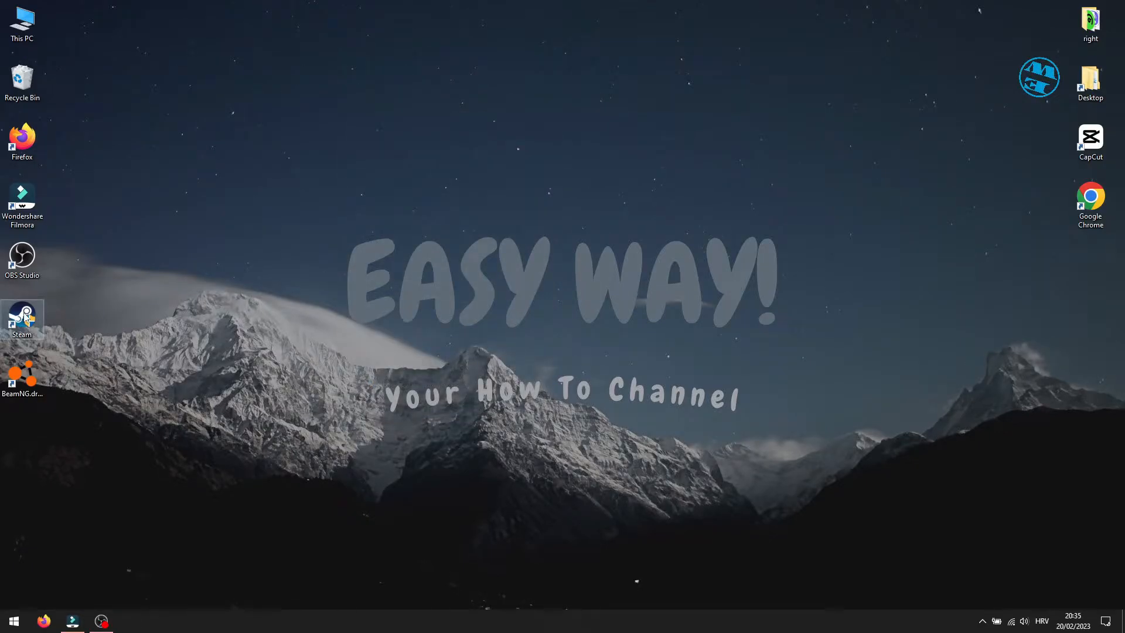
double_click(21, 316)
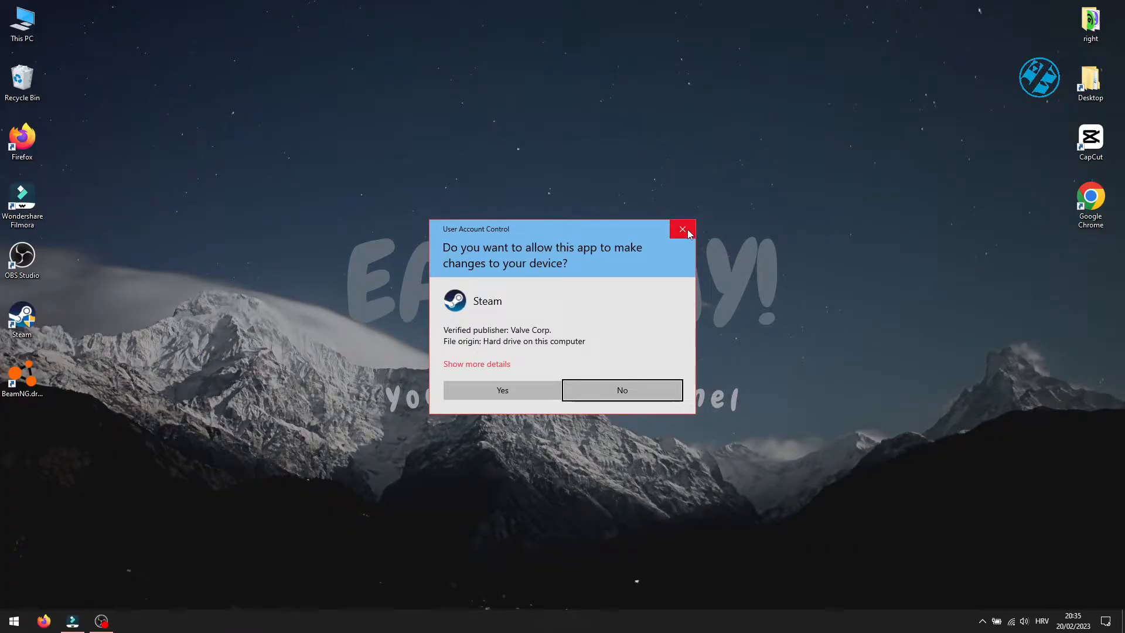
left_click(682, 230)
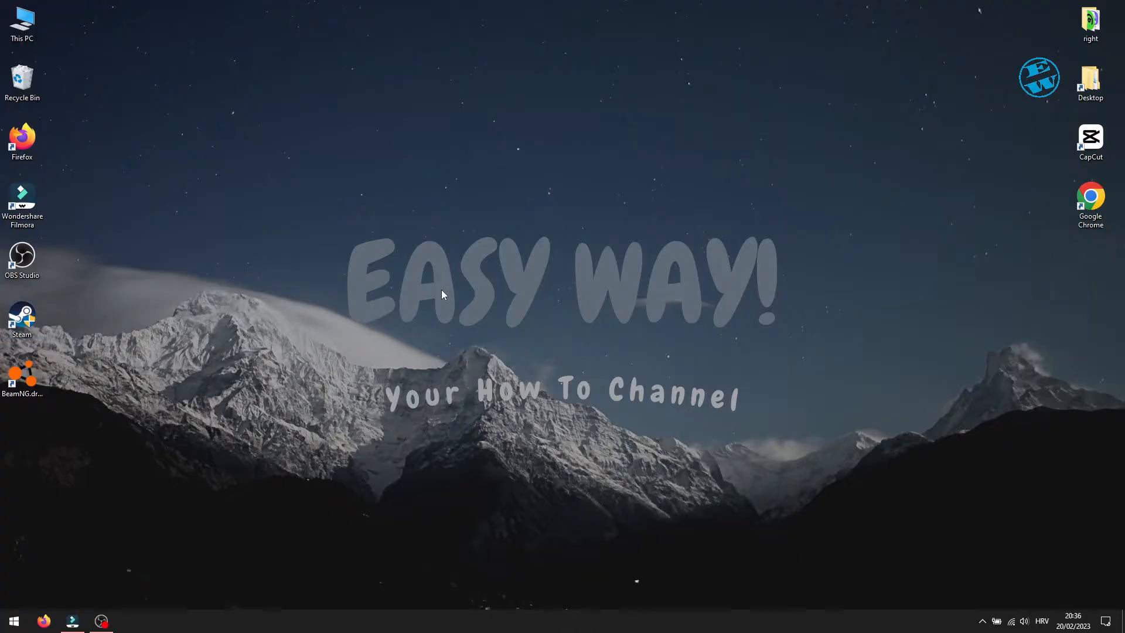
mouse_move(398, 307)
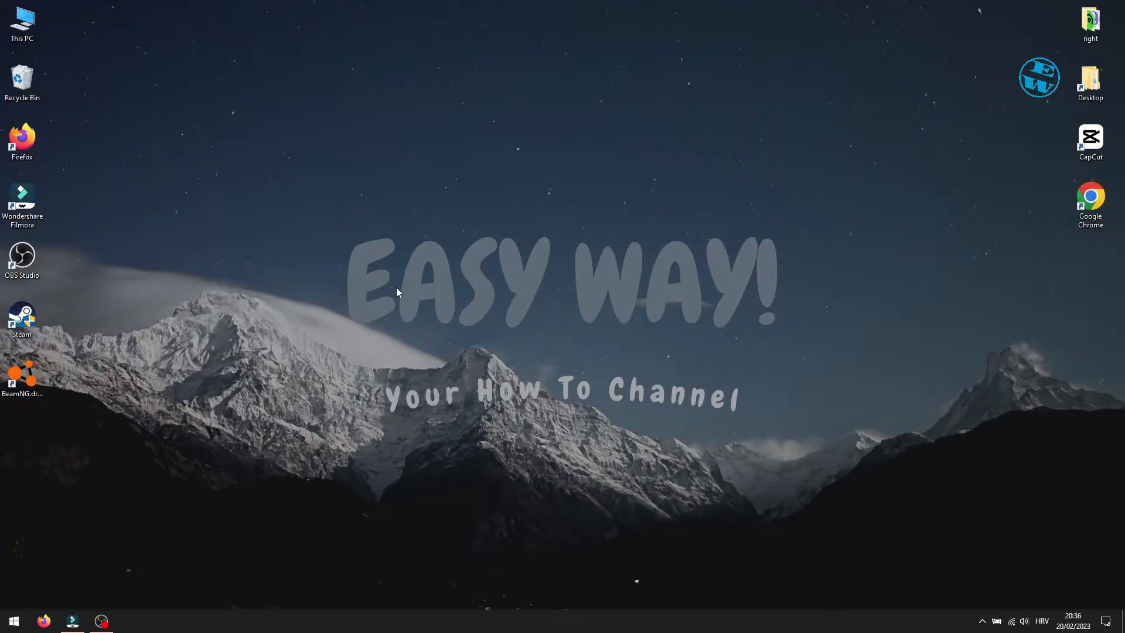
- Launch Steam again, allowing it to make changes to the device
double_click(22, 317)
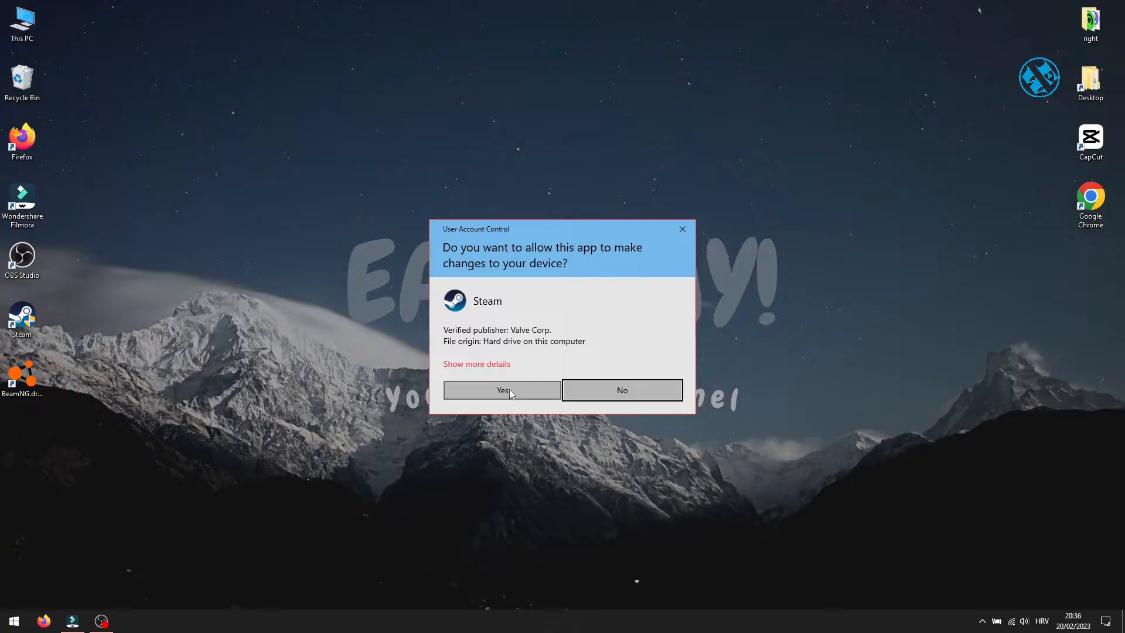
left_click(502, 390)
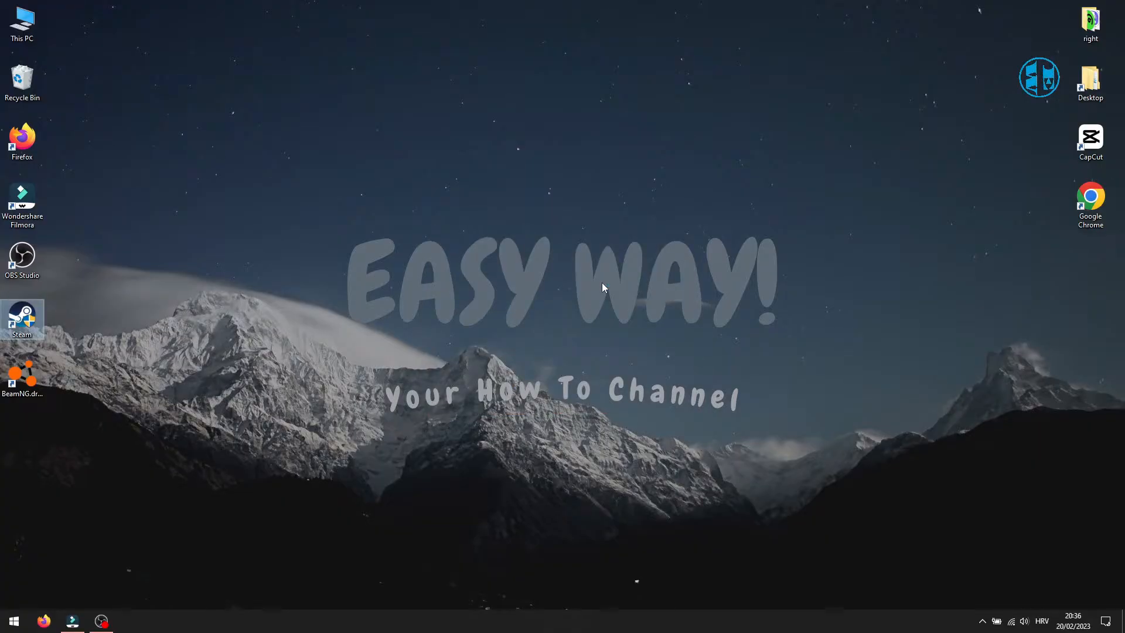
double_click(22, 315)
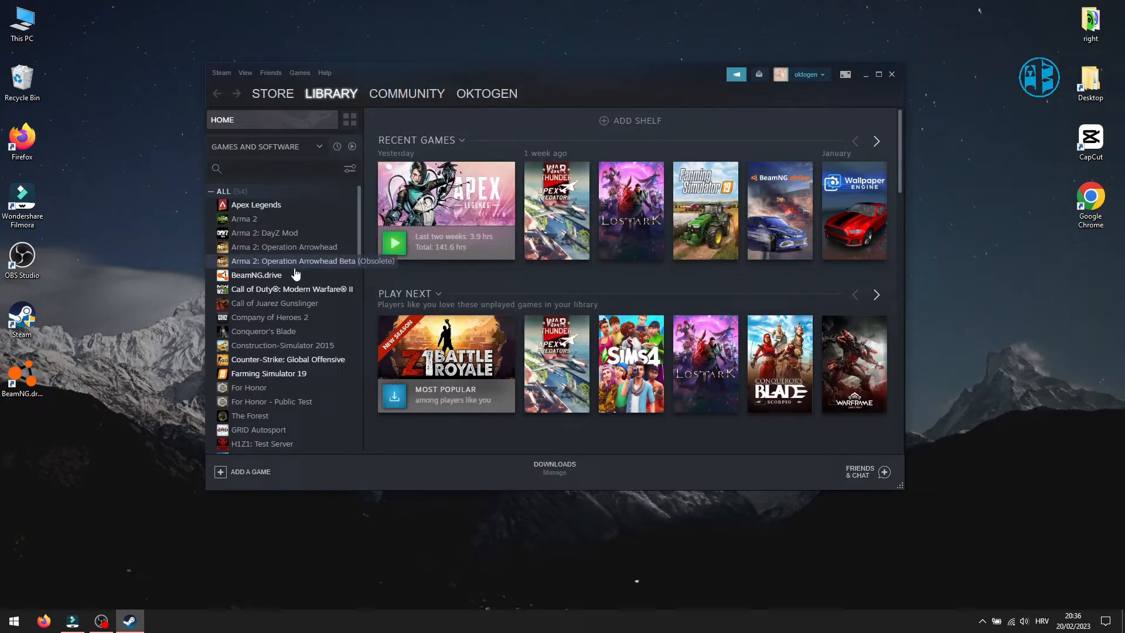
- Bring up BeamNG.drive's Properties in the Steam library on the Local Files page
right_click(255, 274)
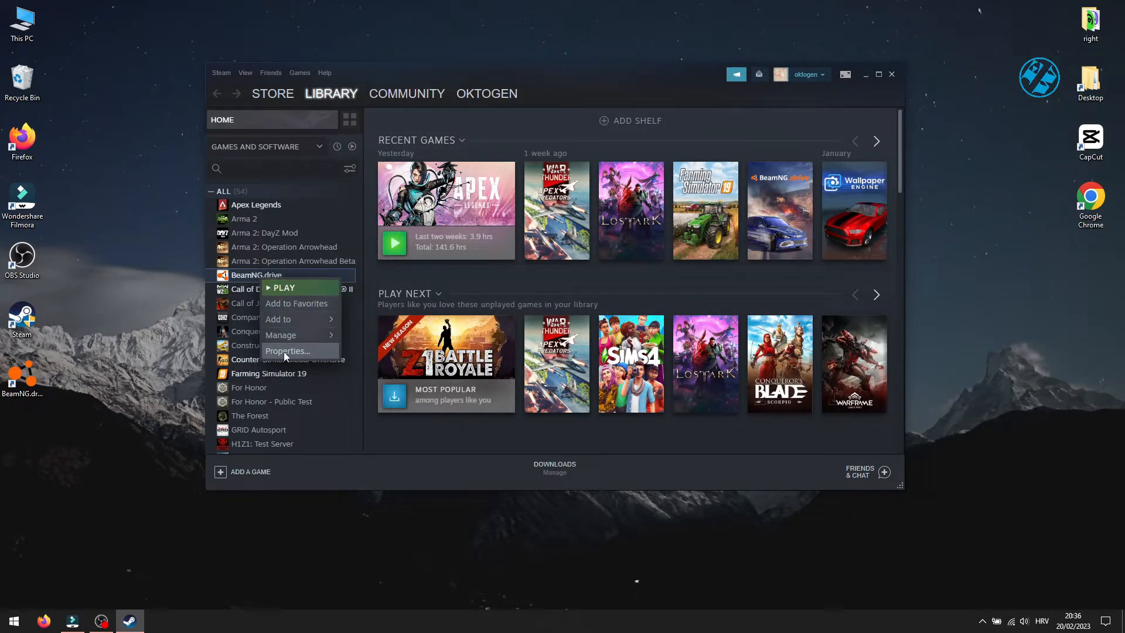
left_click(288, 352)
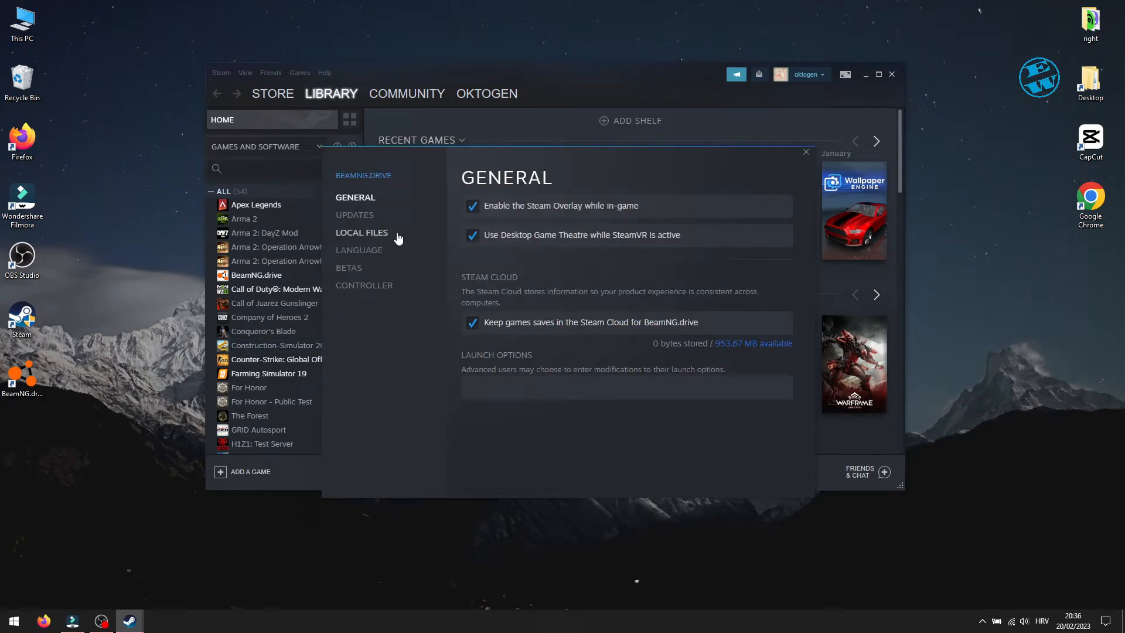
left_click(360, 232)
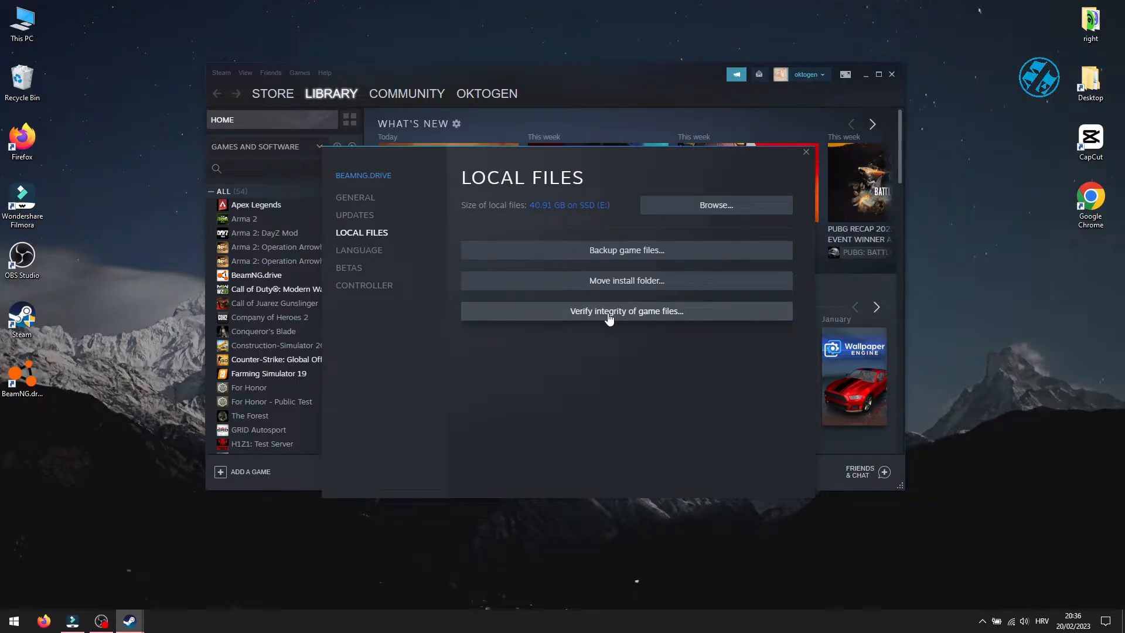
mouse_move(612, 382)
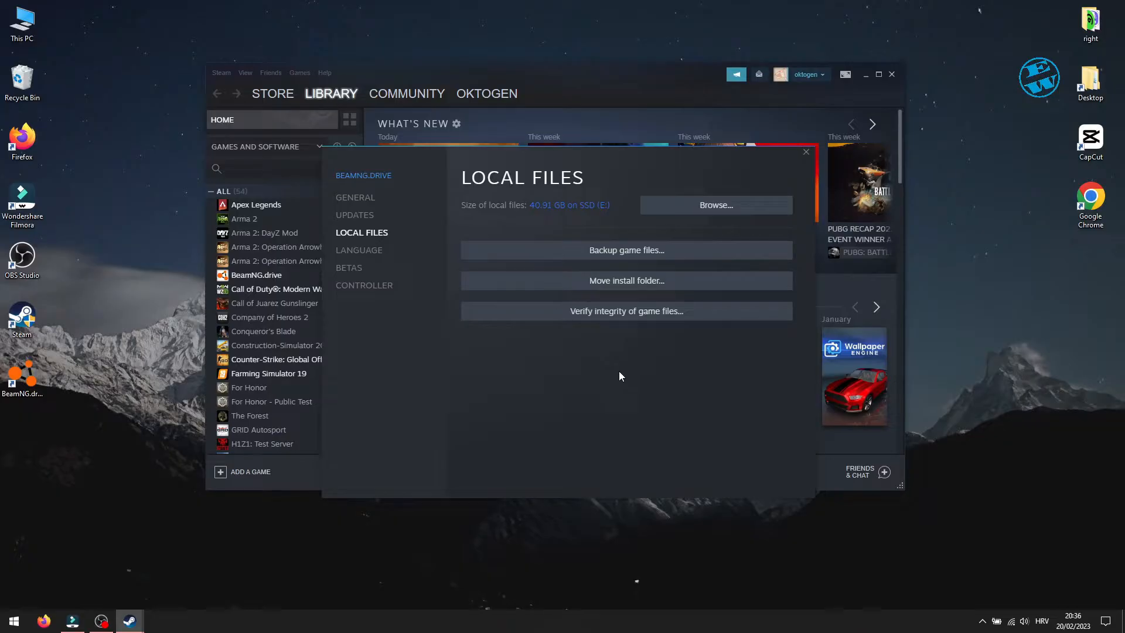
mouse_move(603, 405)
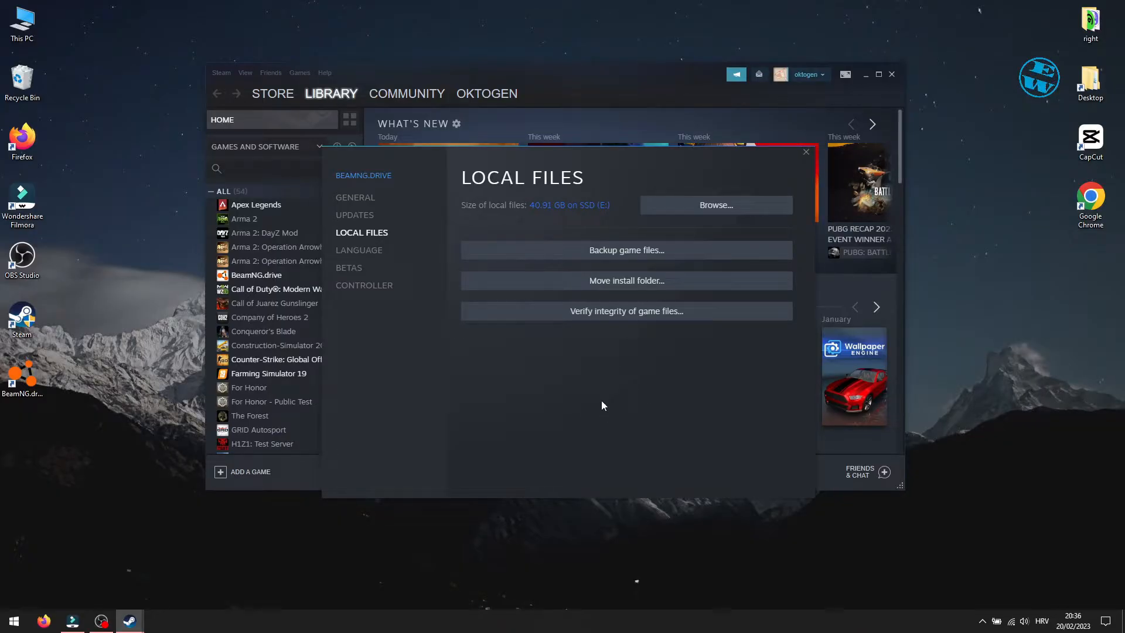
mouse_move(594, 395)
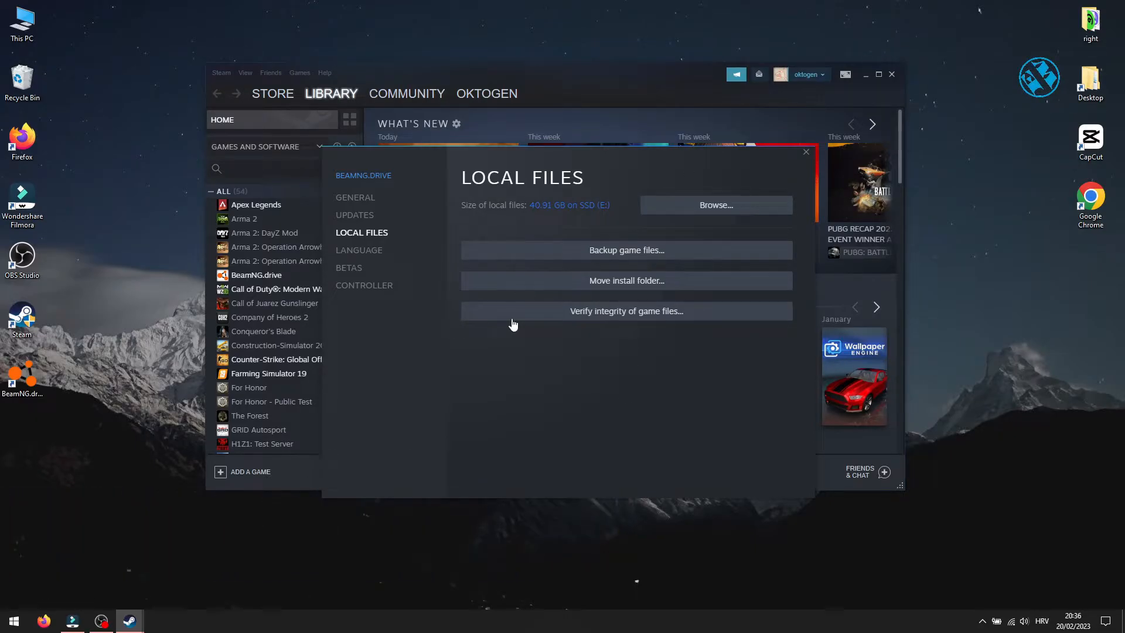
mouse_move(720, 208)
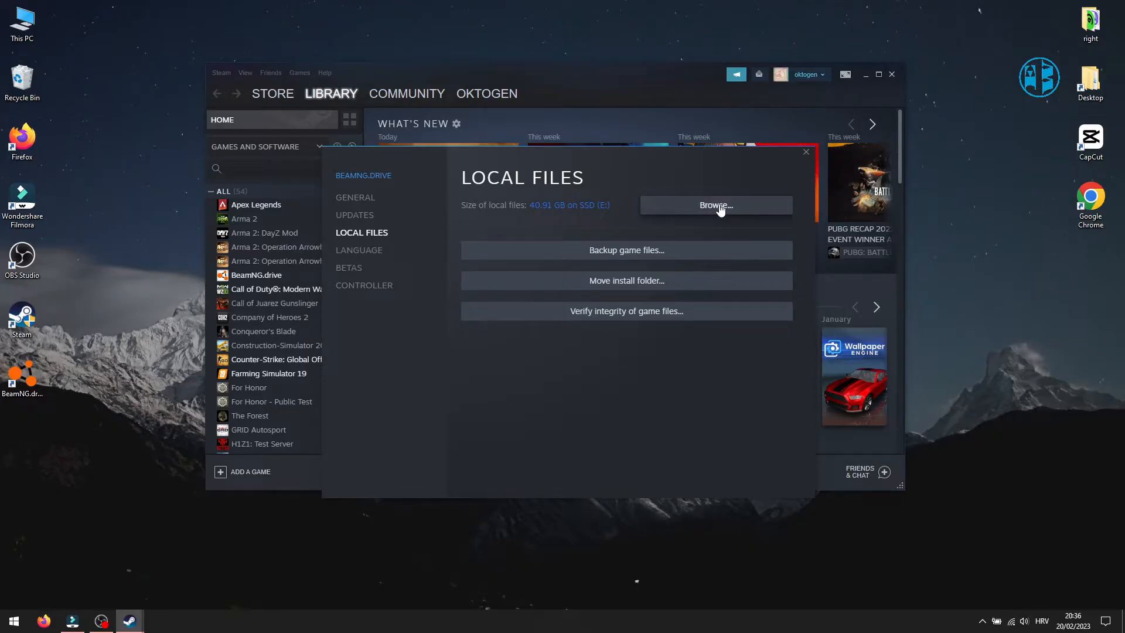
- Browse to BeamNG.drive's install folder on drive E, maximized, with BeamNG.drive.exe selected
left_click(716, 205)
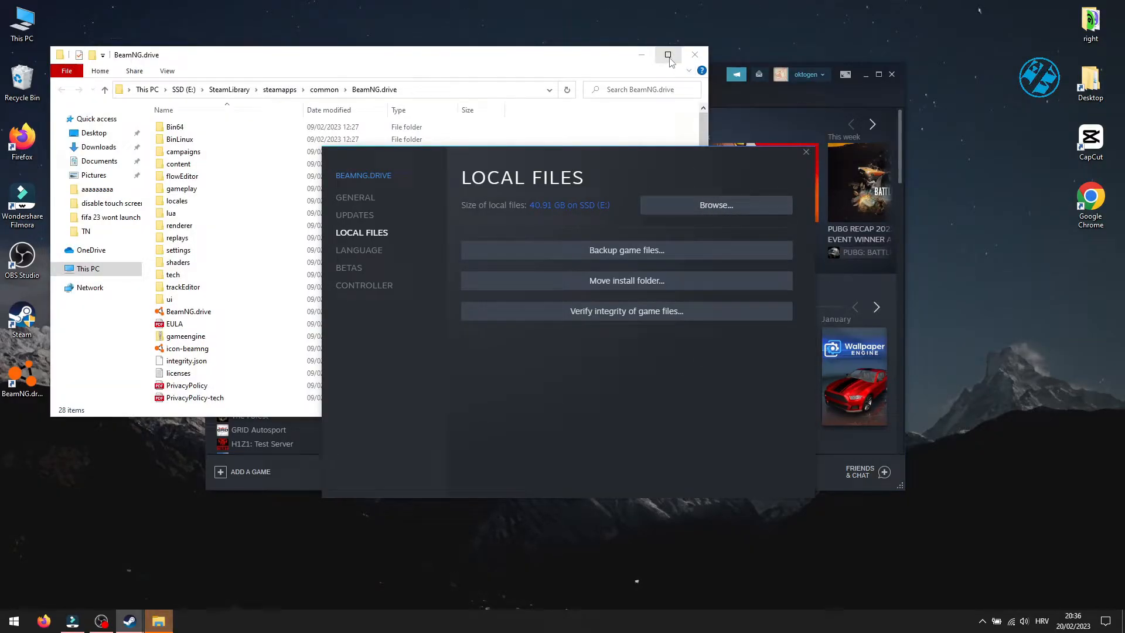
left_click(667, 54)
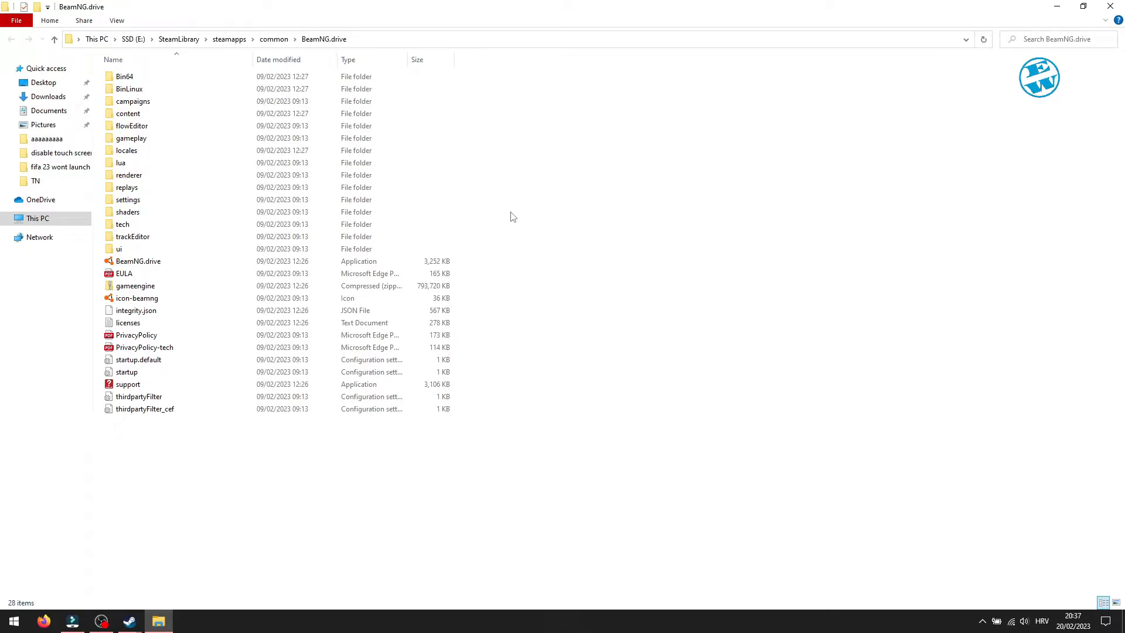
left_click(138, 260)
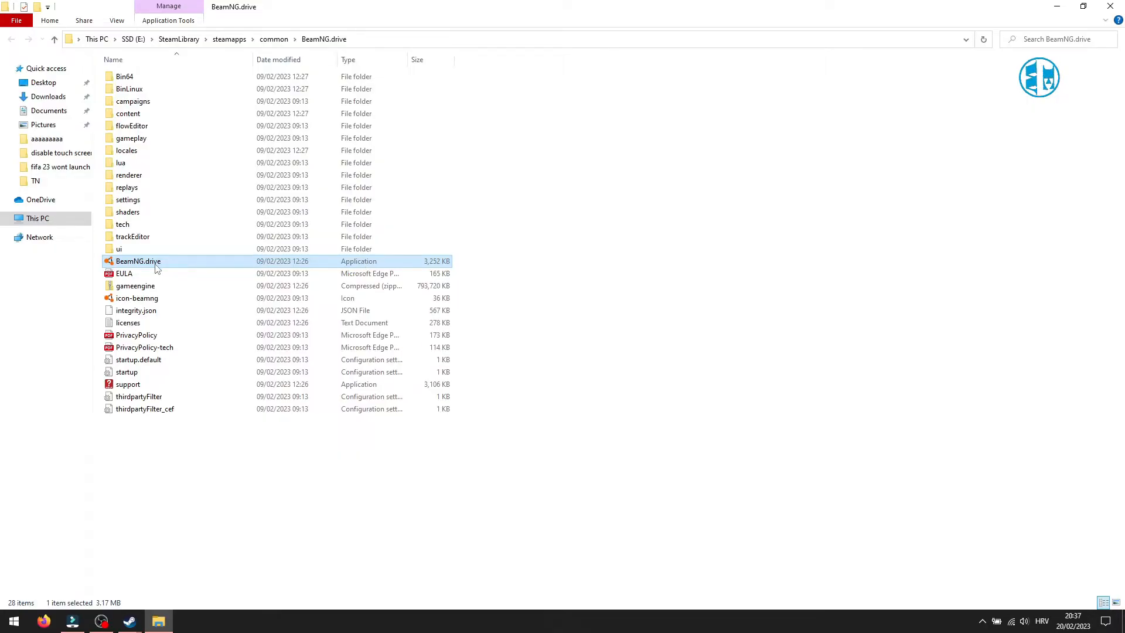
- Set BeamNG.drive.exe to run as administrator with fullscreen optimizations disabled via its Compatibility settings
right_click(138, 260)
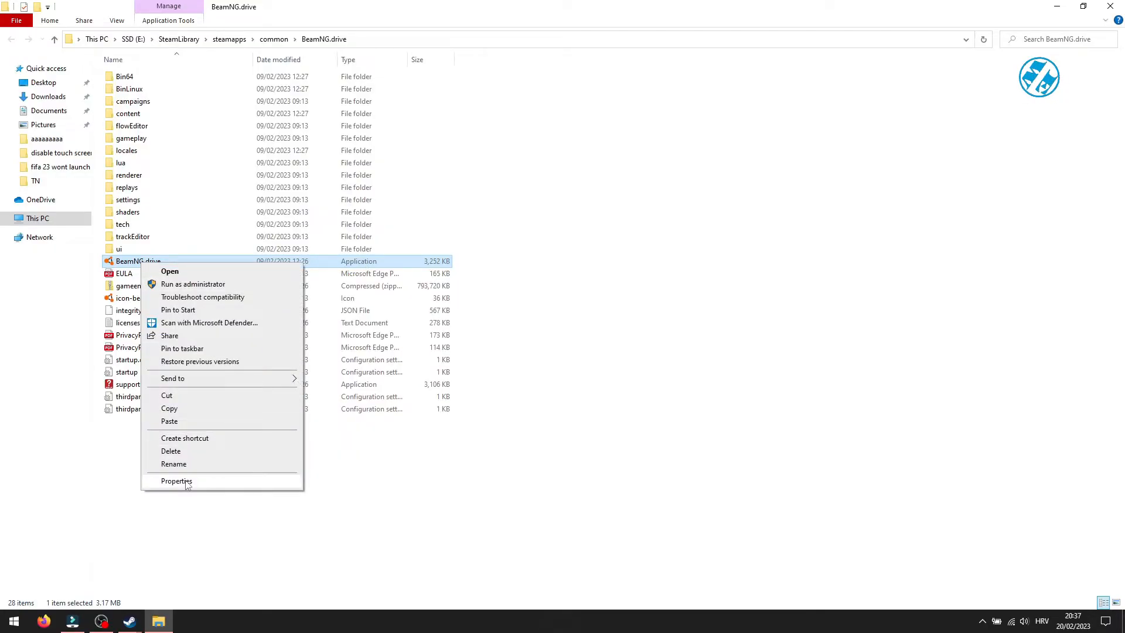
left_click(176, 481)
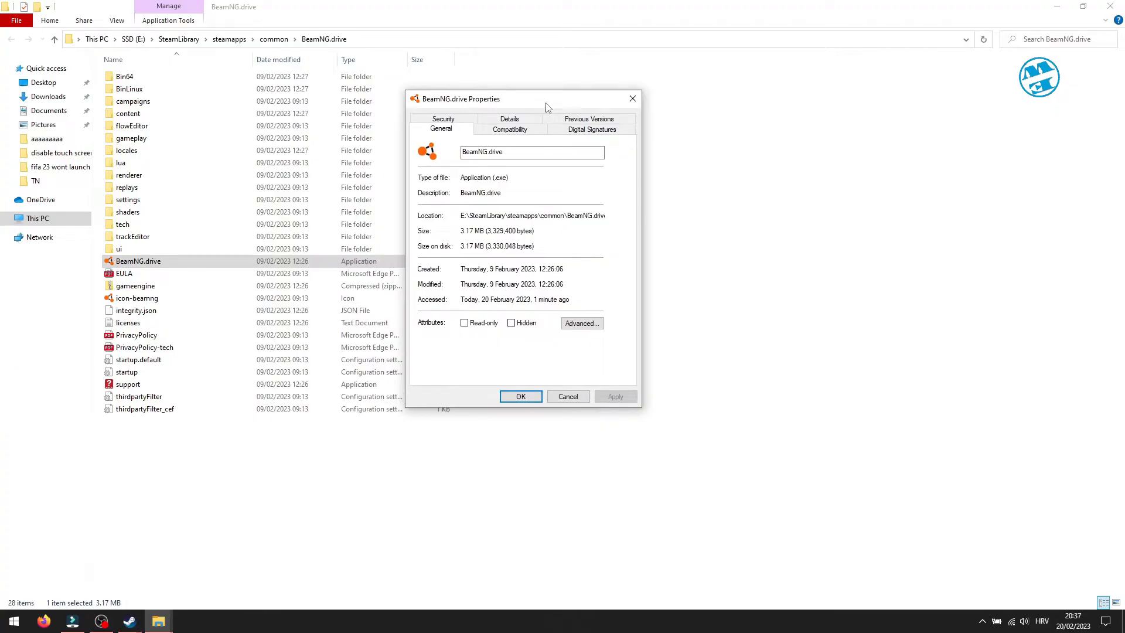
left_click(509, 128)
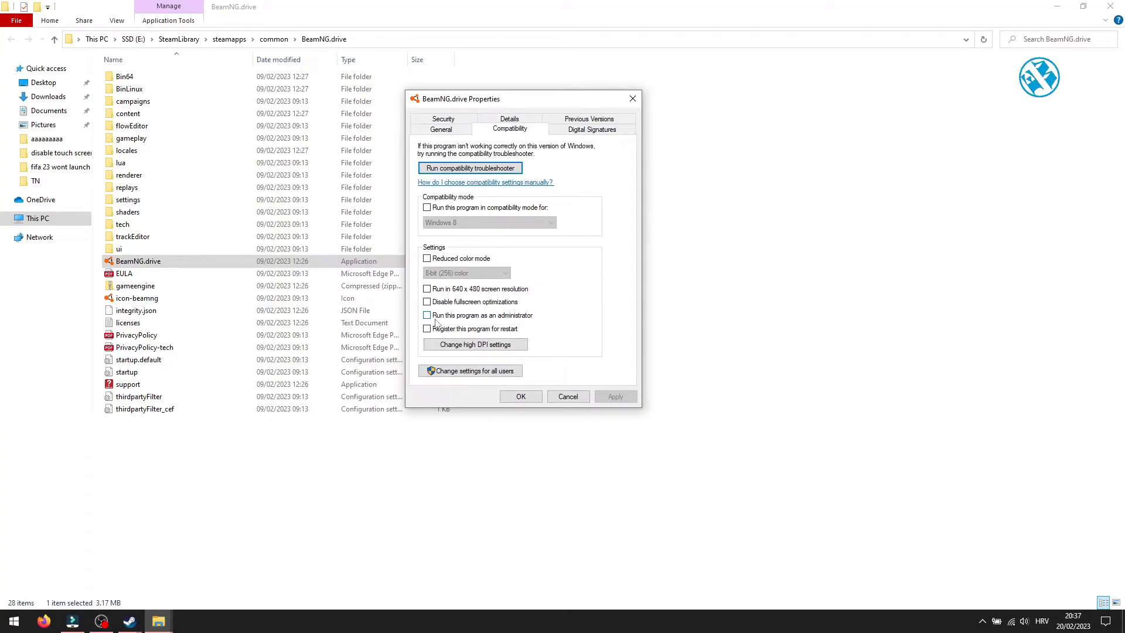
left_click(426, 316)
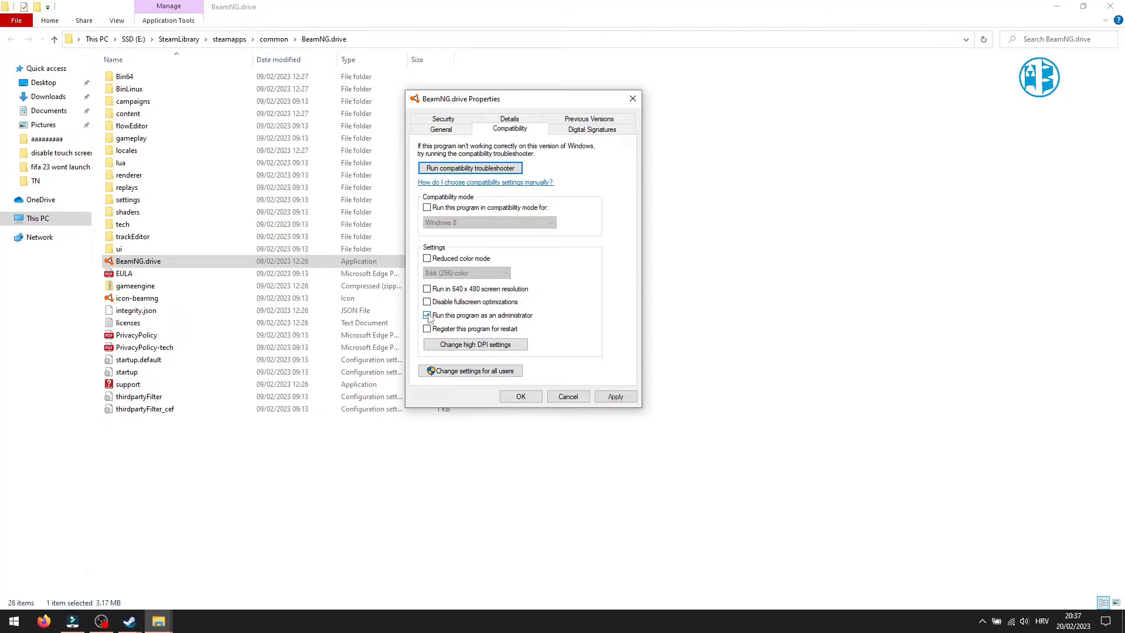
left_click(427, 315)
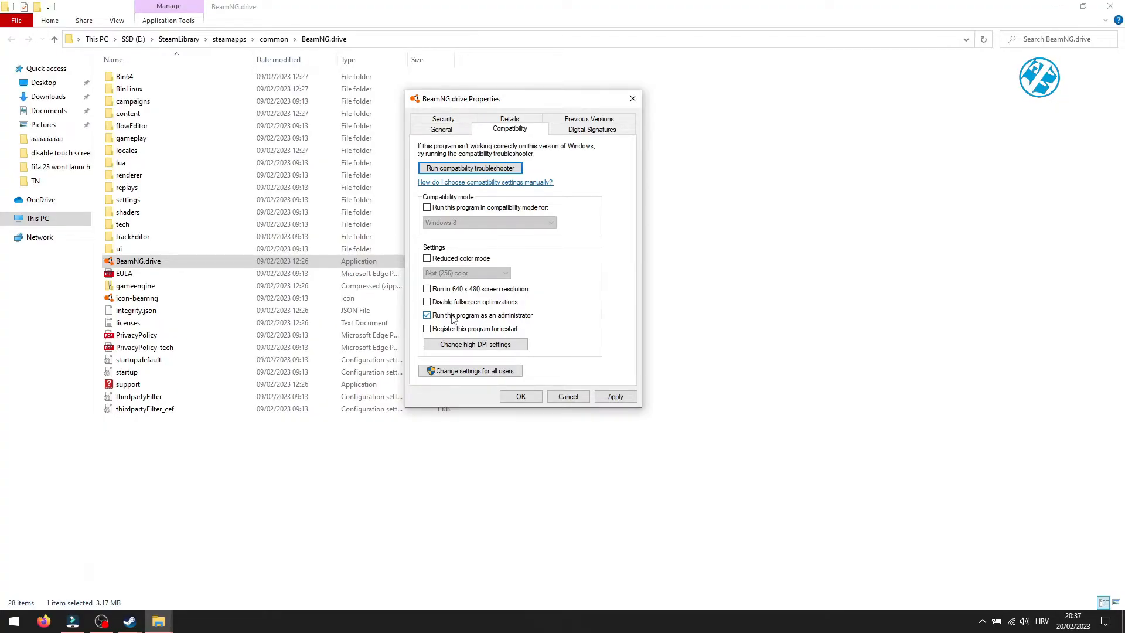
left_click(426, 302)
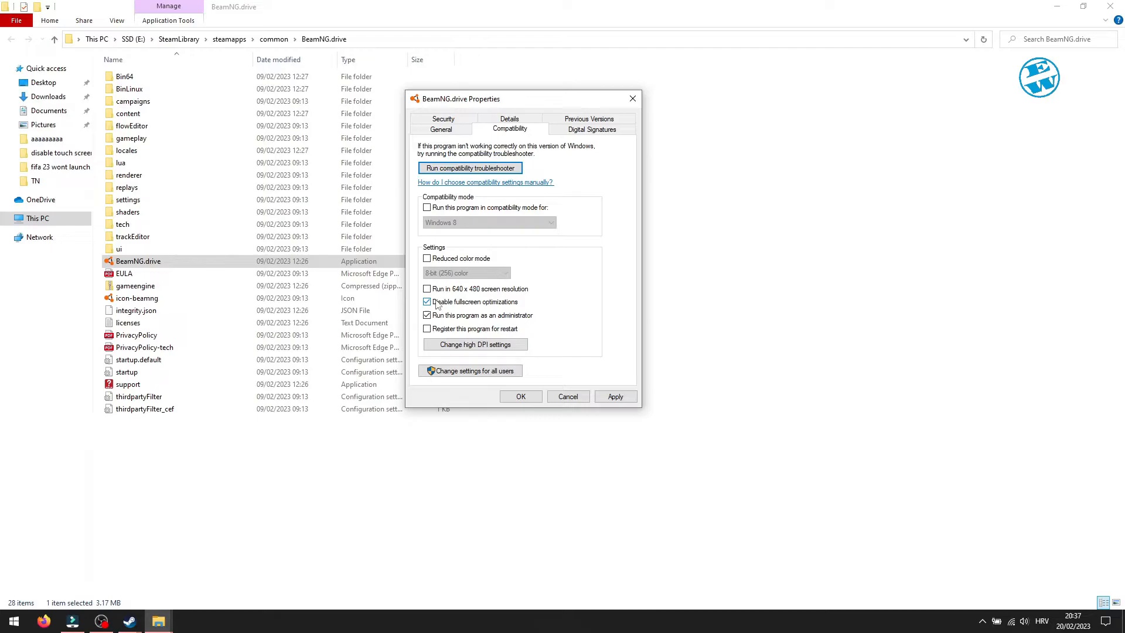
left_click(426, 302)
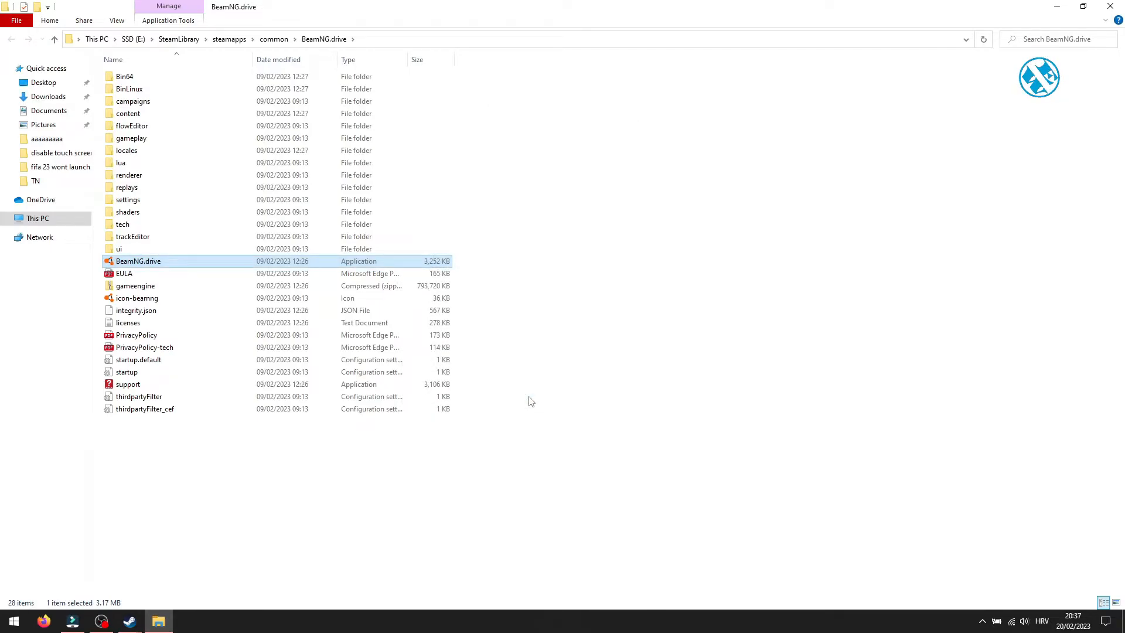
left_click(622, 269)
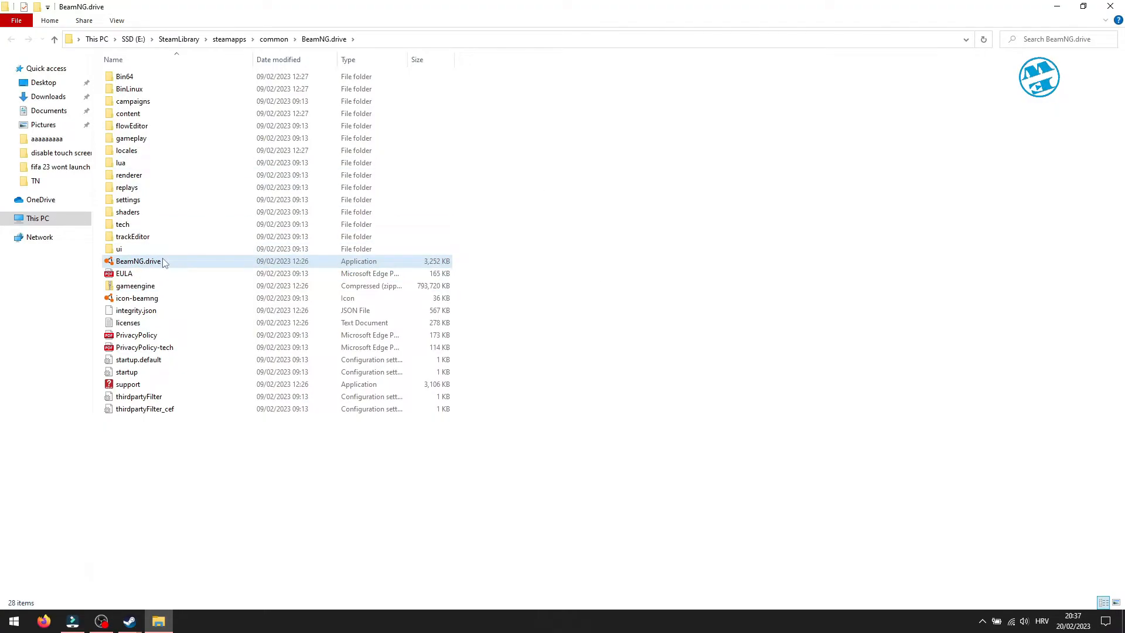
right_click(138, 261)
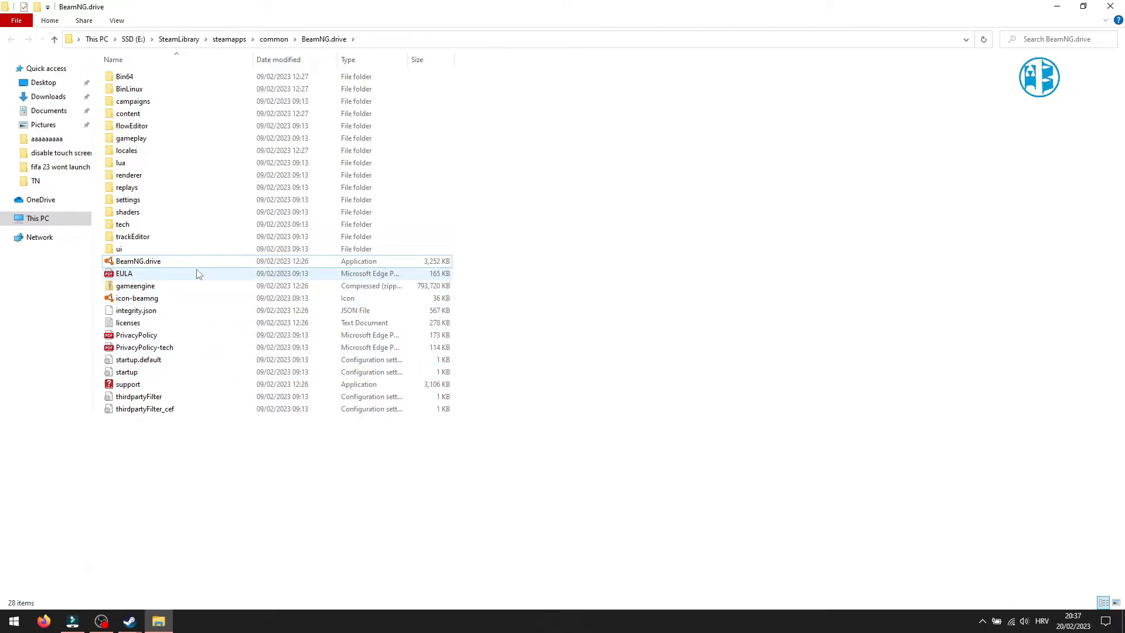
mouse_move(150, 260)
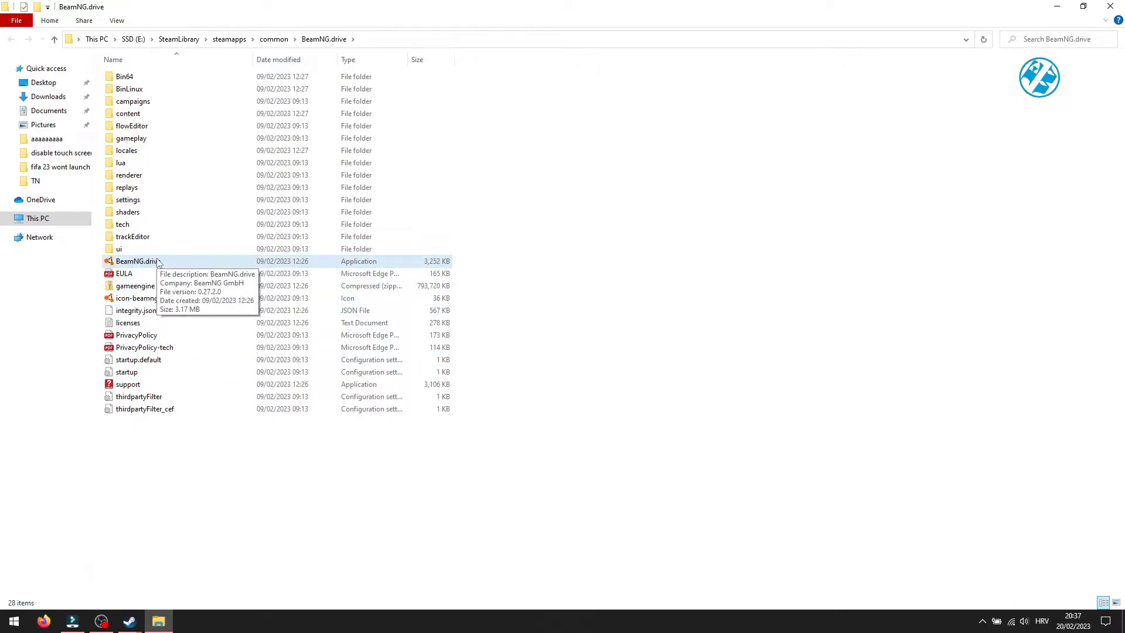
- Enable Windows 8 compatibility mode for BeamNG.drive.exe, then close the game folder window
right_click(130, 260)
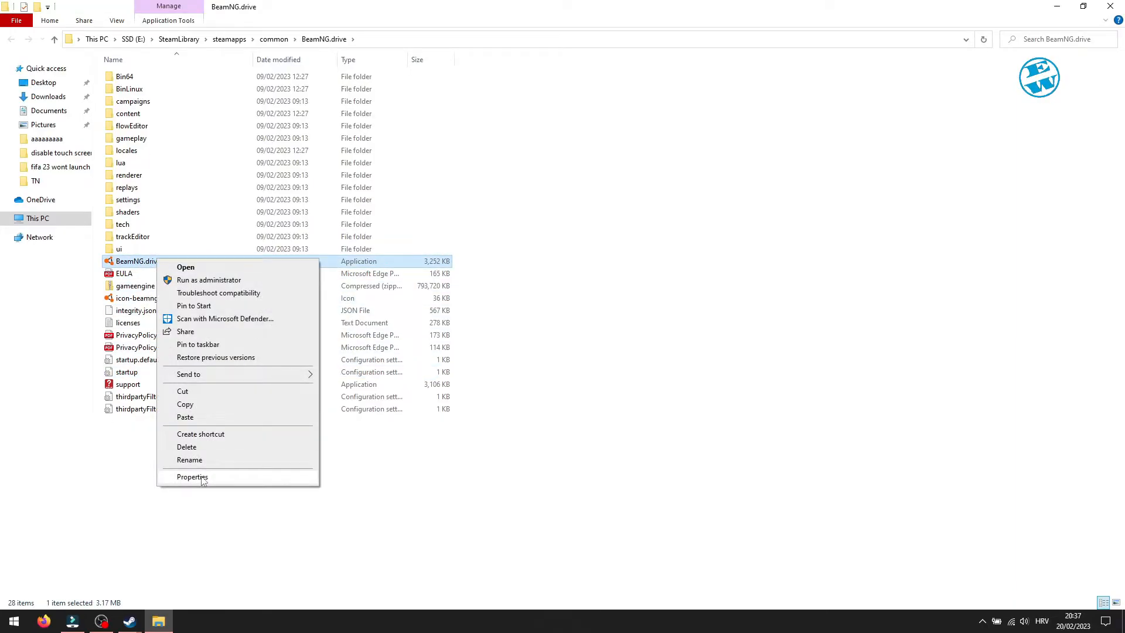
left_click(192, 477)
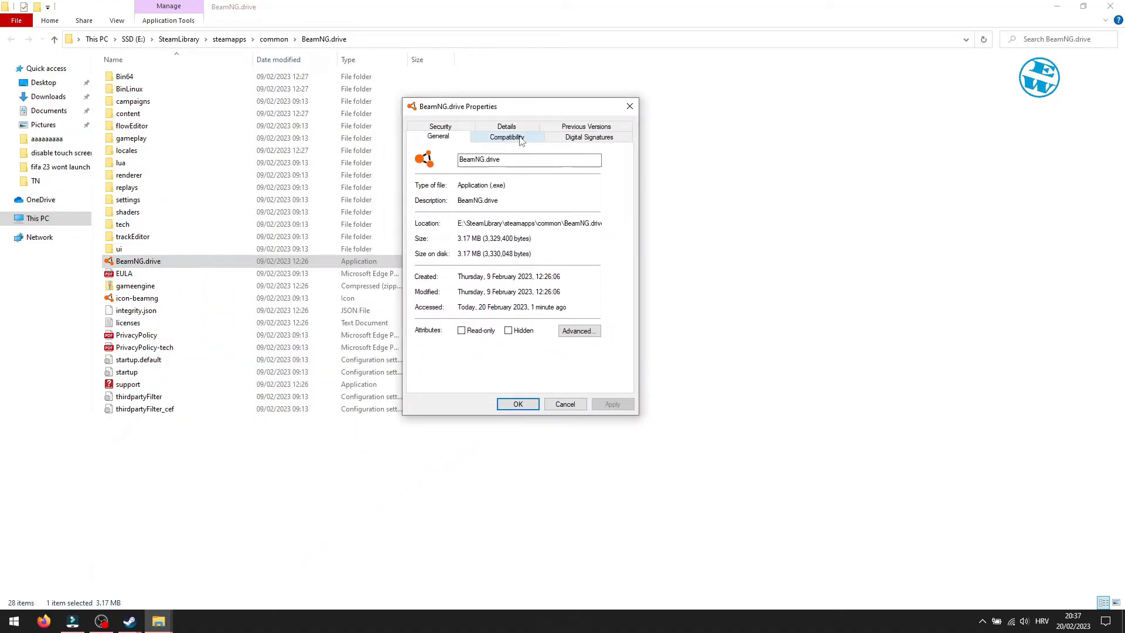
left_click(509, 136)
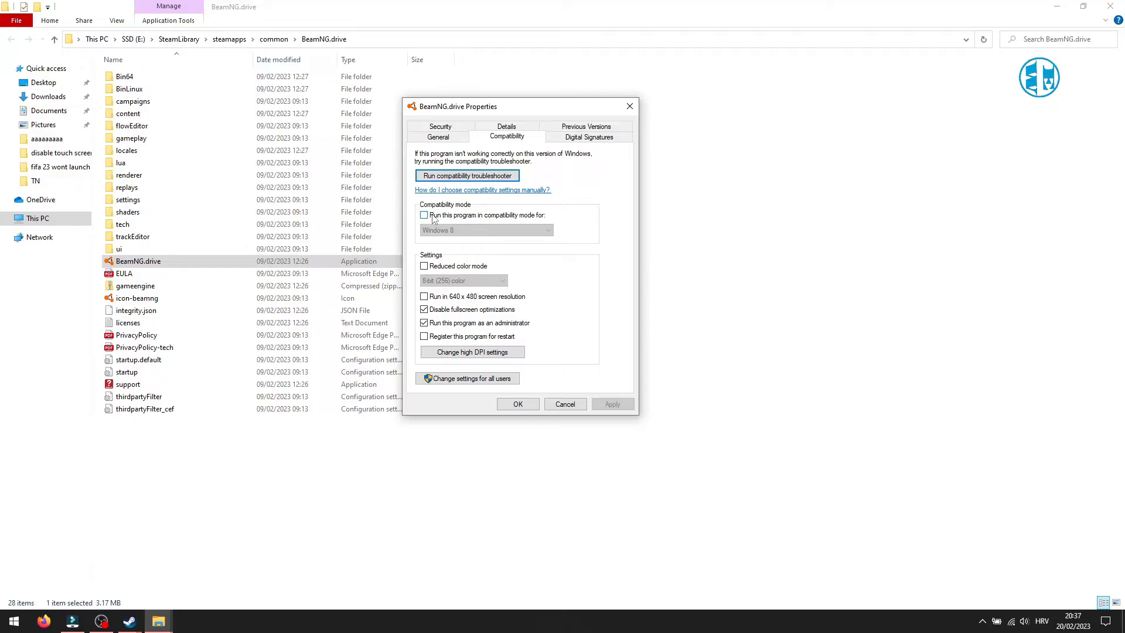
left_click(423, 215)
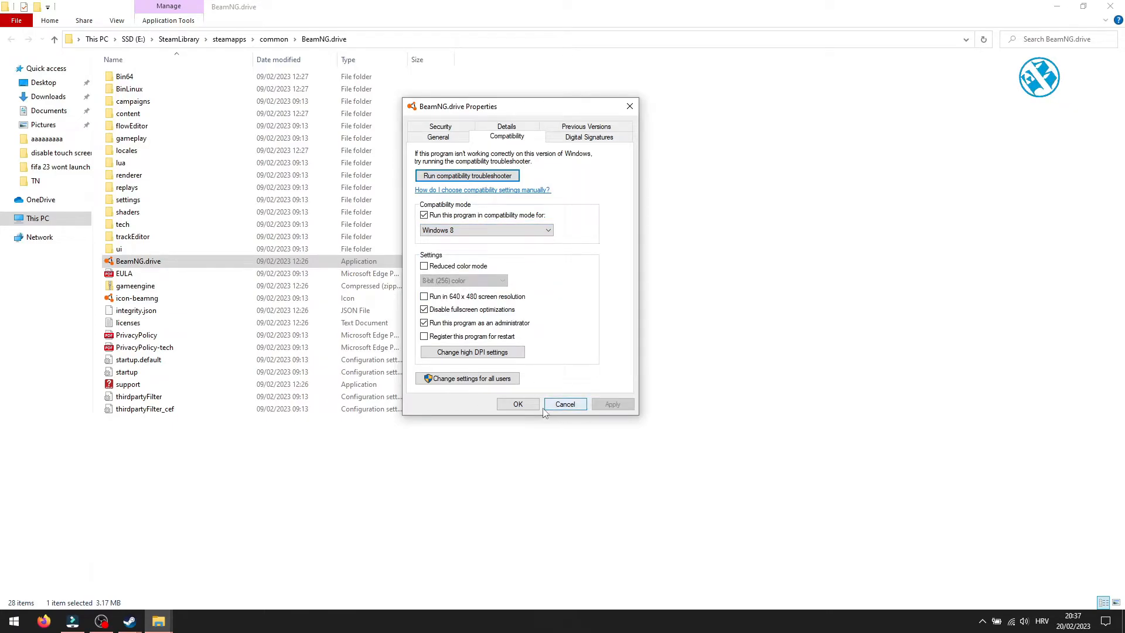
left_click(565, 403)
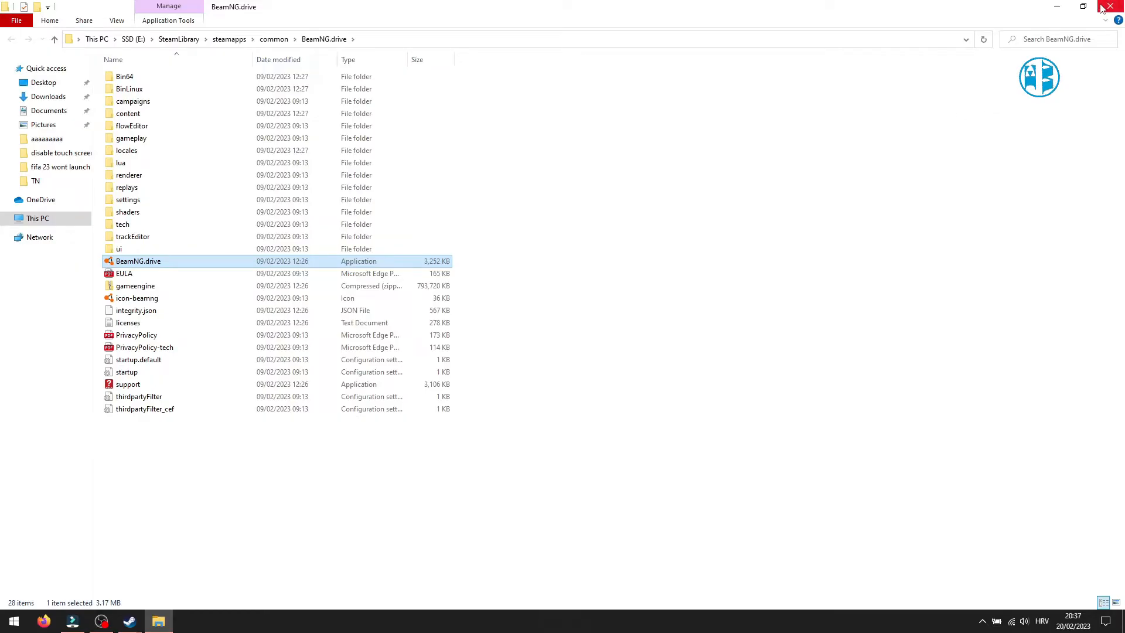
left_click(1111, 7)
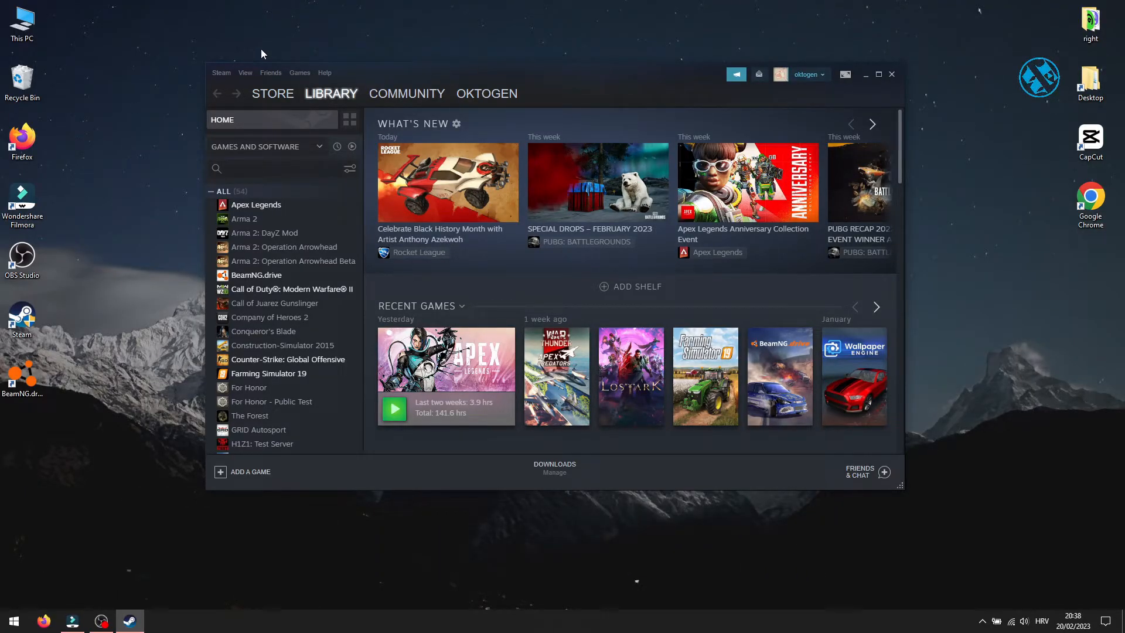
- Clear Steam's download cache from the Downloads settings page and close Settings via Cancel
left_click(220, 73)
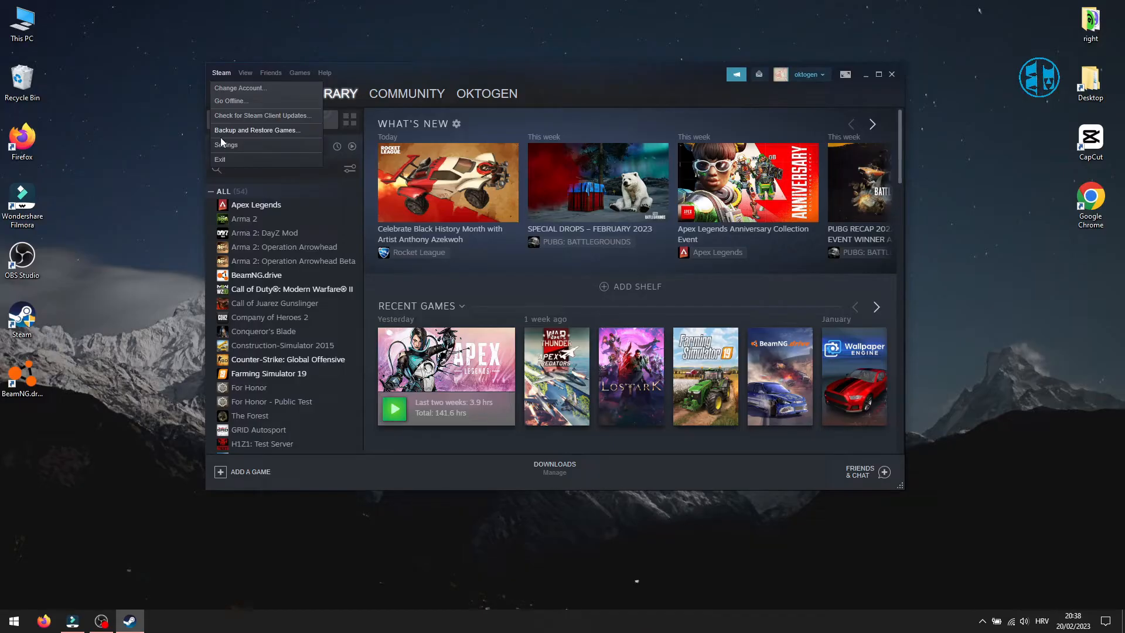
left_click(225, 144)
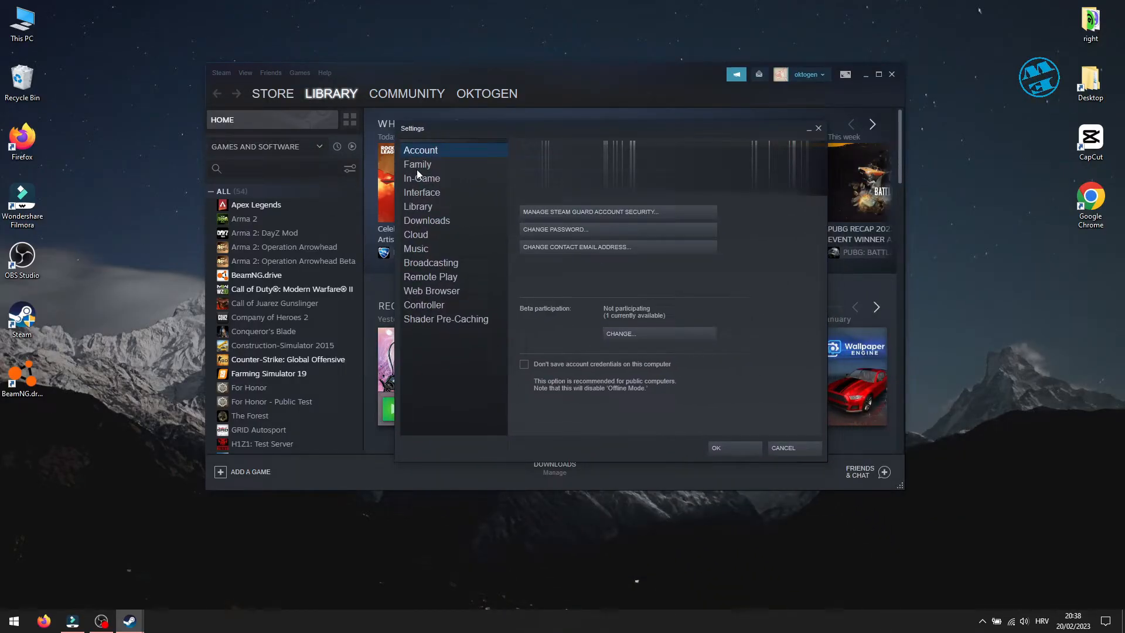
left_click(427, 220)
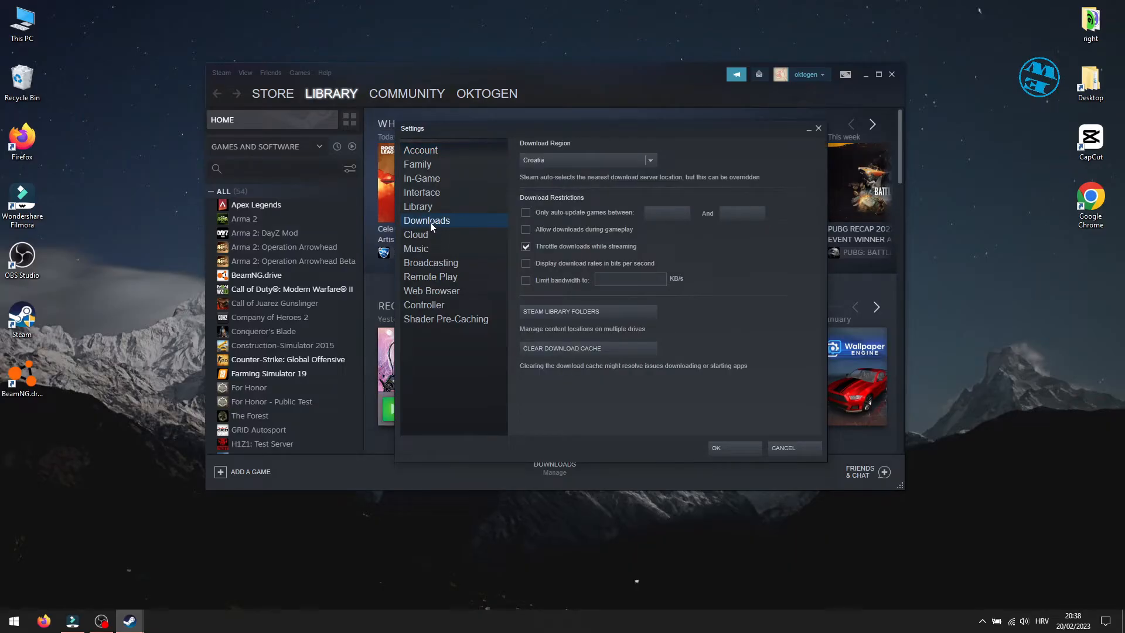
mouse_move(599, 360)
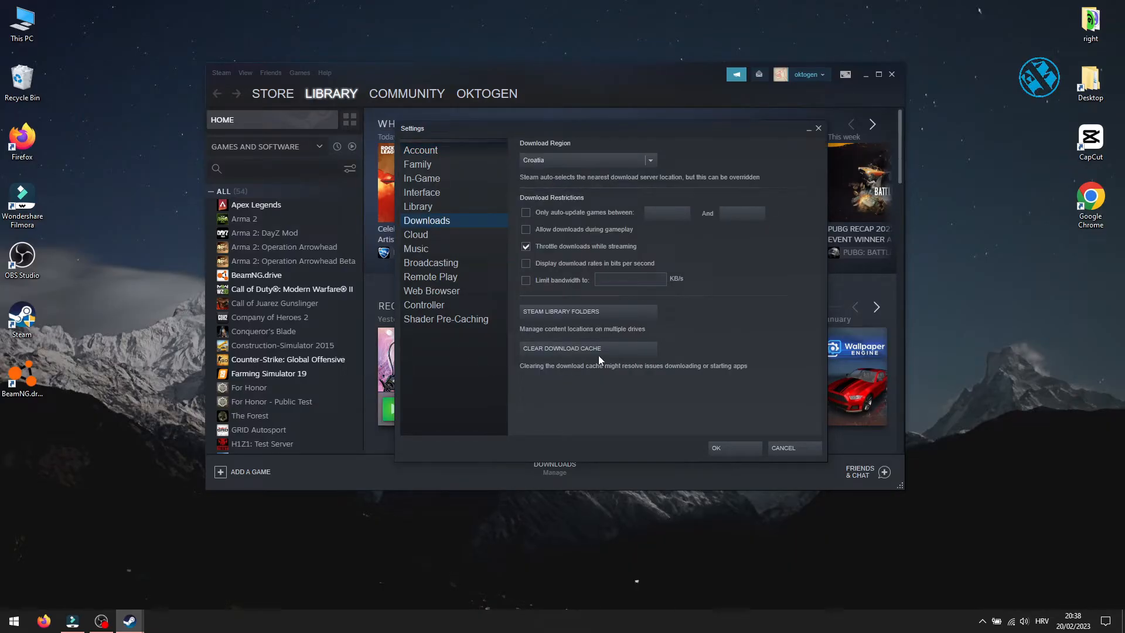
mouse_move(569, 352)
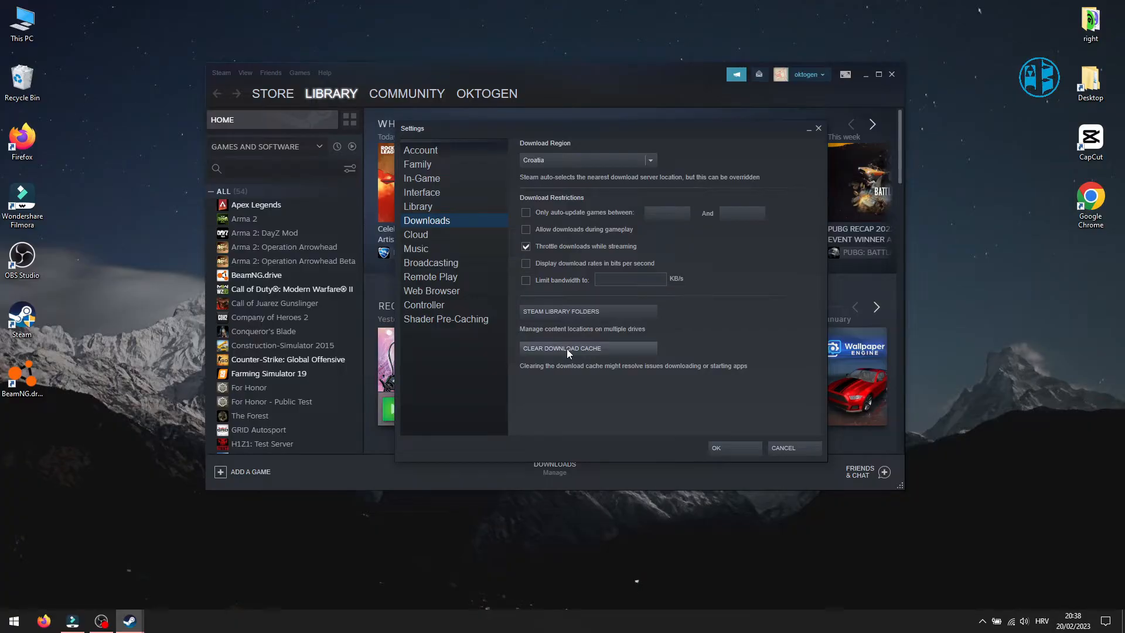
left_click(561, 347)
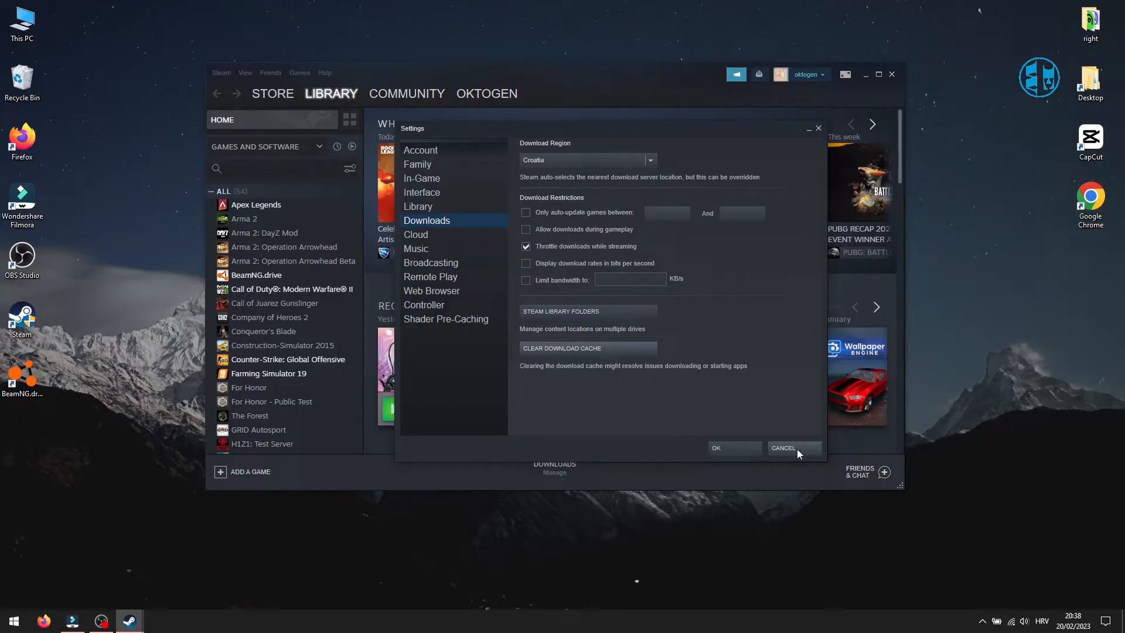
left_click(783, 447)
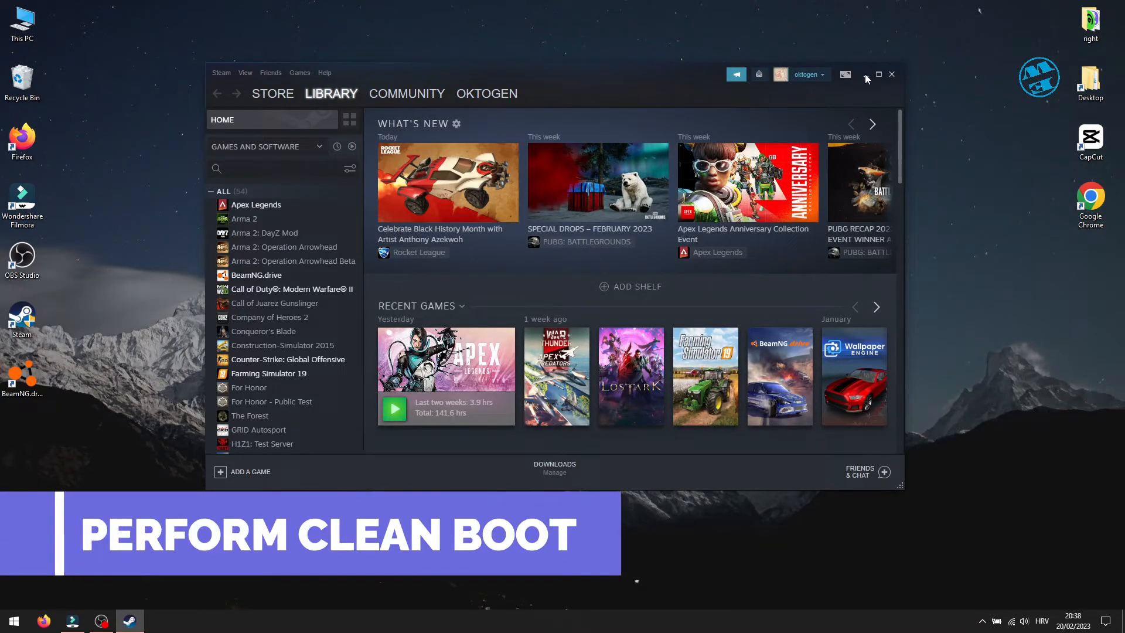
- Minimise Steam and launch System Configuration from Run, showing its Services list
left_click(869, 75)
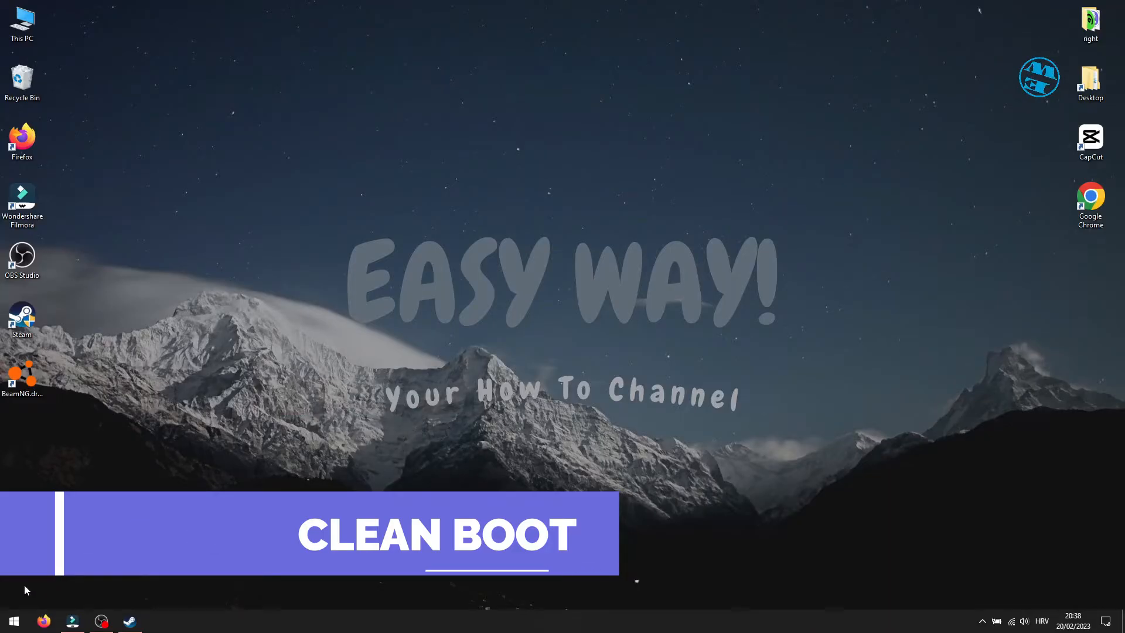
right_click(14, 621)
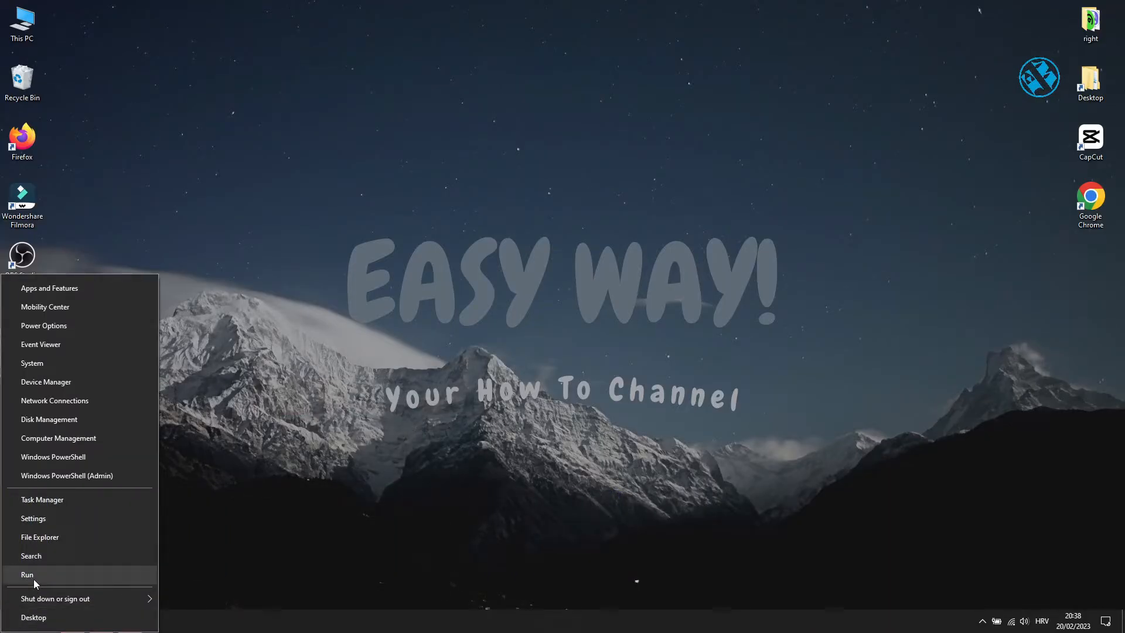
left_click(26, 575)
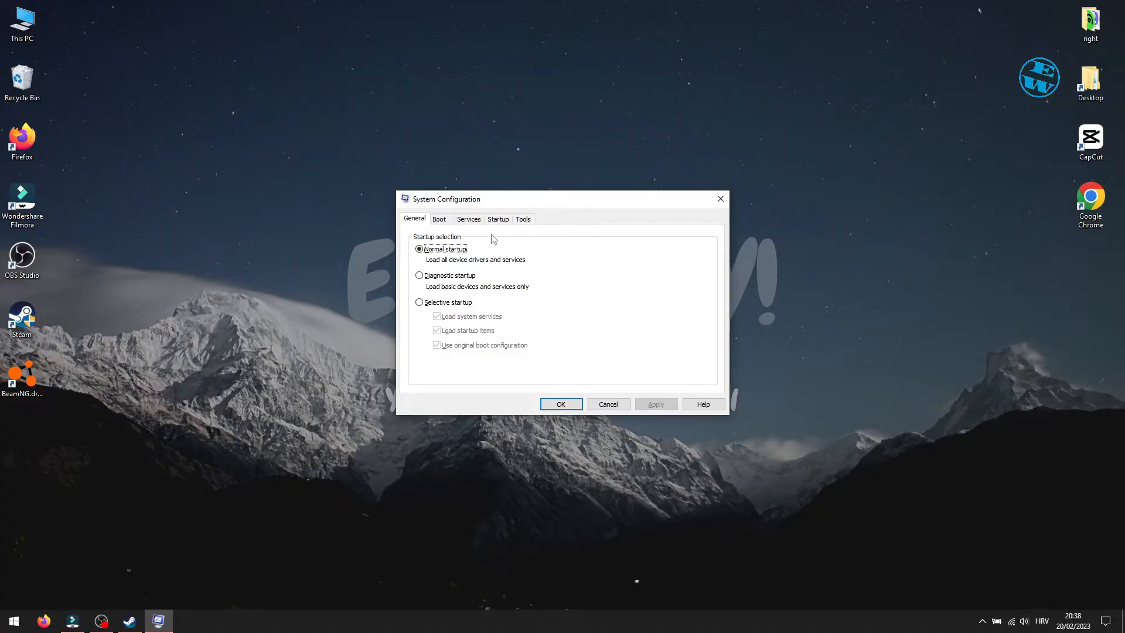
left_click(469, 218)
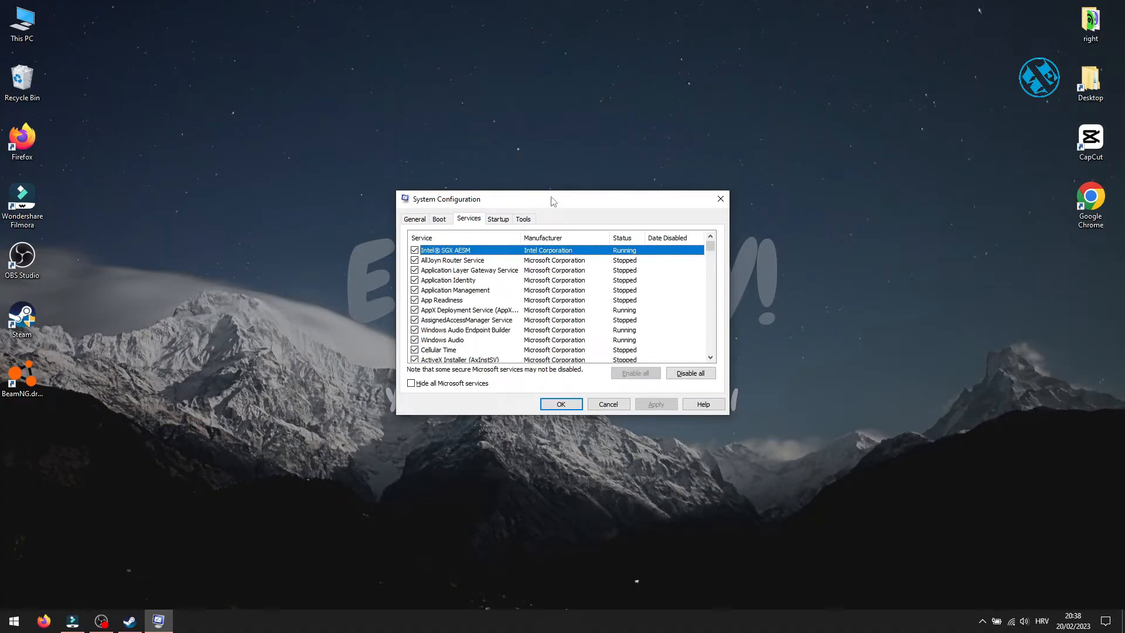
left_click_drag(552, 199, 558, 138)
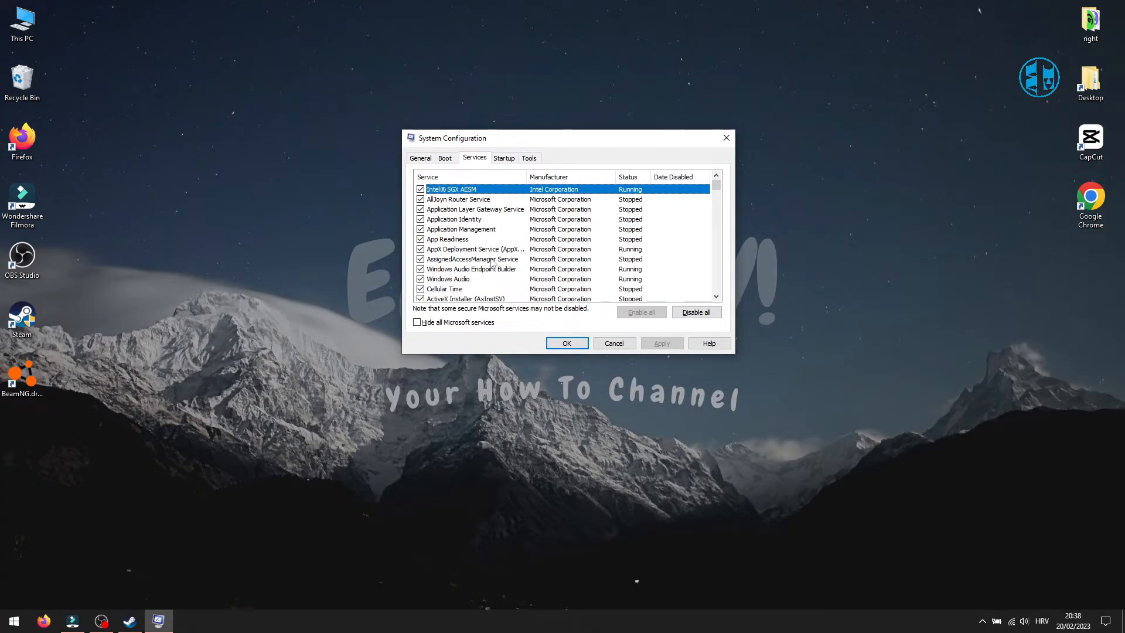
- Hide all Microsoft services, disable the remaining services, confirm with OK and exit without restart
left_click(417, 322)
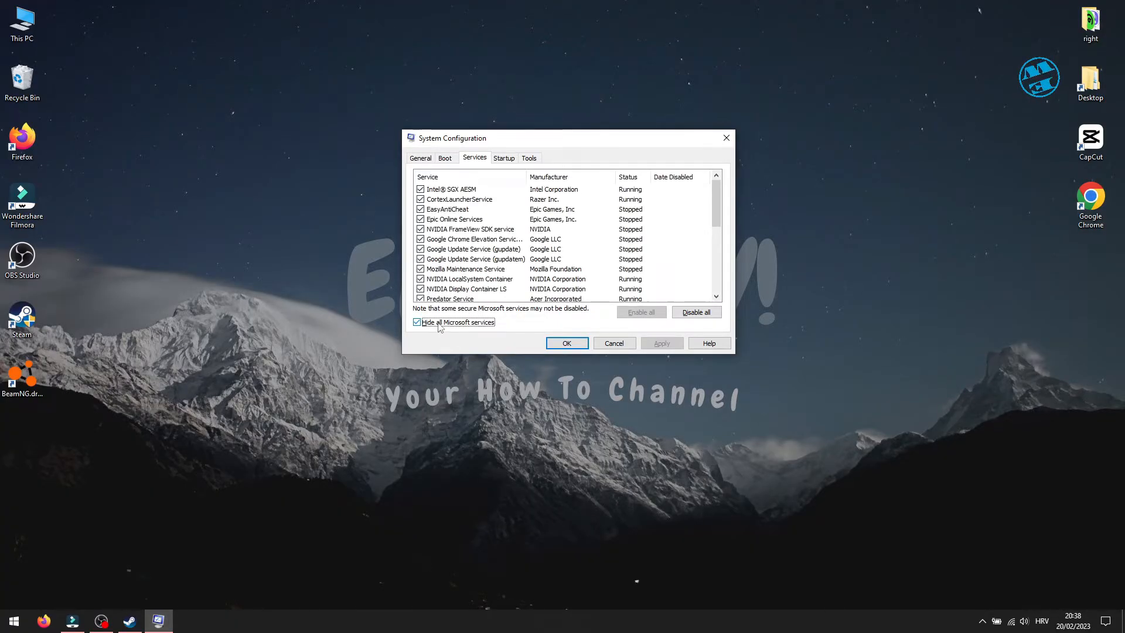
left_click(696, 312)
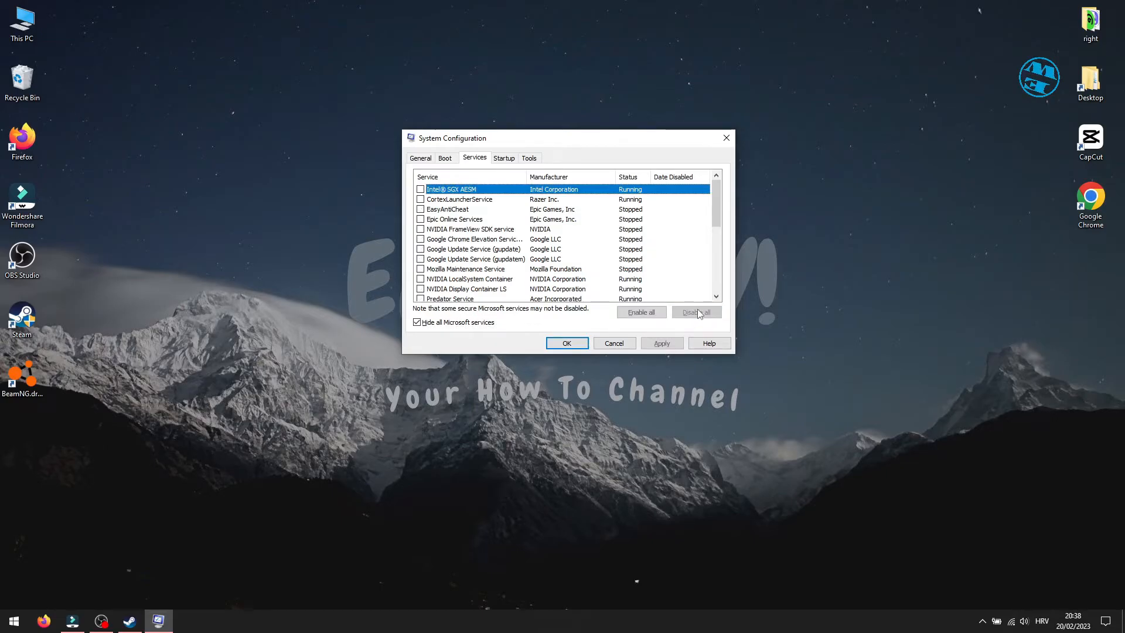
left_click(696, 312)
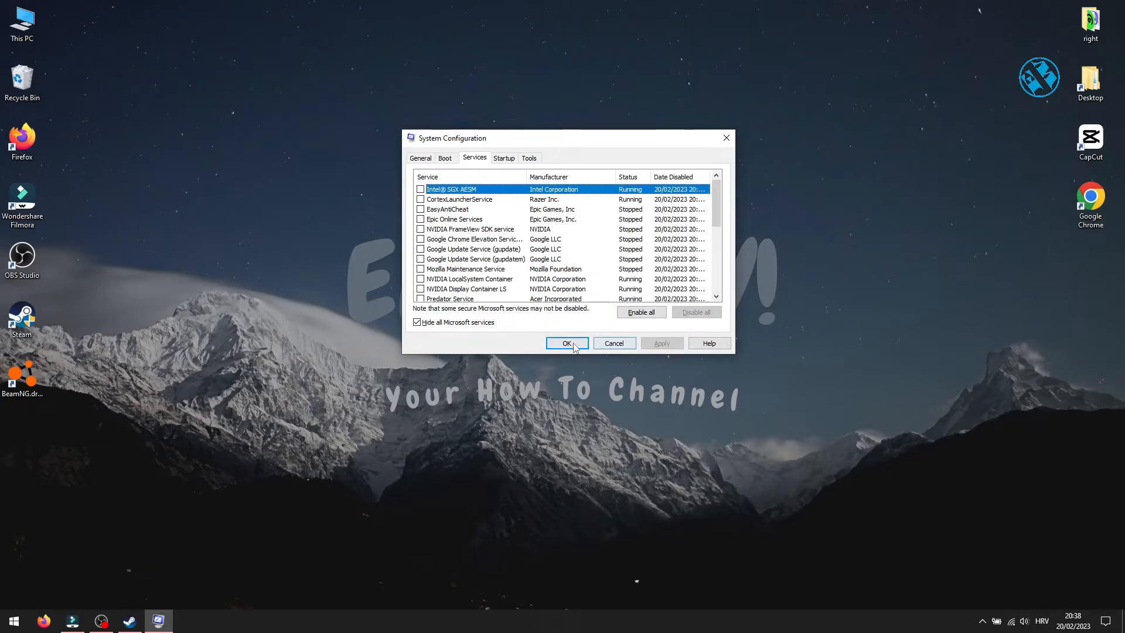
left_click(567, 344)
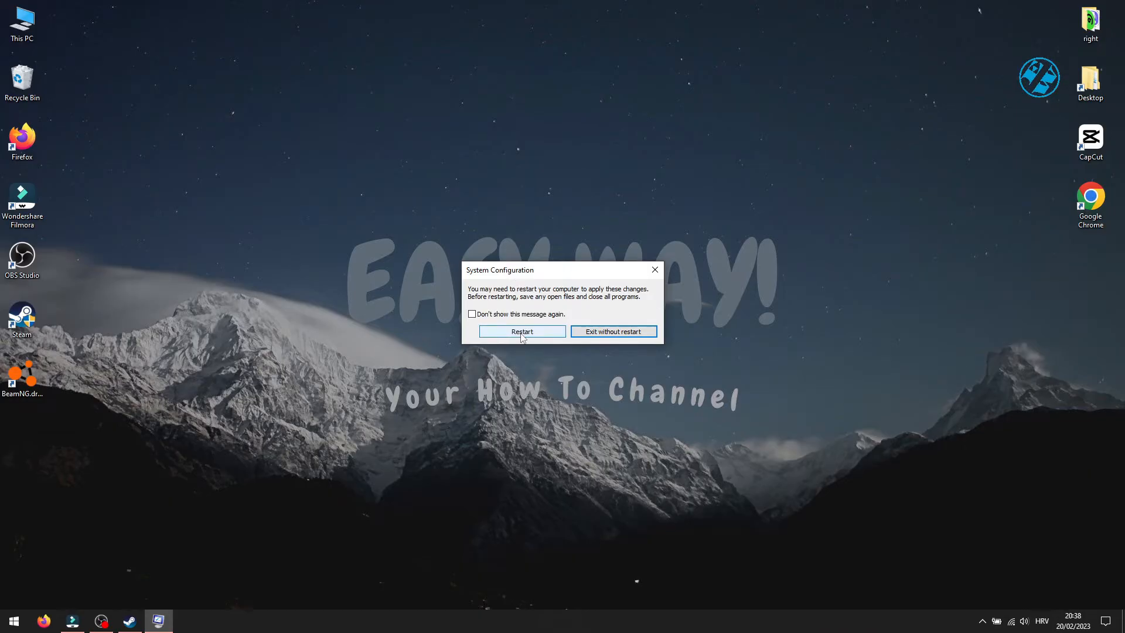
left_click(614, 330)
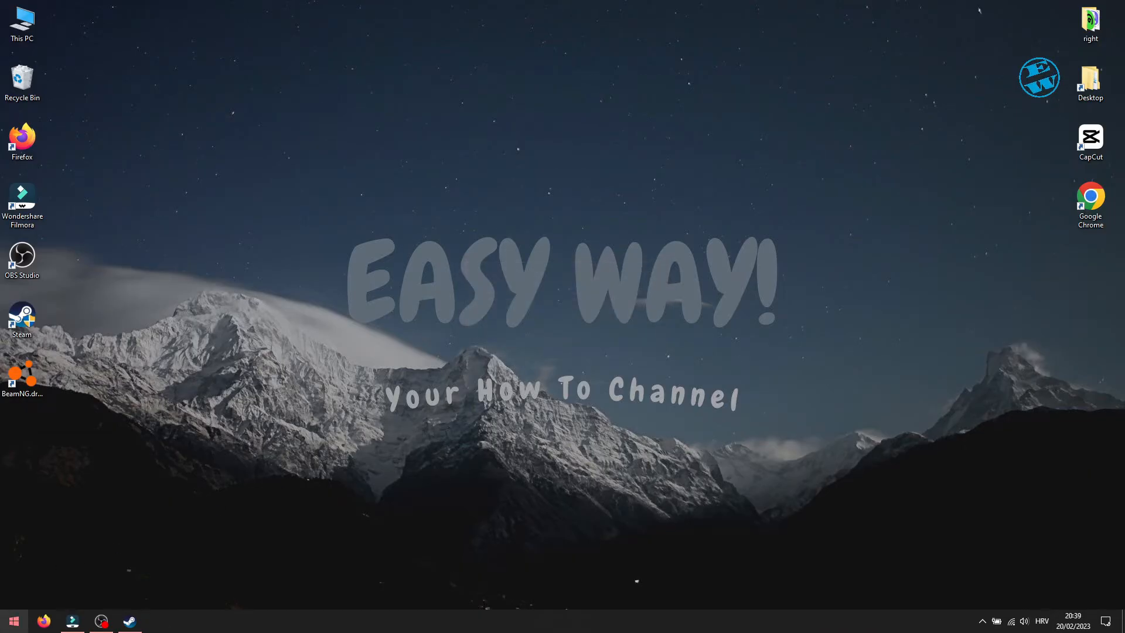
- Run msconfig again and scroll the Services list to find Intel SGX AESM
key("Win+r")
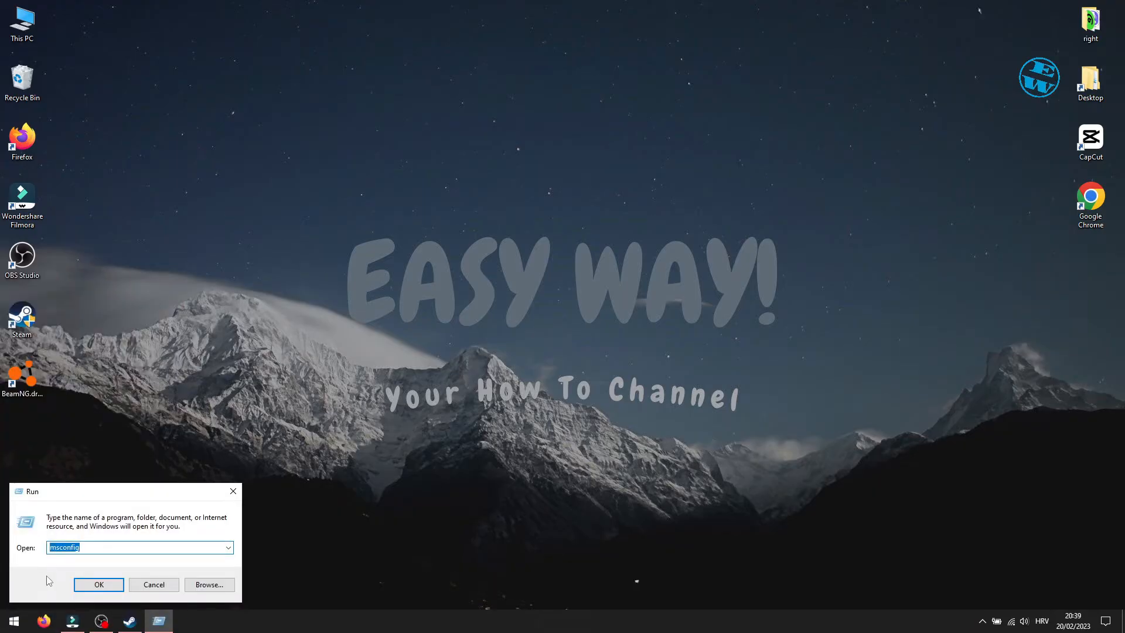
left_click(98, 583)
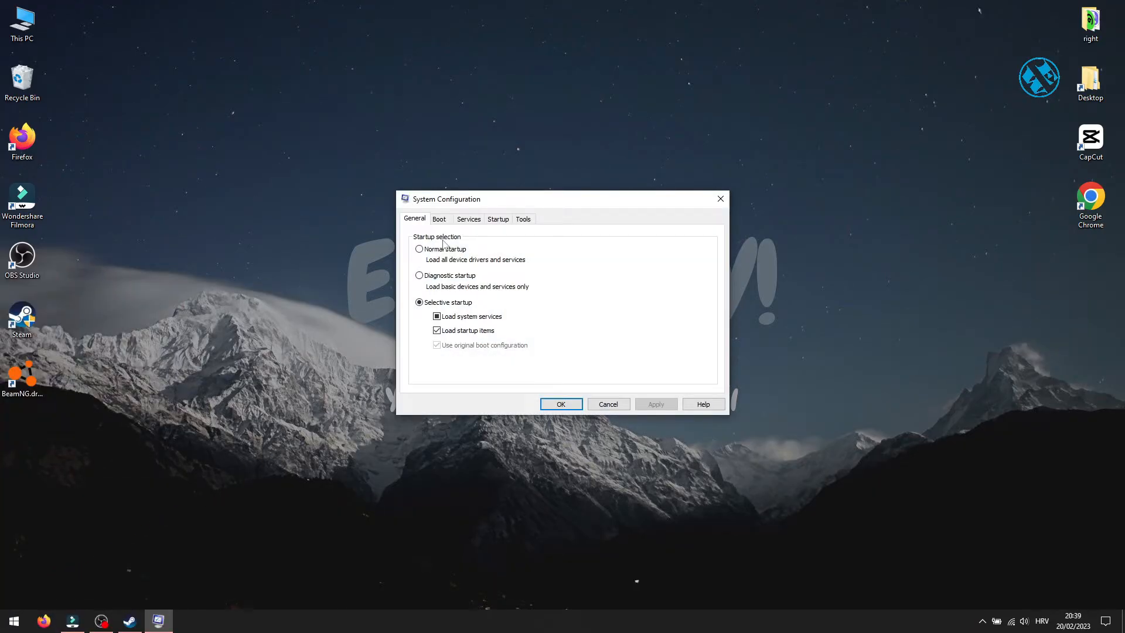
left_click(469, 218)
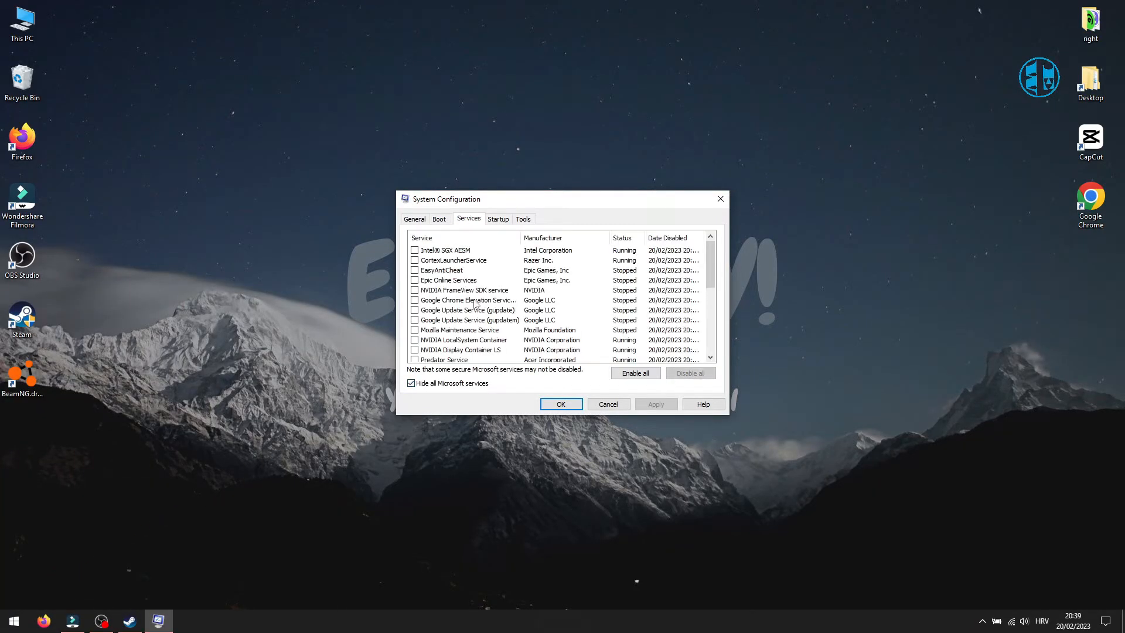
scroll("down", 3)
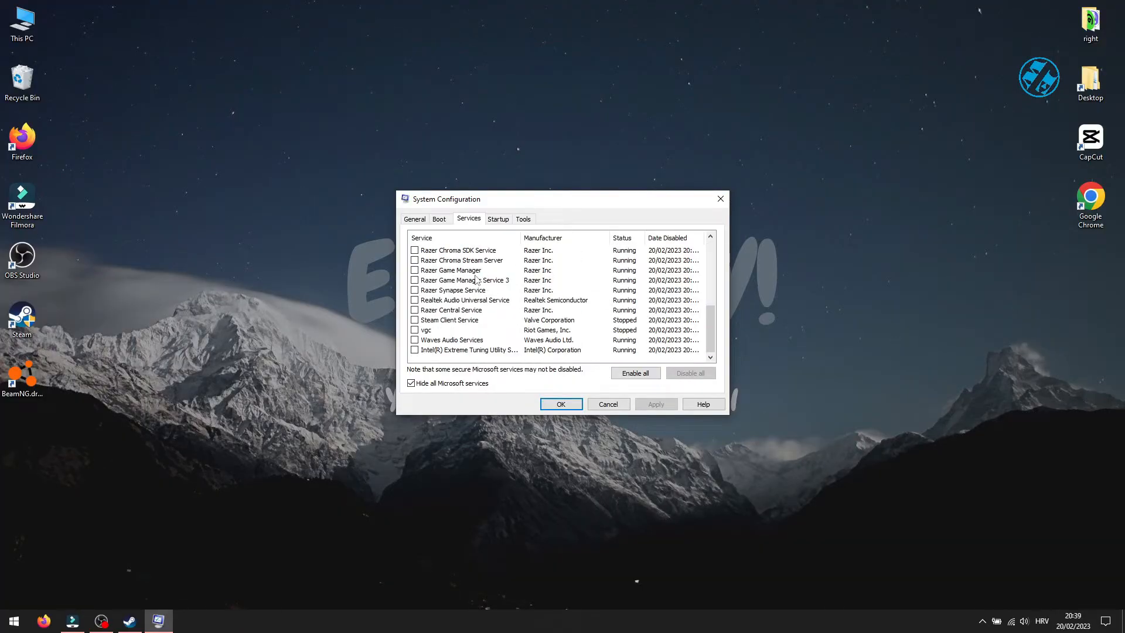
scroll("down", 3)
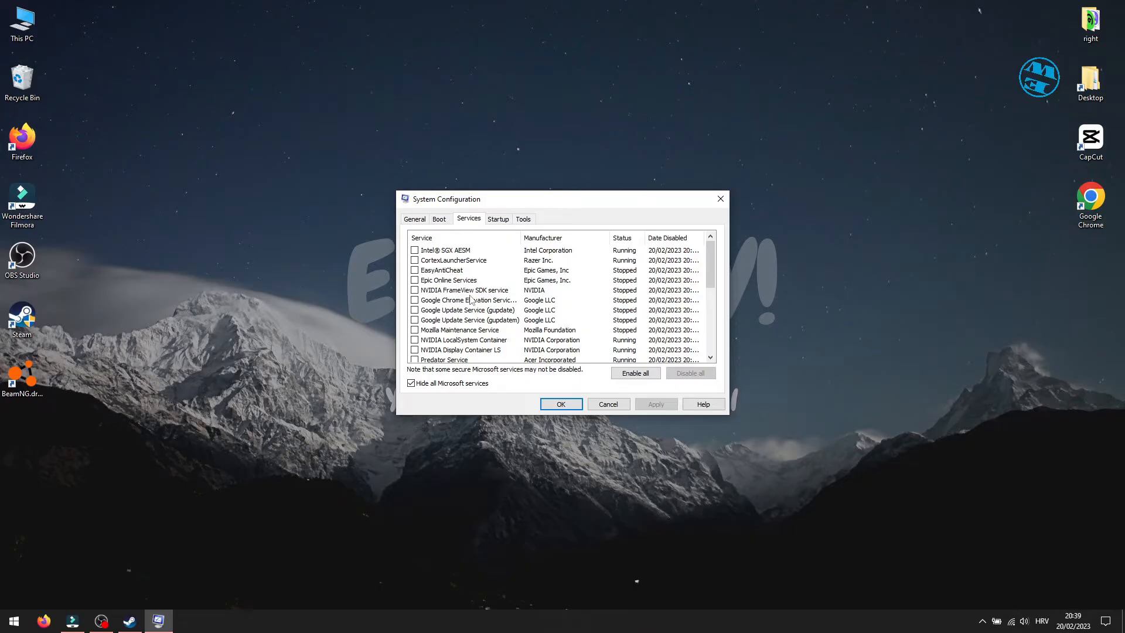
mouse_move(516, 254)
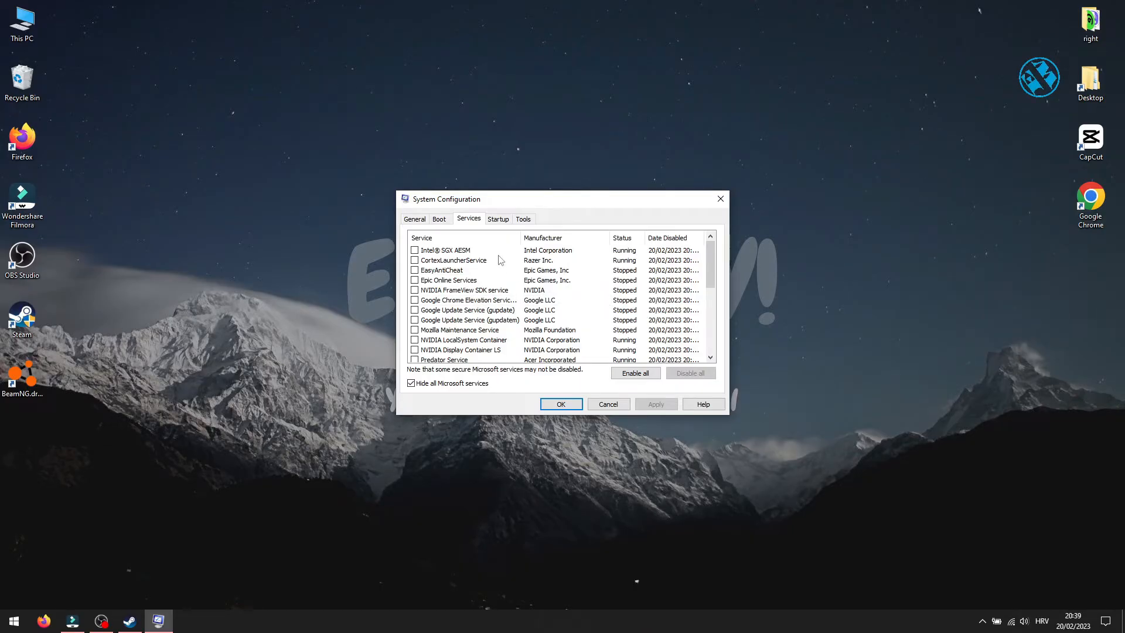
- Re-enable Intel SGX AESM, apply and confirm, then dismiss the restart prompt without restarting
left_click(413, 250)
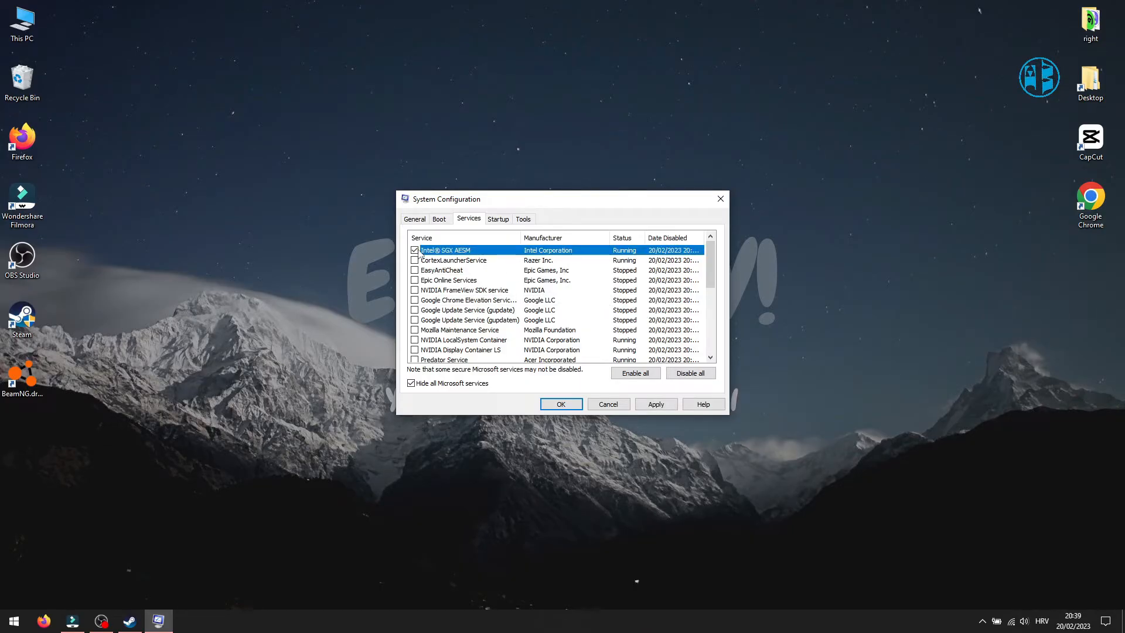
left_click(657, 403)
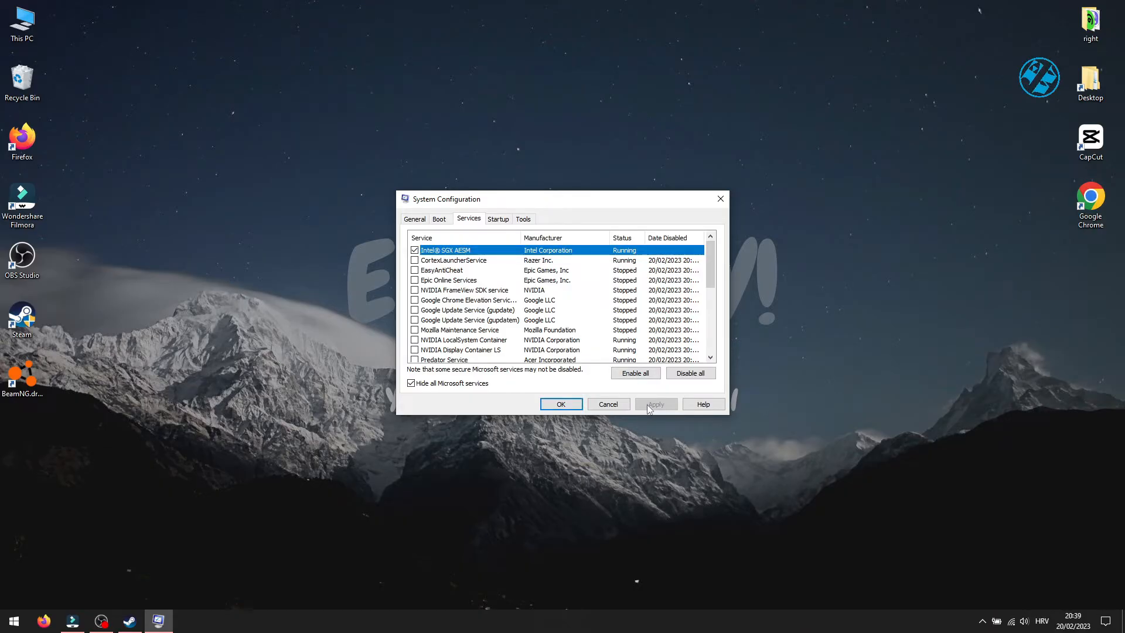
left_click(562, 403)
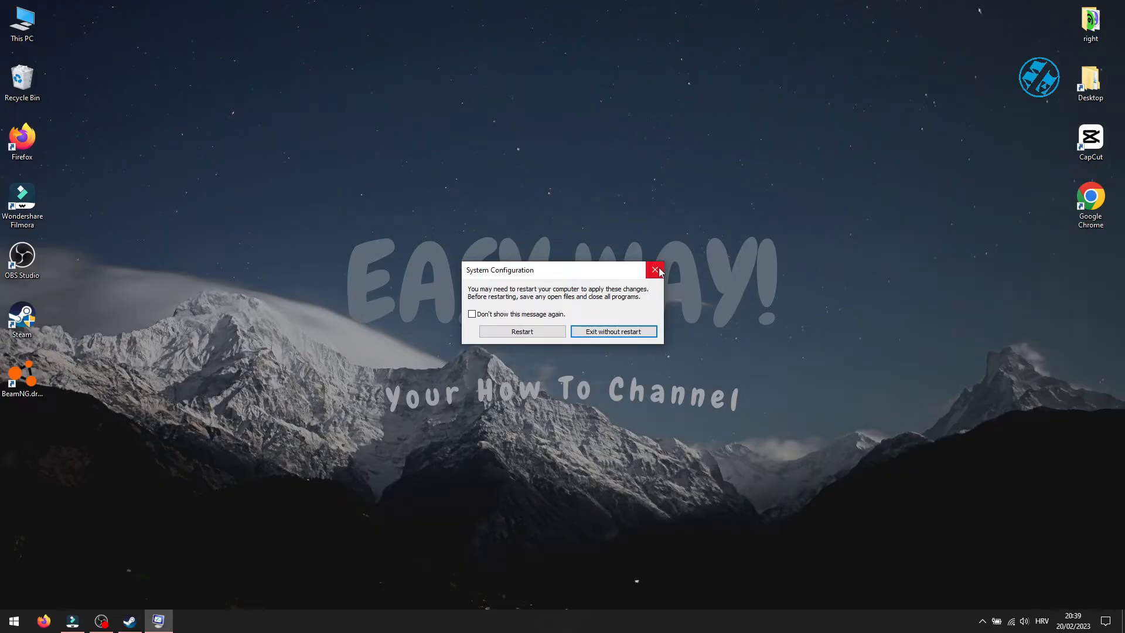
left_click(655, 270)
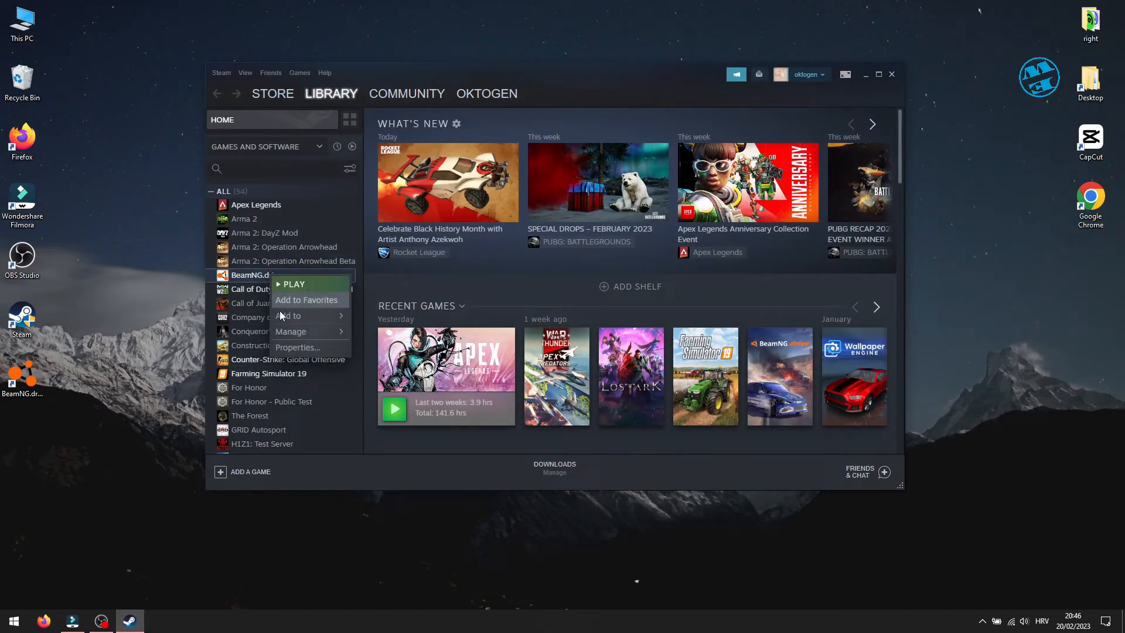
- Confirm BeamNG.drive's Launch Options box is empty in Properties, then quit Steam
left_click(298, 347)
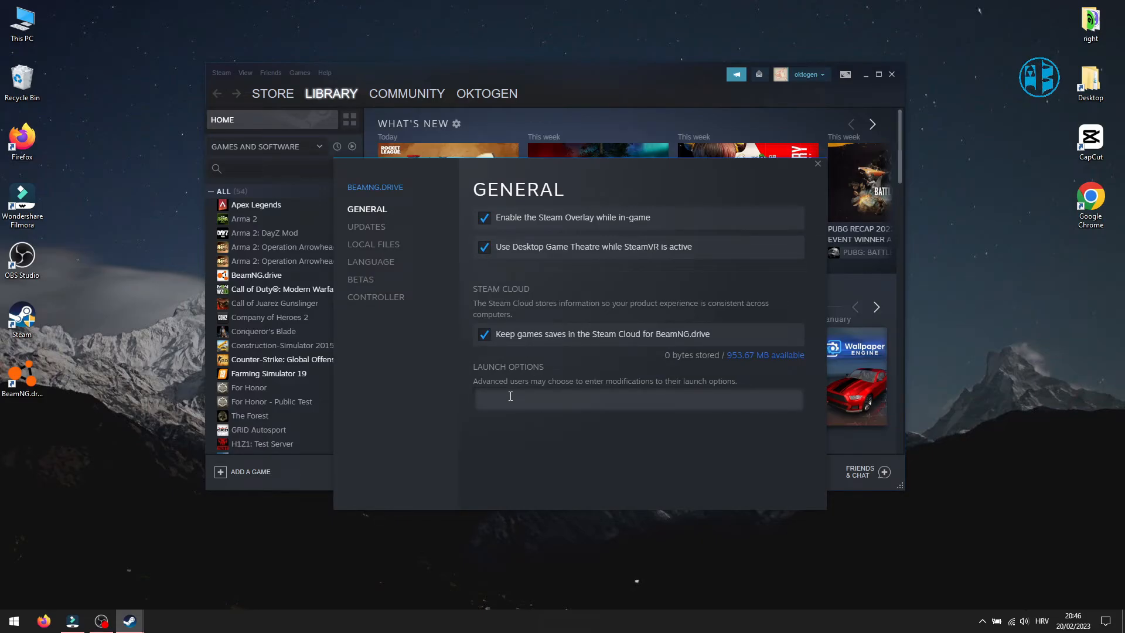
left_click(818, 163)
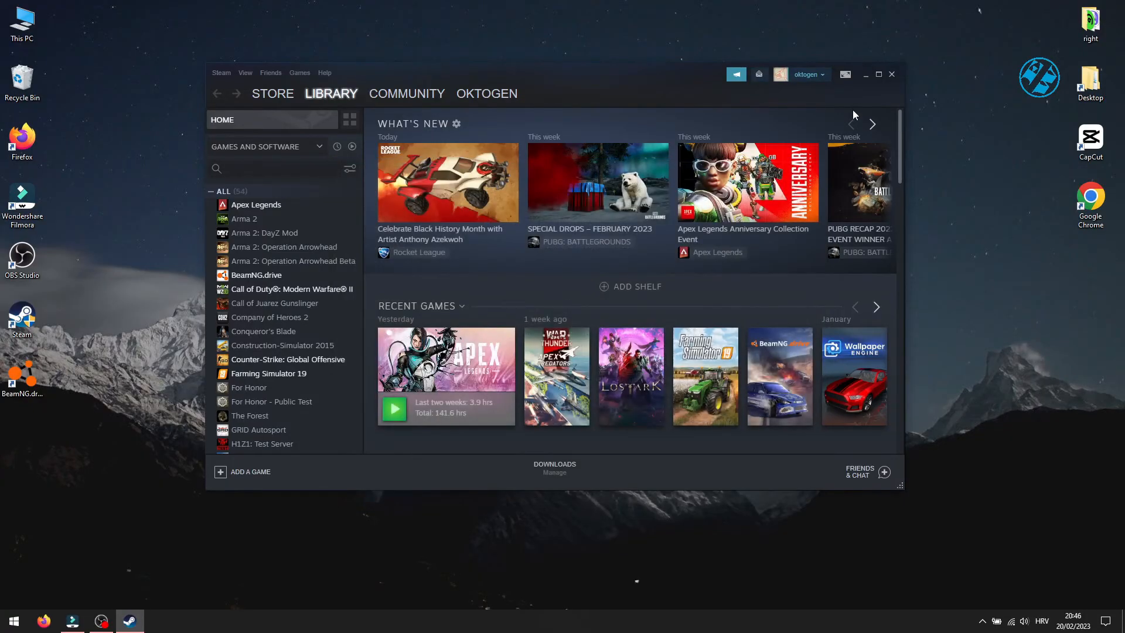
left_click(892, 75)
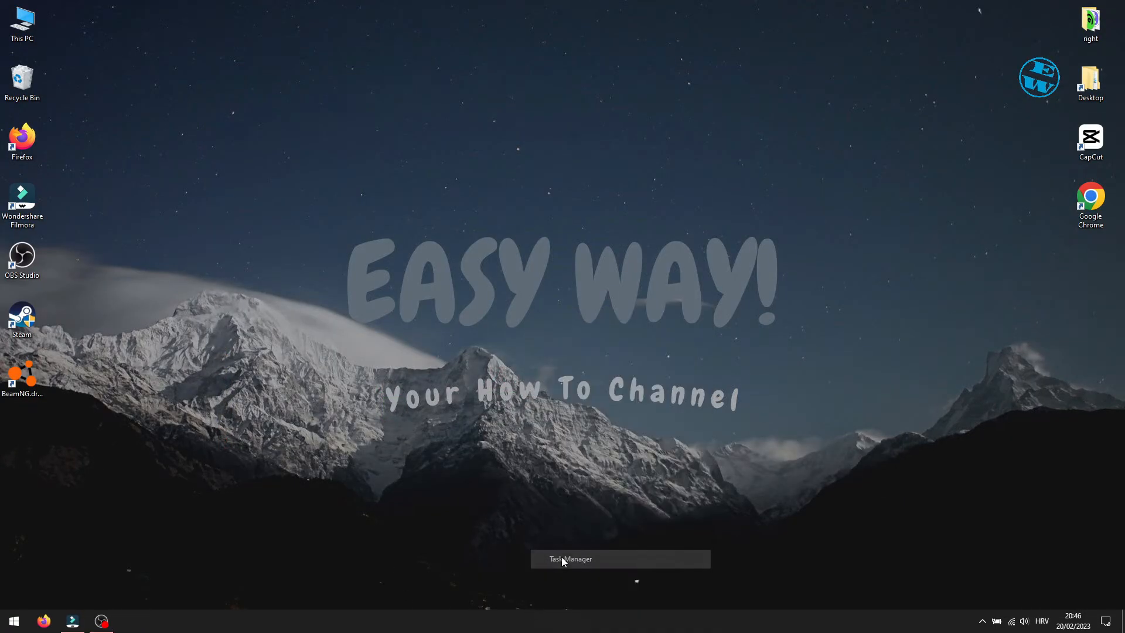
left_click(562, 559)
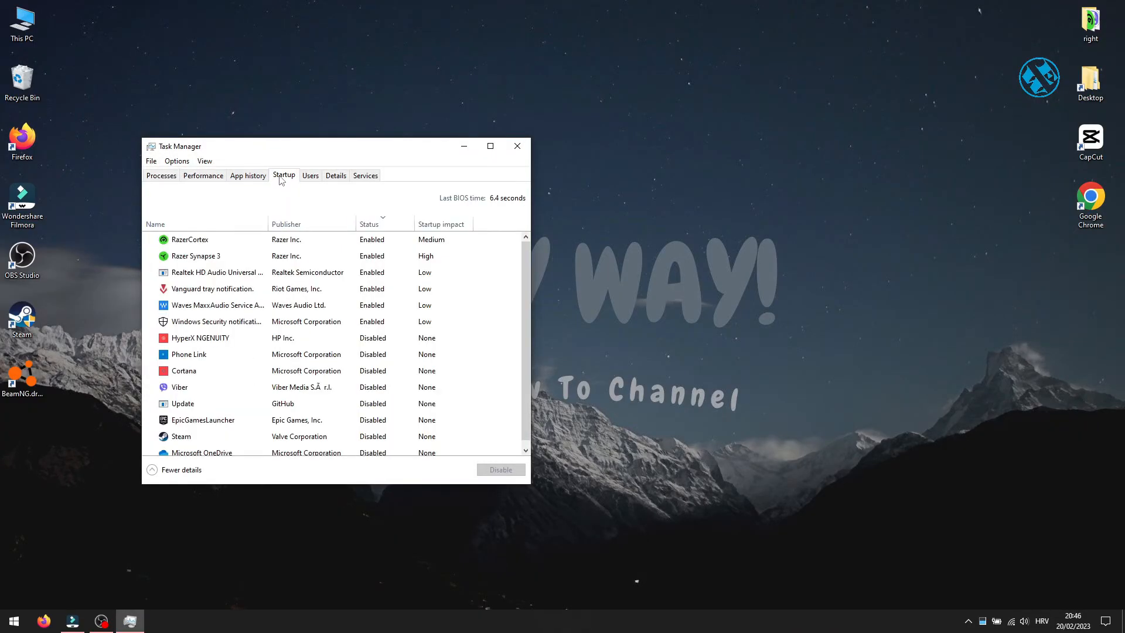
left_click(190, 239)
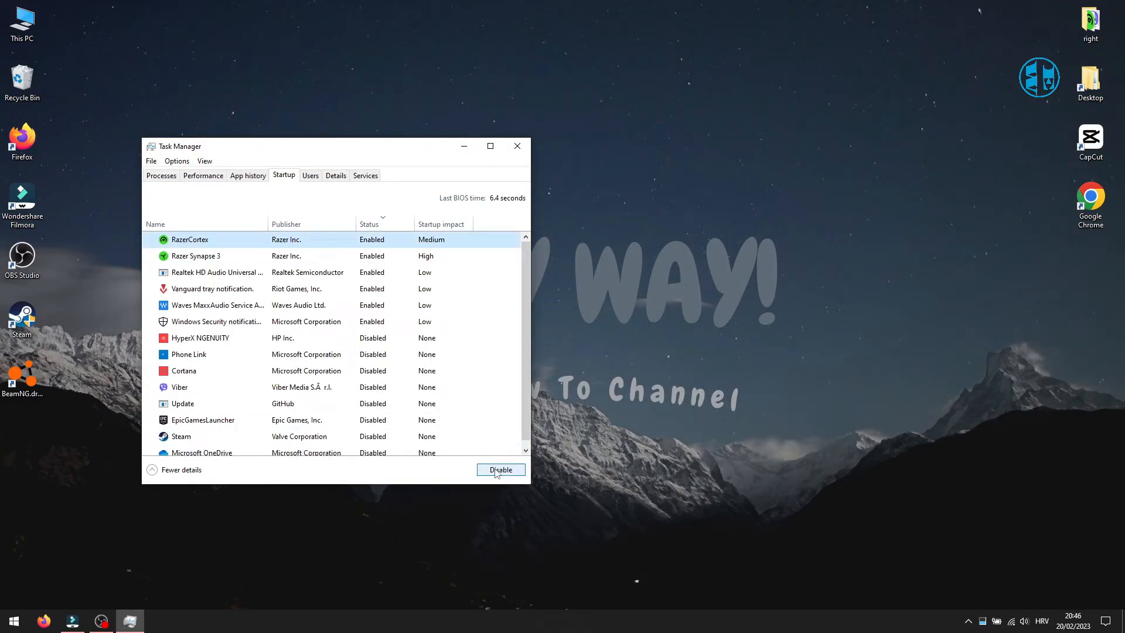
left_click(195, 256)
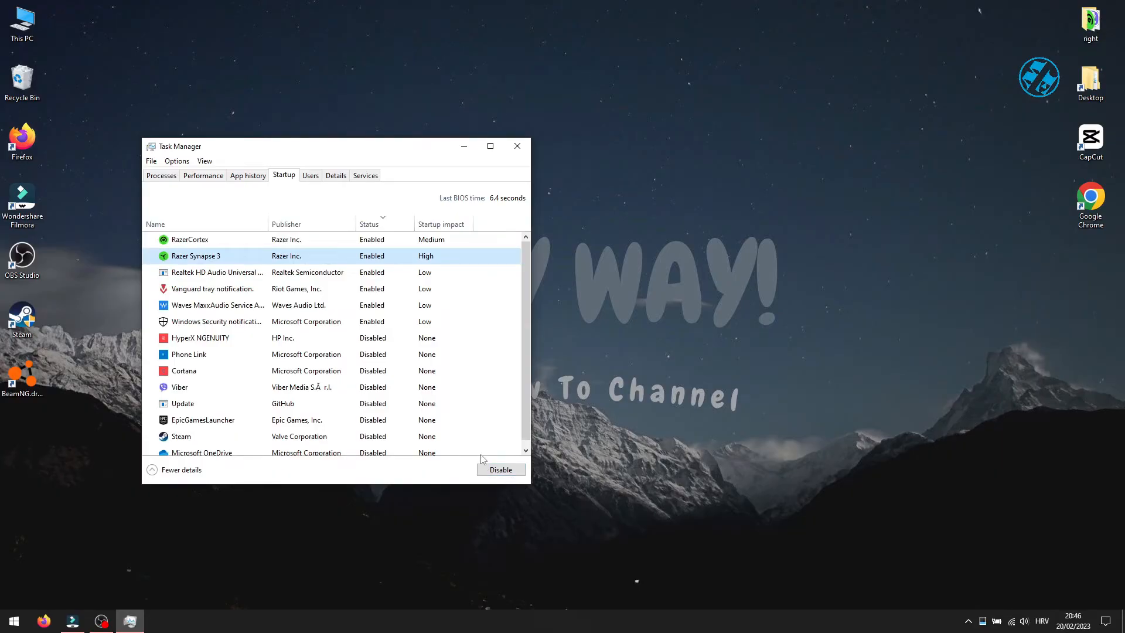
scroll("down", 3)
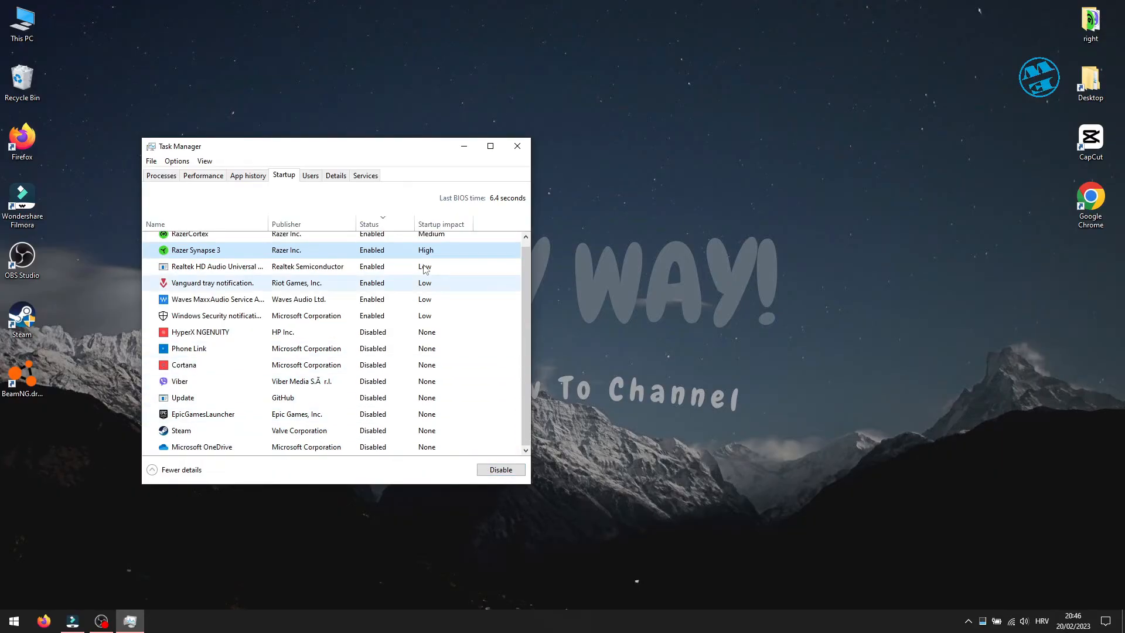
left_click(516, 145)
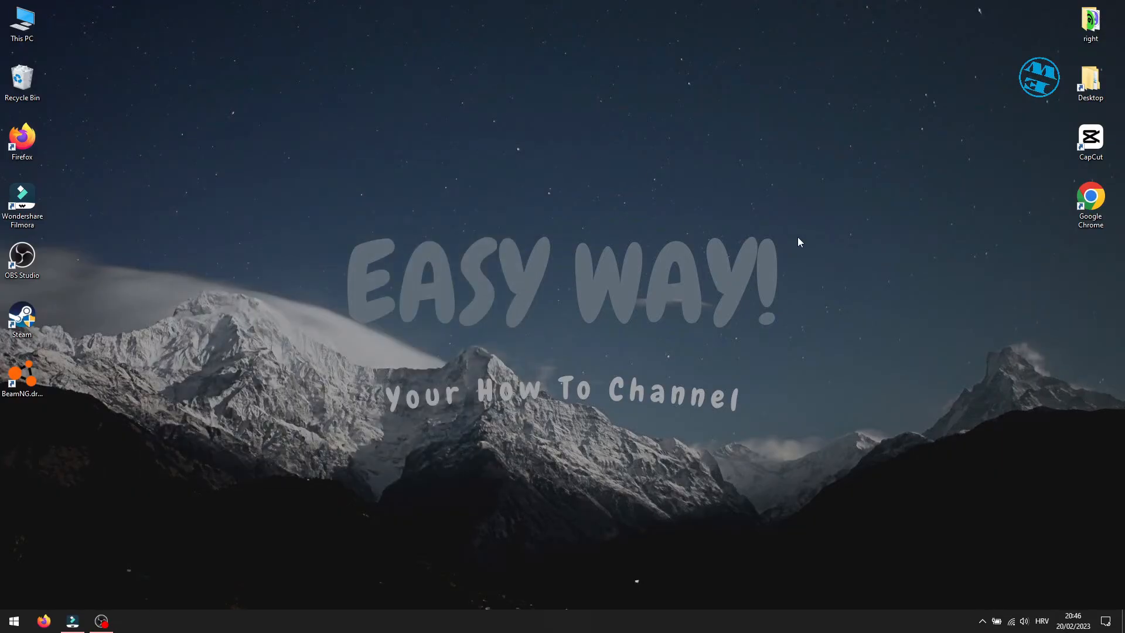
mouse_move(972, 623)
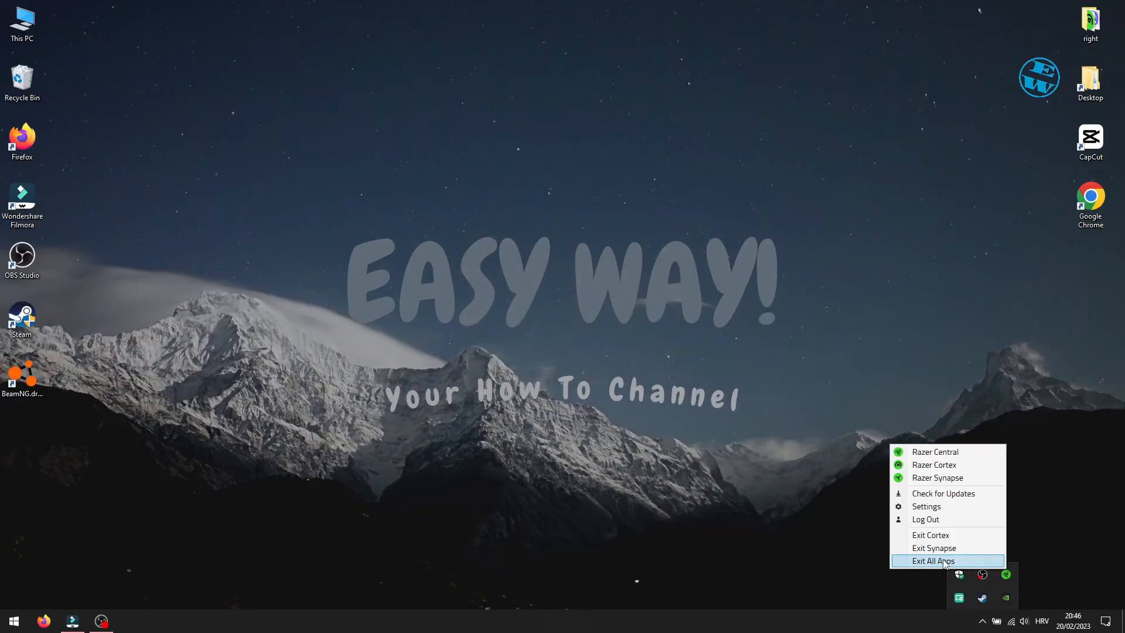
- Exit all Razer apps from the Razer system-tray icon's menu
left_click(932, 560)
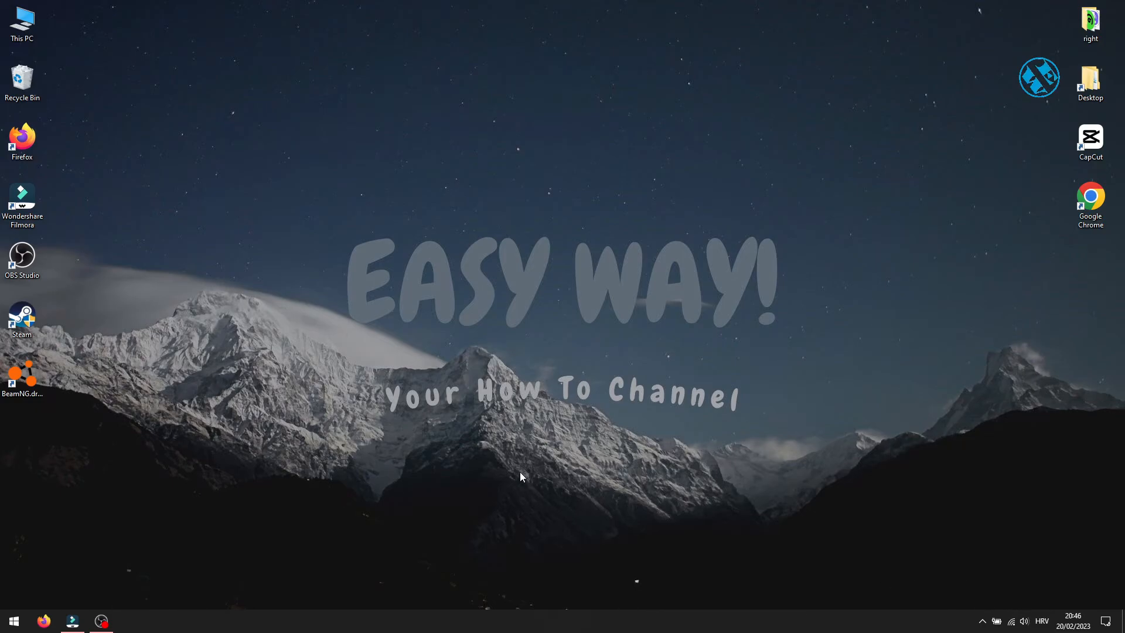
mouse_move(473, 469)
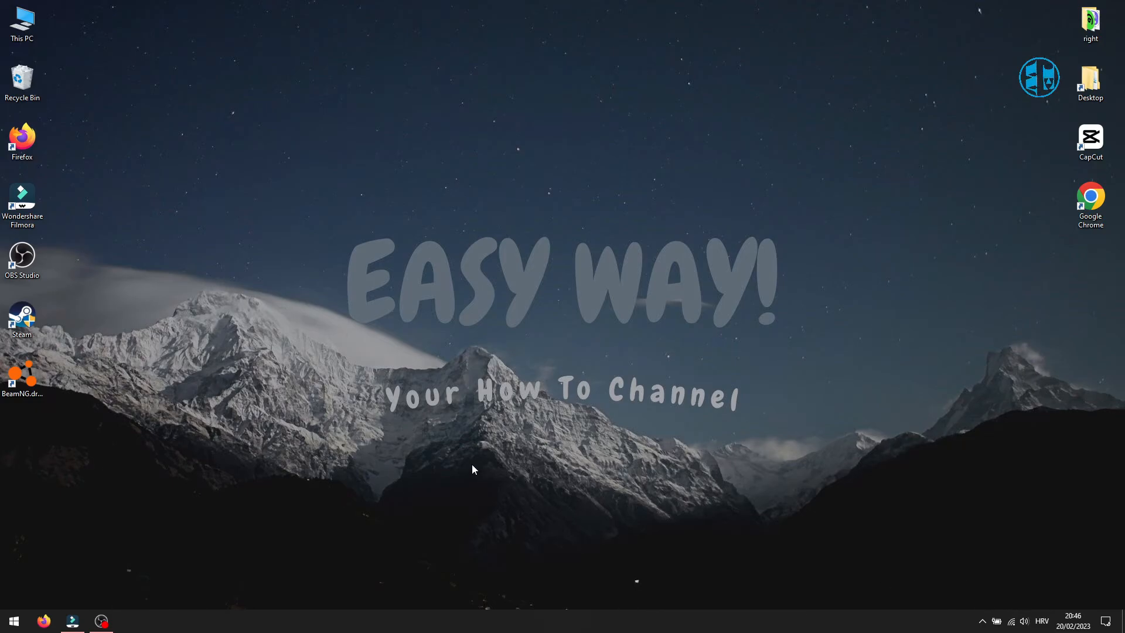
mouse_move(456, 438)
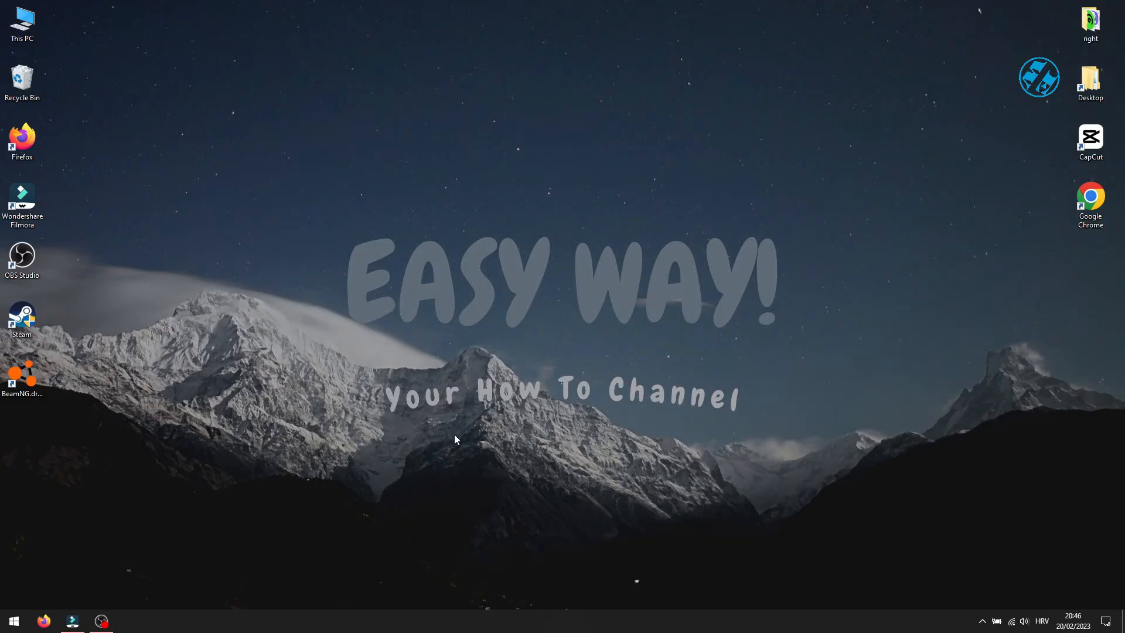